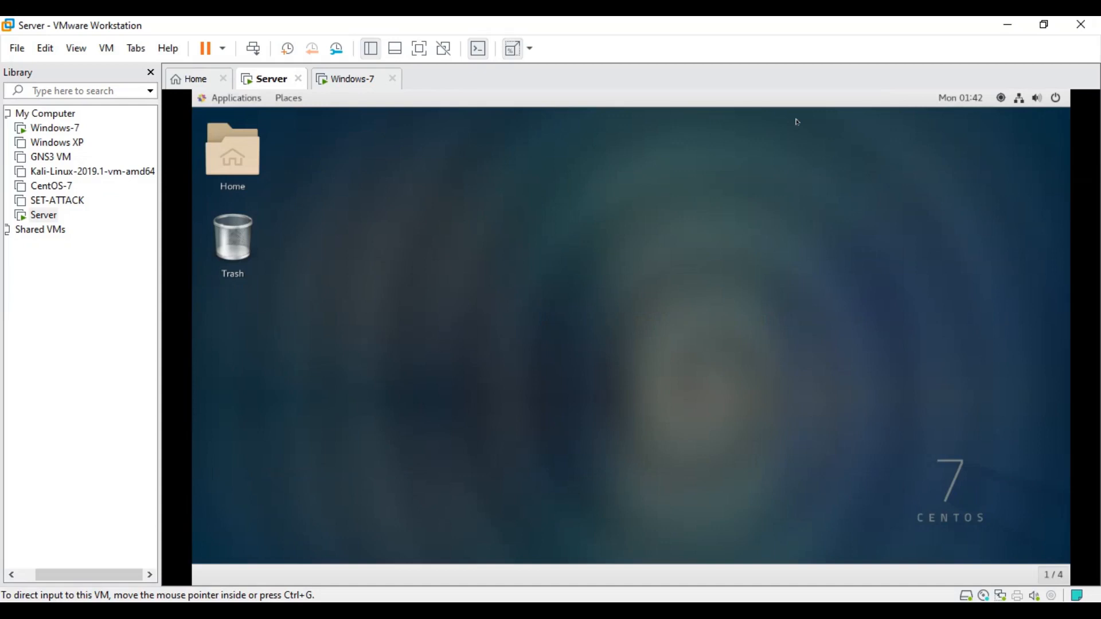
{"action": "mouse_move", "coordinate": [451, 320]}
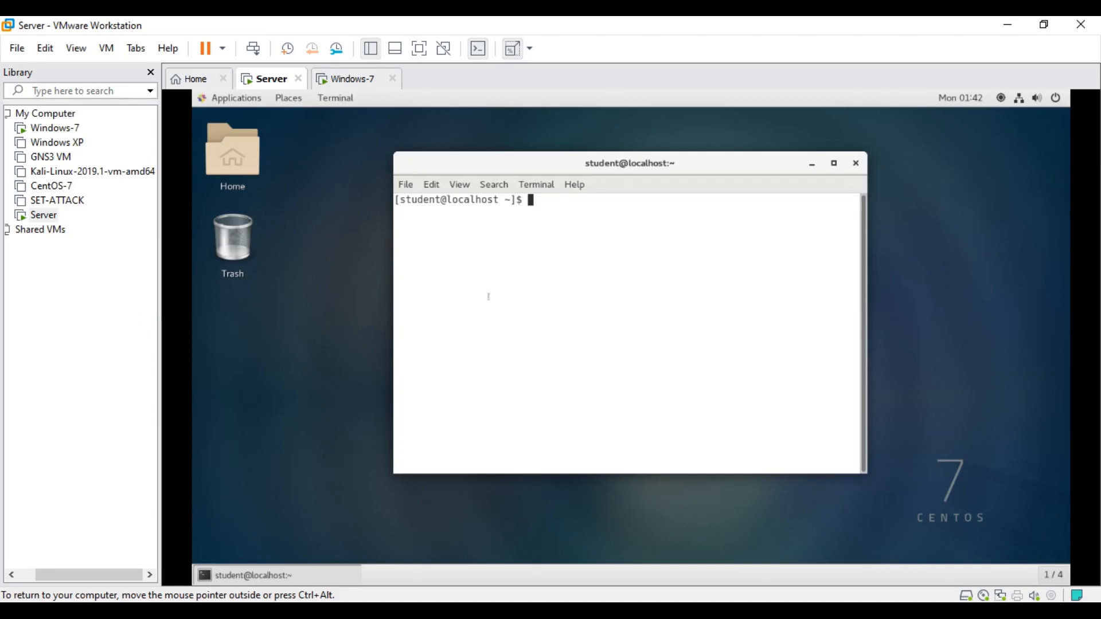
Step: Run ssh-keygen -t rsa, accepting the default id_rsa path and an empty passphrase
{"action": "type", "text": "ss"}
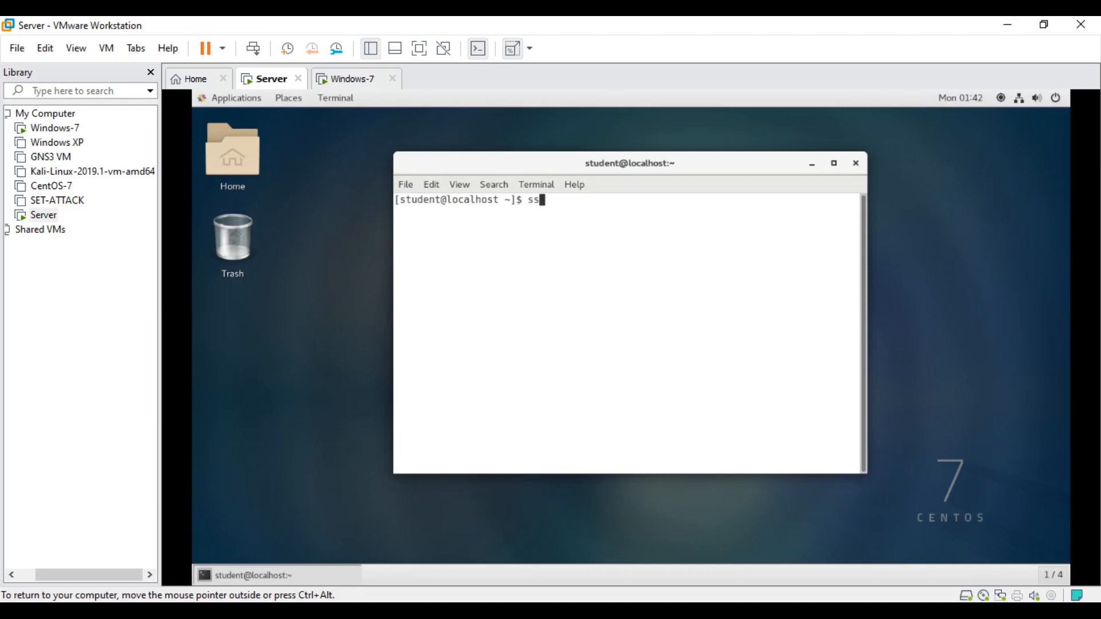
{"action": "type", "text": "h"}
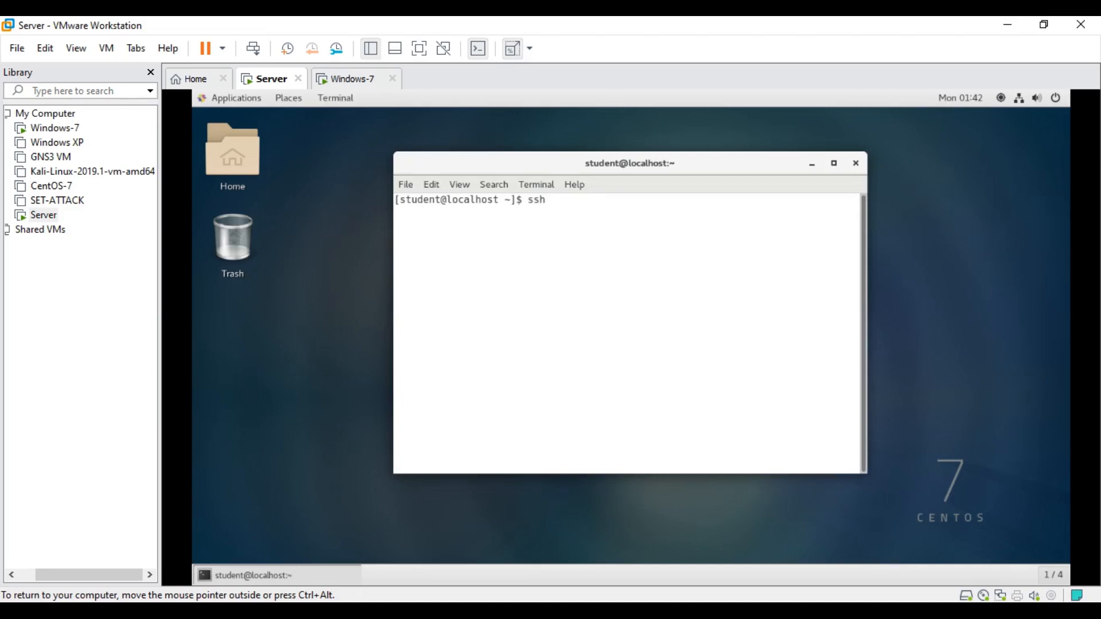
{"action": "type", "text": "-key"}
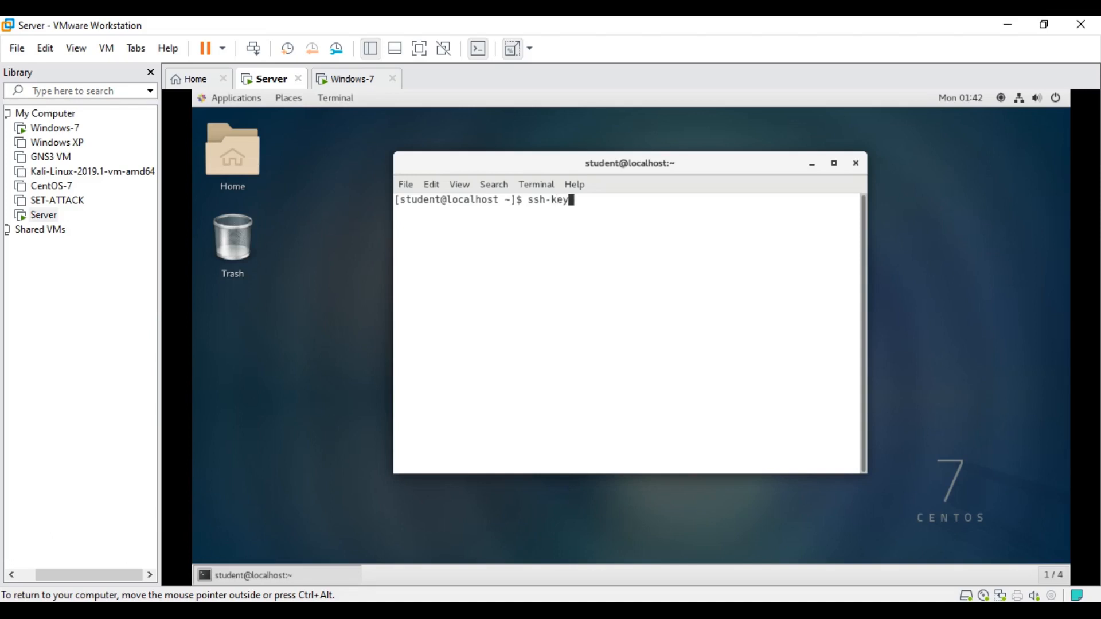
{"action": "type", "text": "en"}
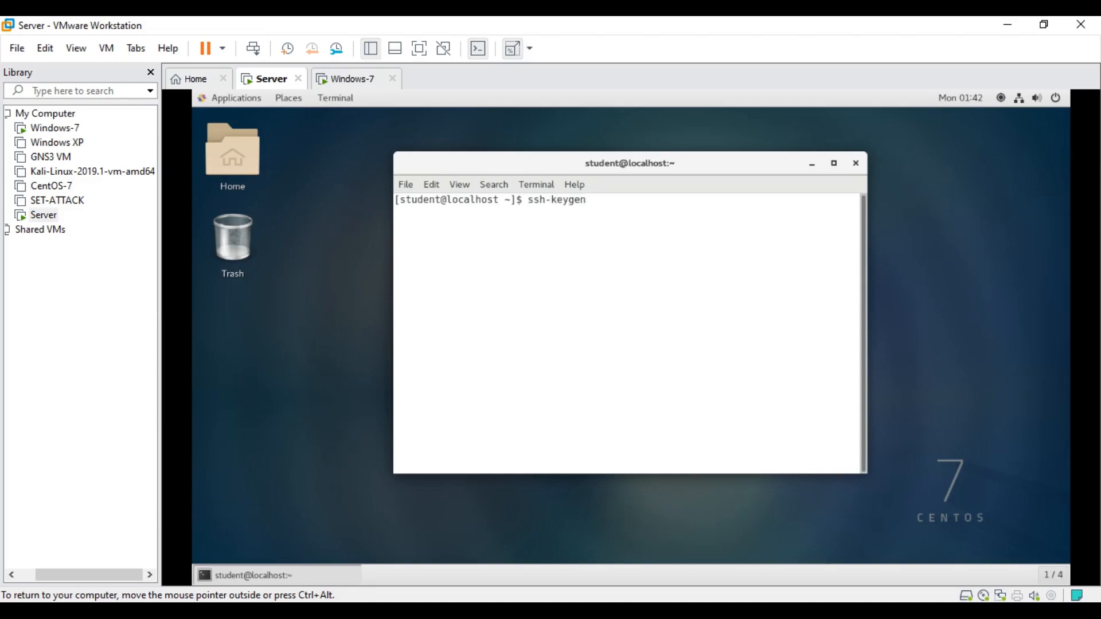
{"action": "type", "text": "-t"}
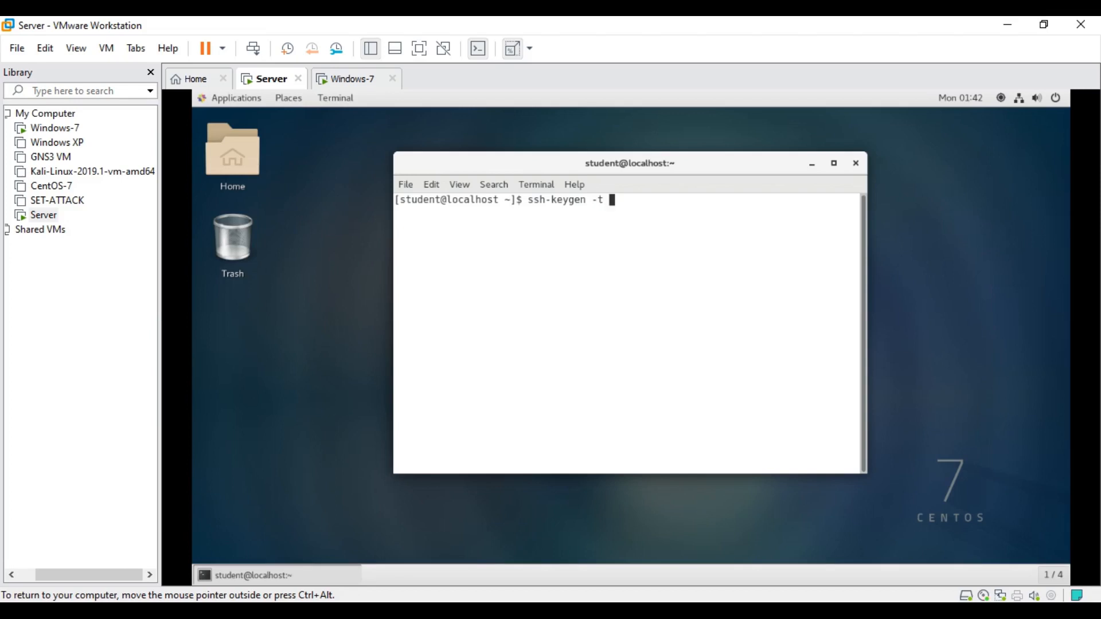
{"action": "type", "text": "rsa"}
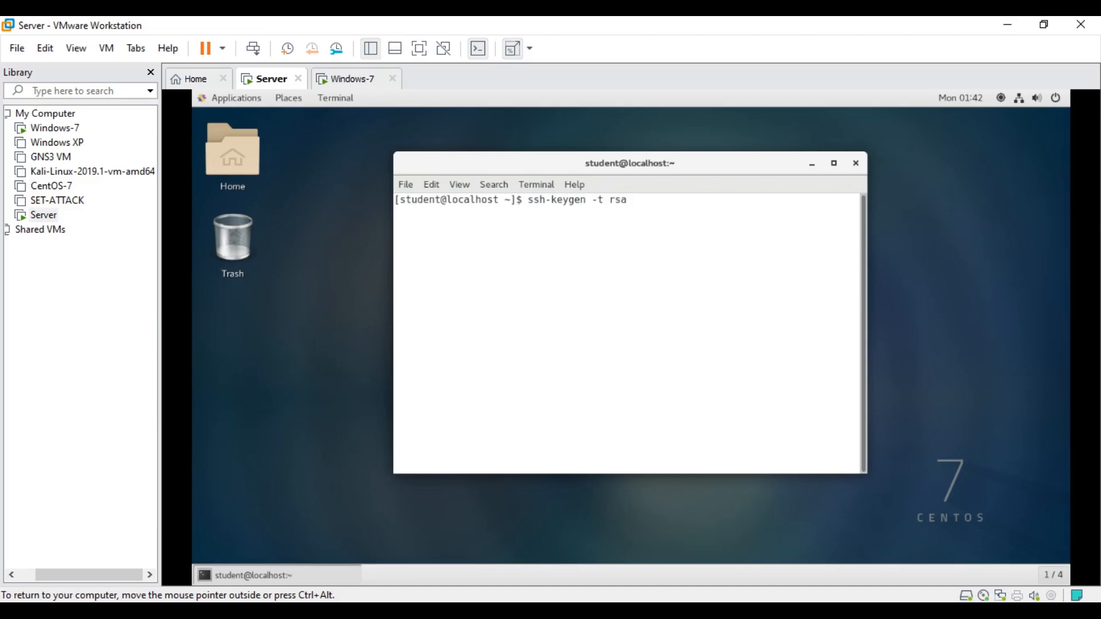
{"action": "key", "text": "Return"}
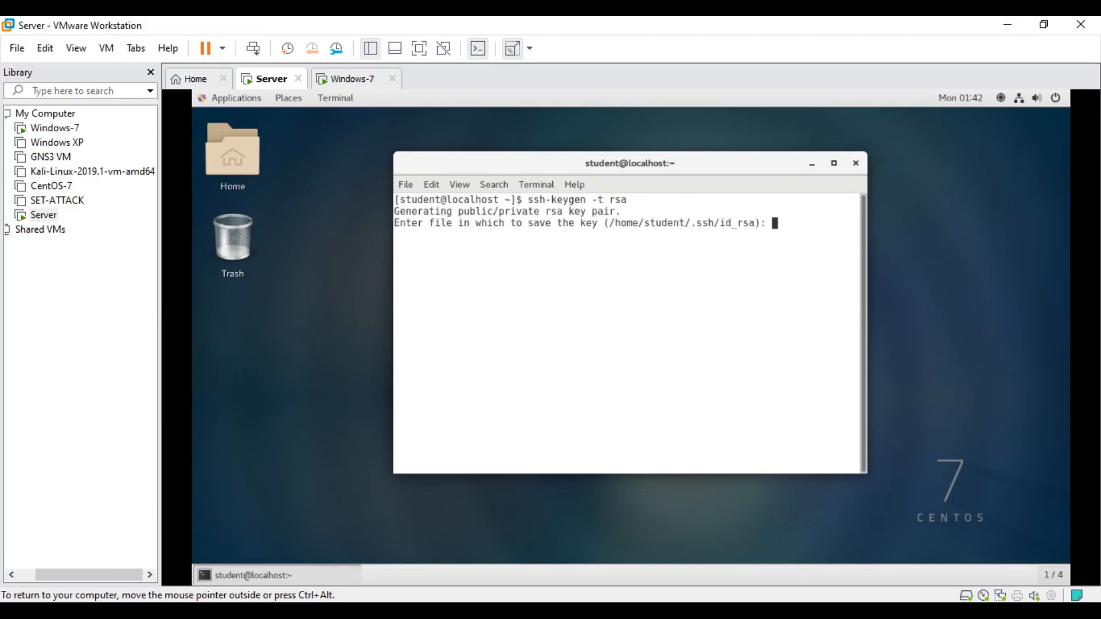
{"action": "key", "text": "Return"}
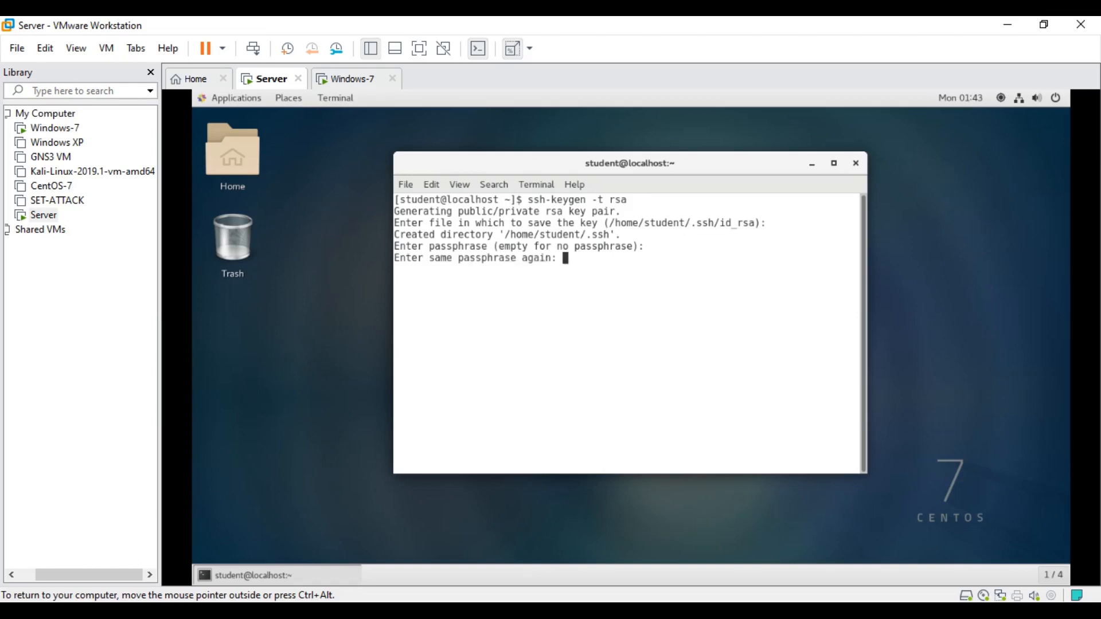
{"action": "key", "text": "Return"}
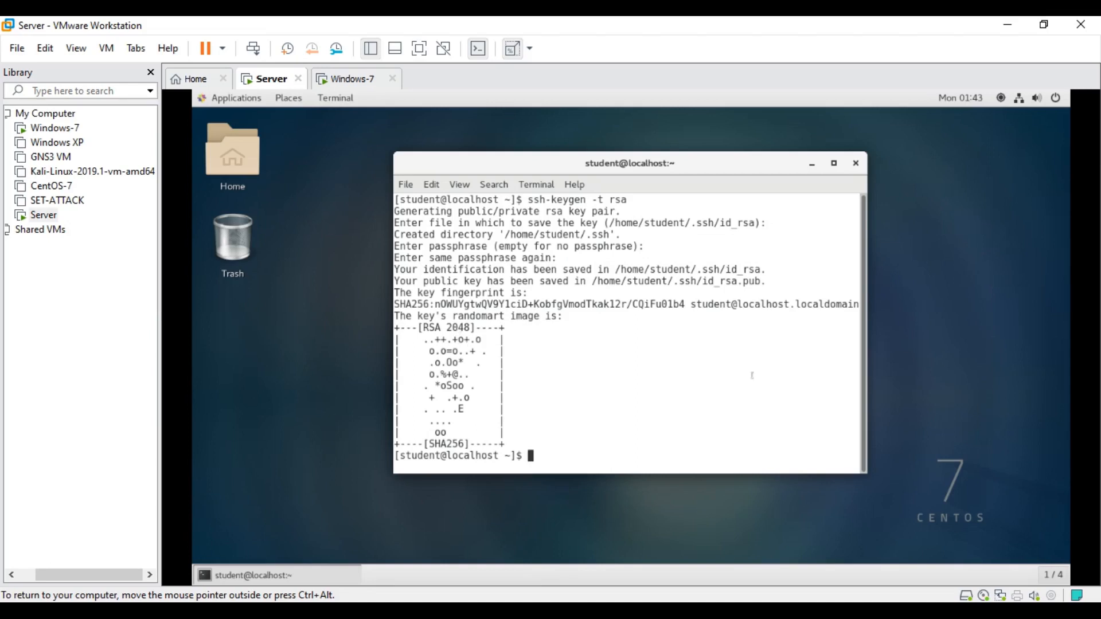
{"action": "mouse_move", "coordinate": [712, 237]}
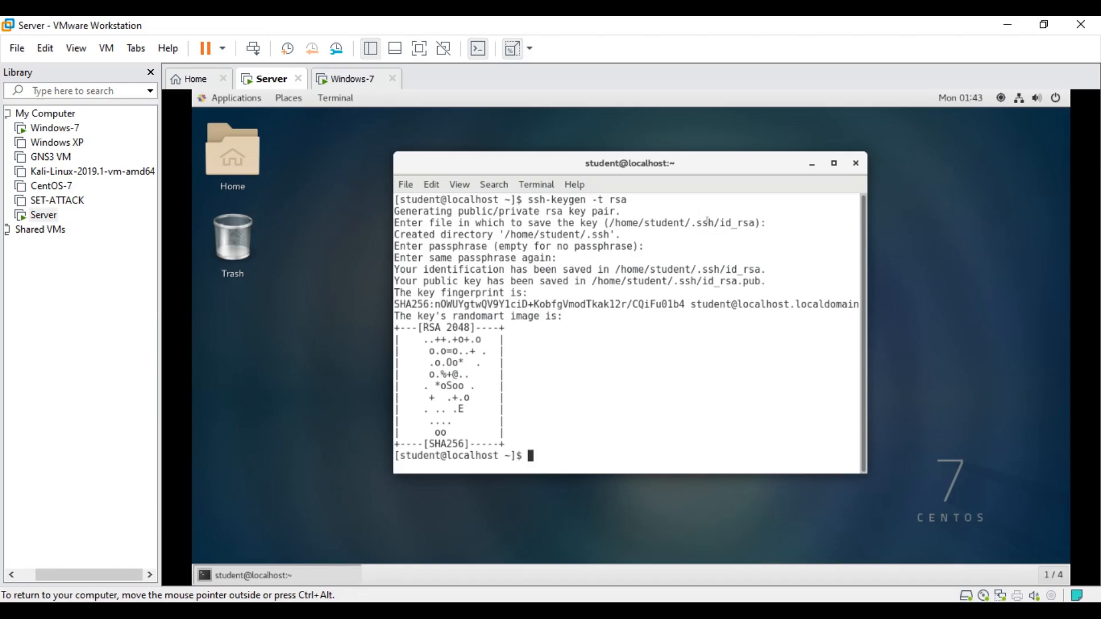
Step: Run chmod 700 ~/.ssh to make the folder owner-only
{"action": "type", "text": "chmod"}
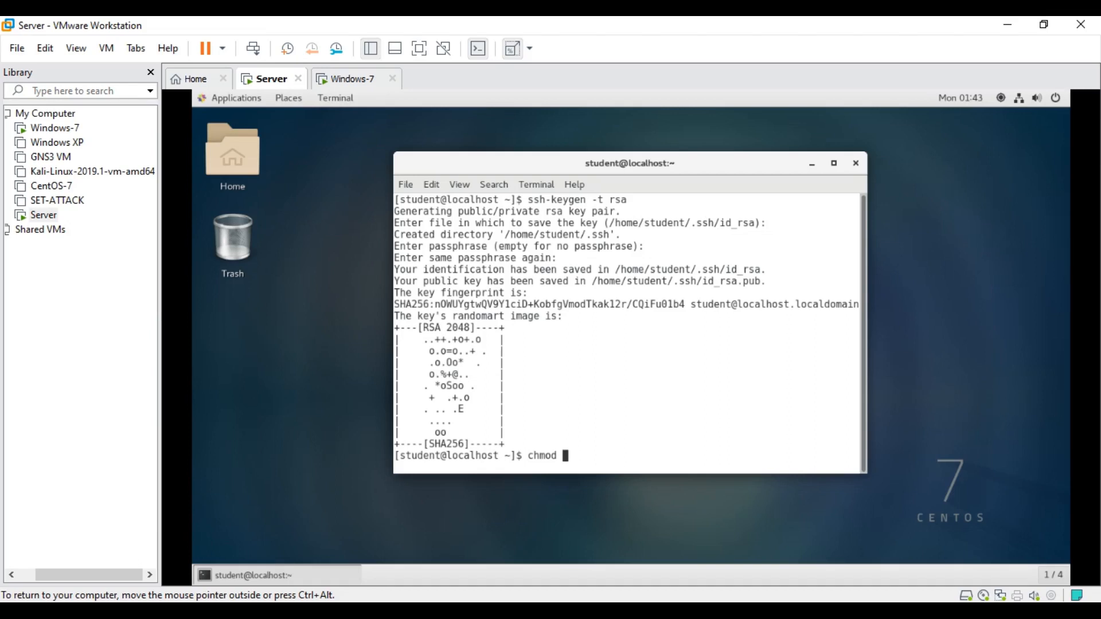
{"action": "type", "text": "700 ~"}
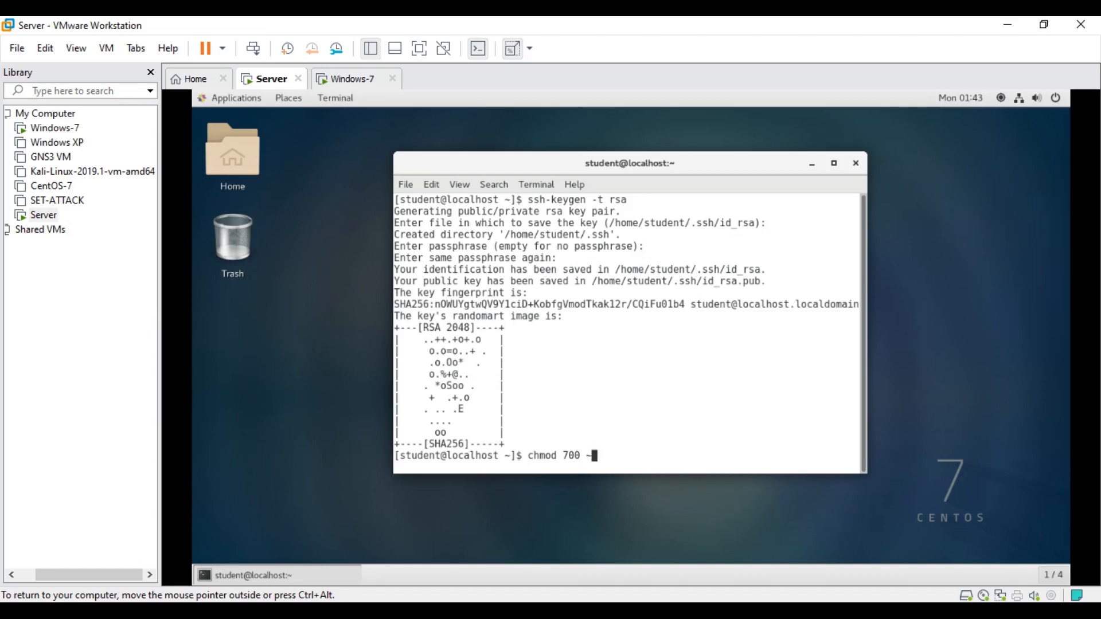
{"action": "type", "text": "/.ss"}
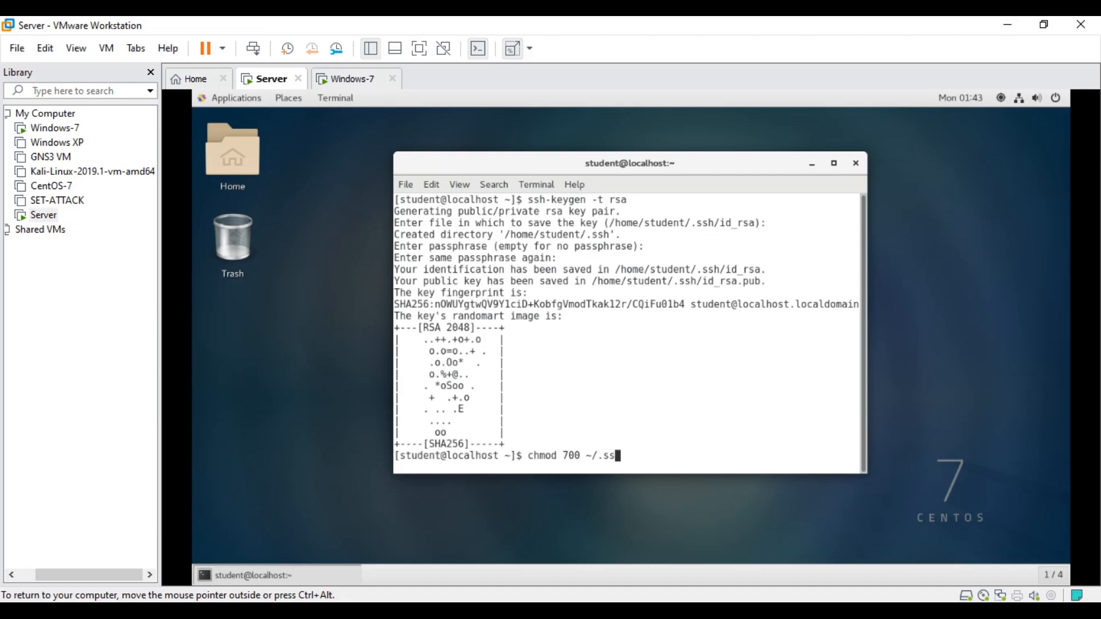
{"action": "type", "text": "h"}
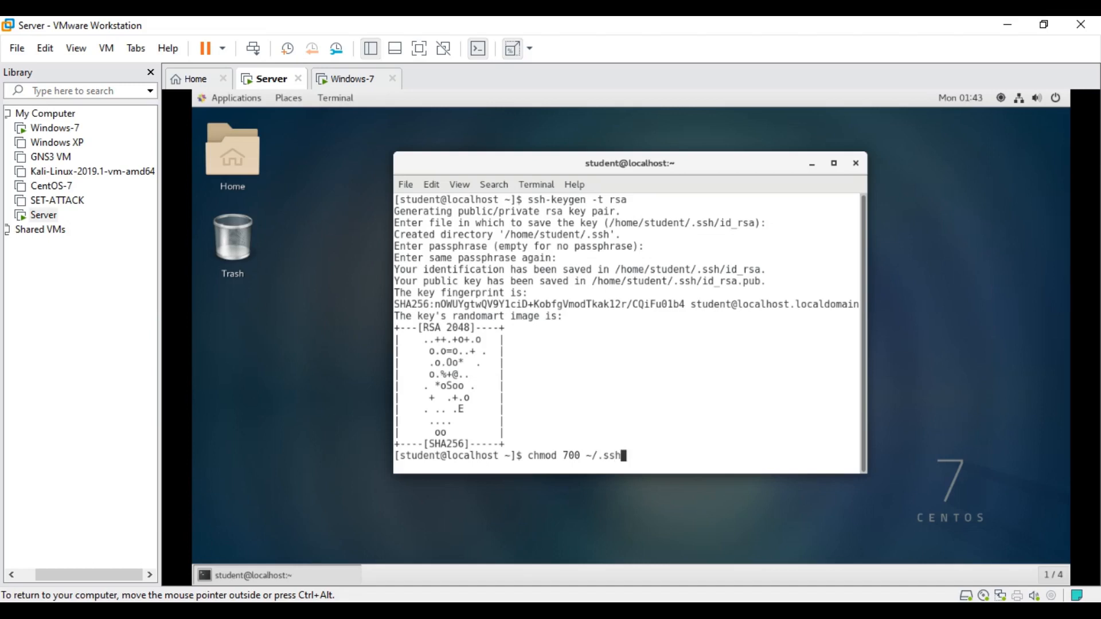
{"action": "key", "text": "Return"}
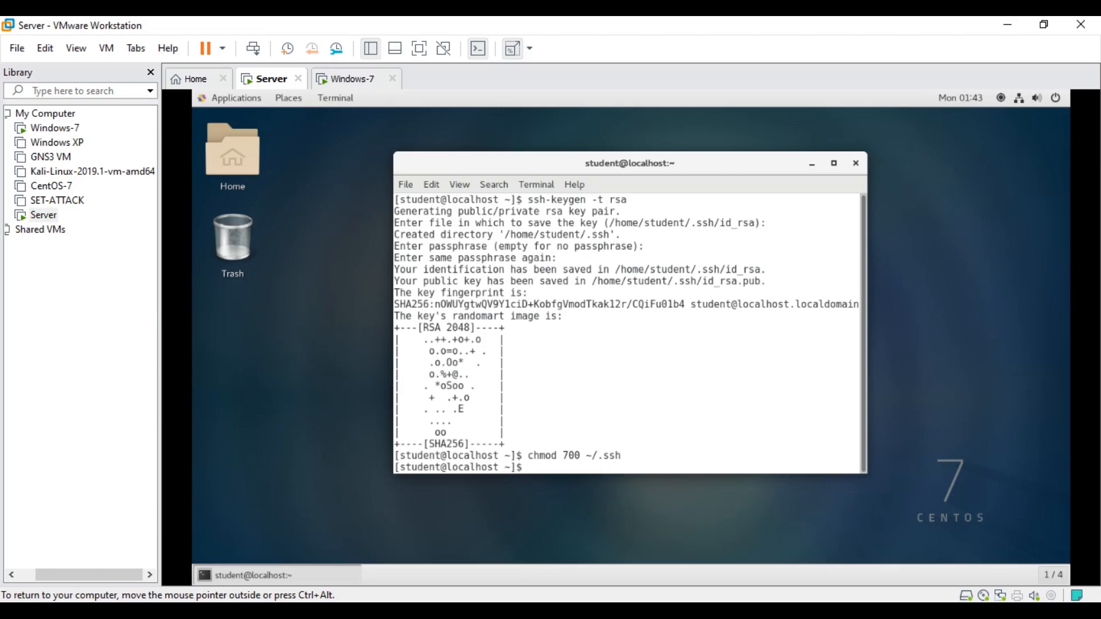
Step: Rename ~/.ssh/id_rsa.pub to ~/.ssh/authorized_keys with mv, maximizing the terminal
{"action": "type", "text": "mv"}
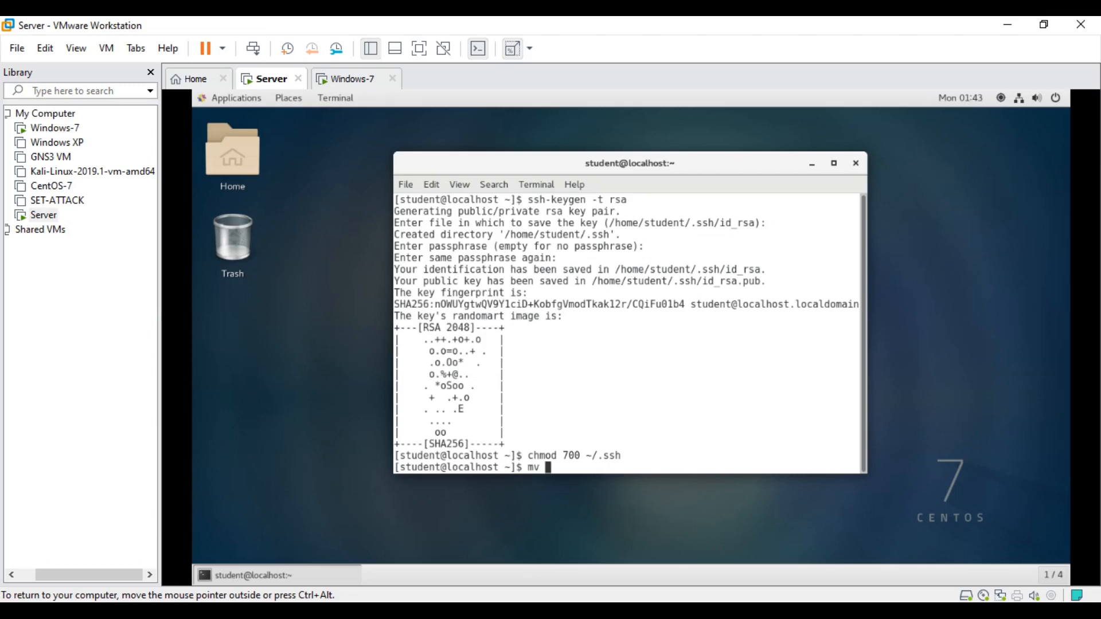
{"action": "type", "text": "~"}
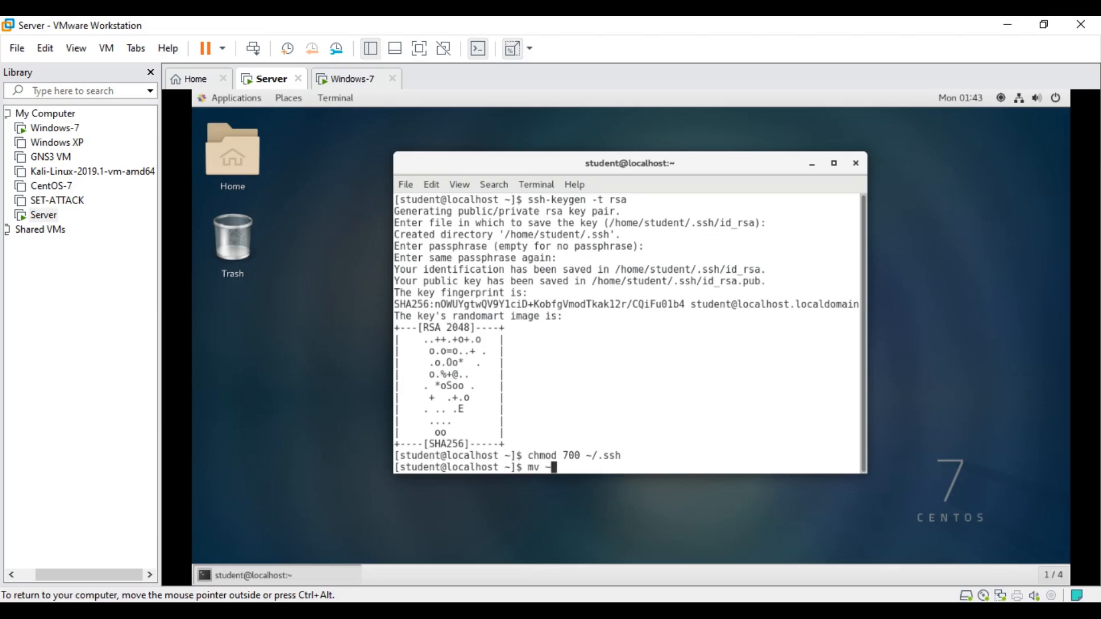
{"action": "type", "text": "/.ssh/i"}
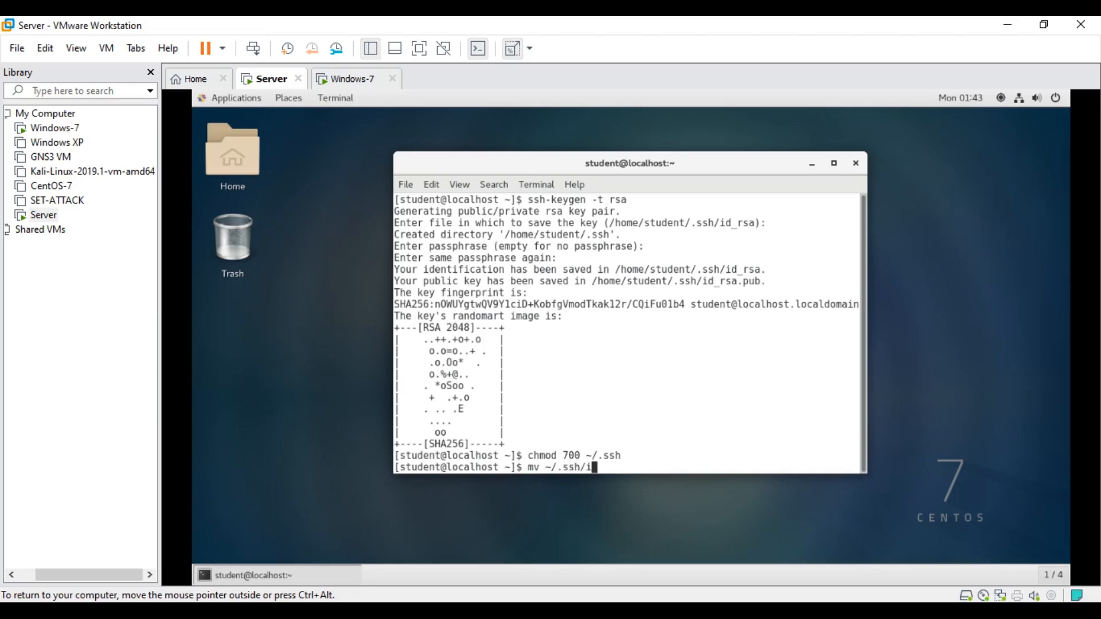
{"action": "type", "text": "d_rsa"}
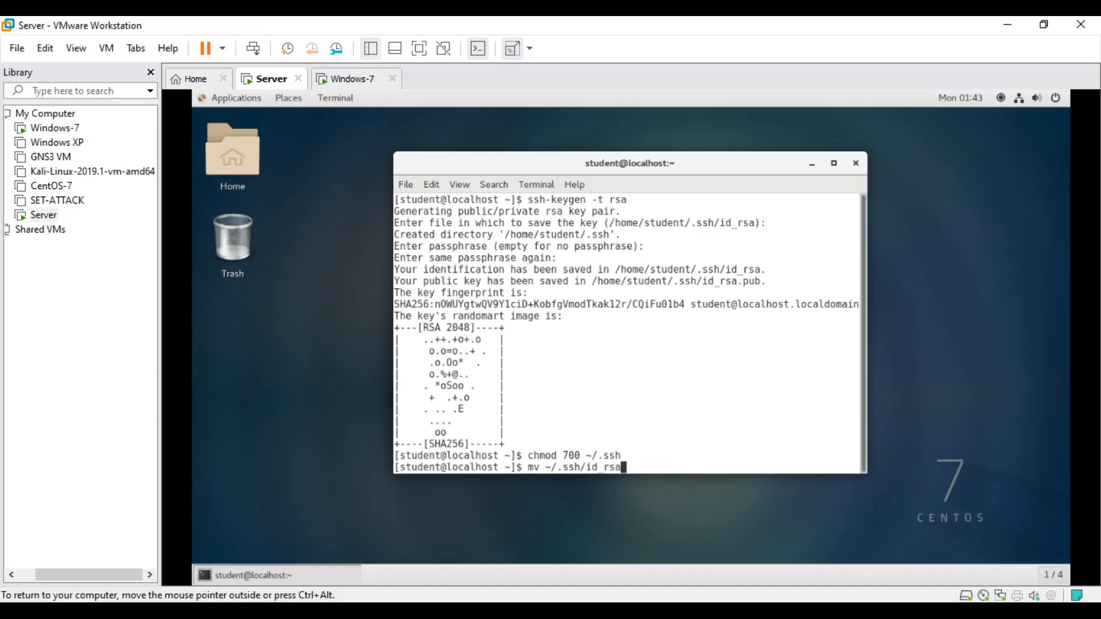
{"action": "type", "text": ".pub ~"}
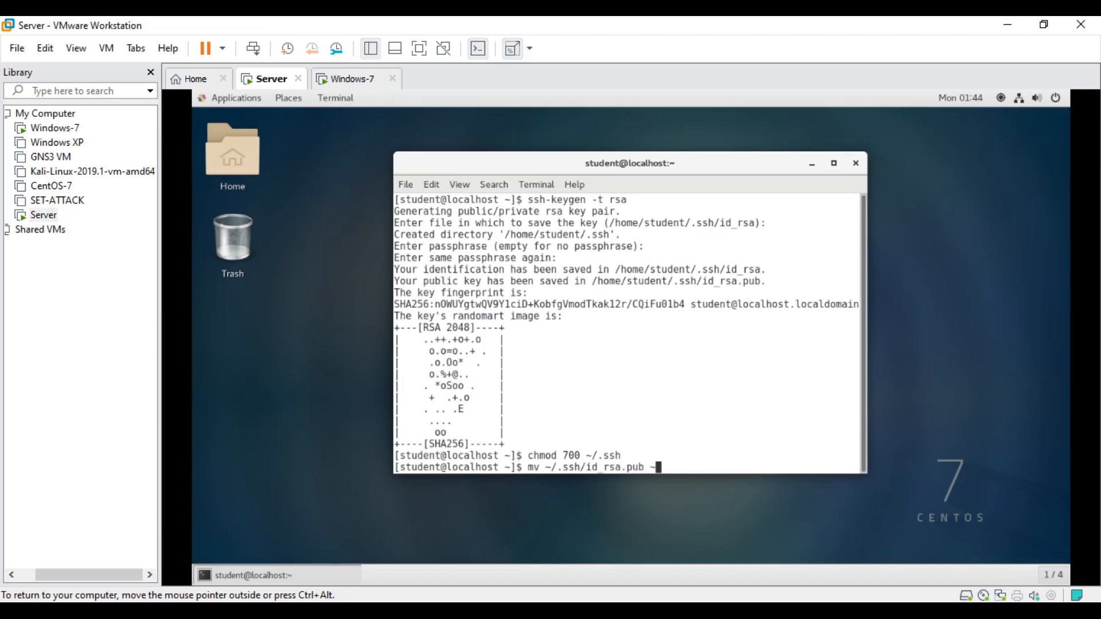
{"action": "type", "text": "/"}
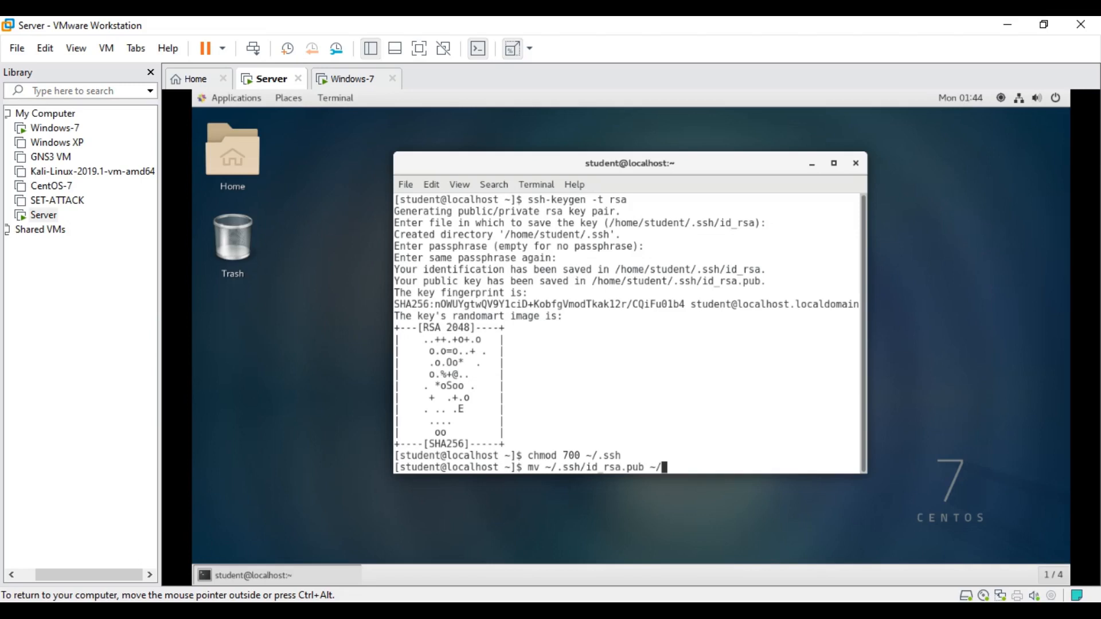
{"action": "type", "text": "."}
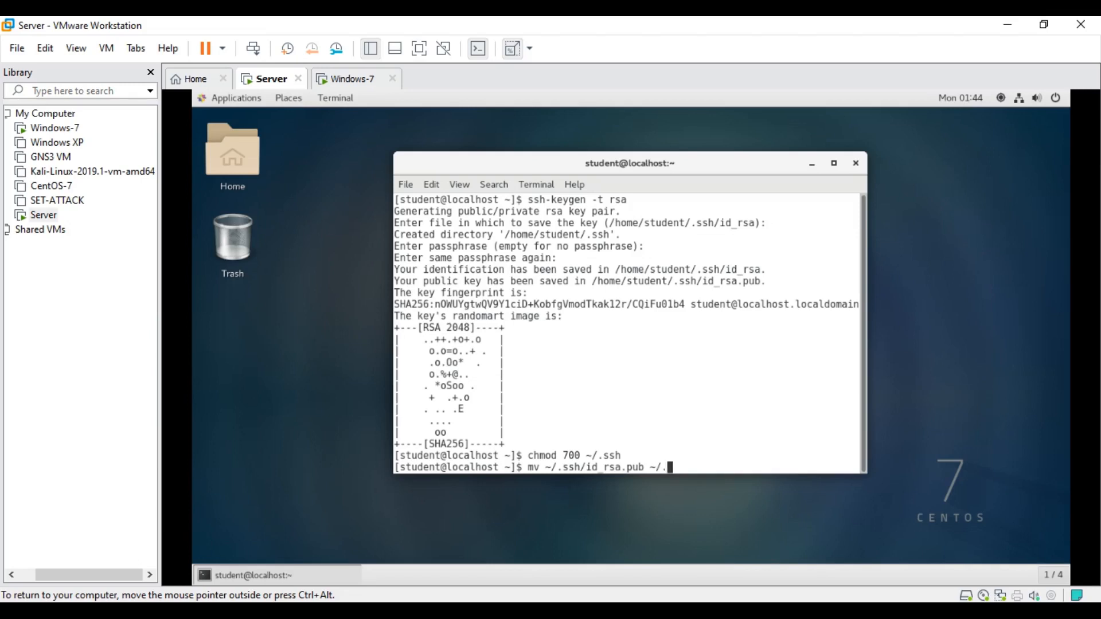
{"action": "type", "text": "sh/authorize"}
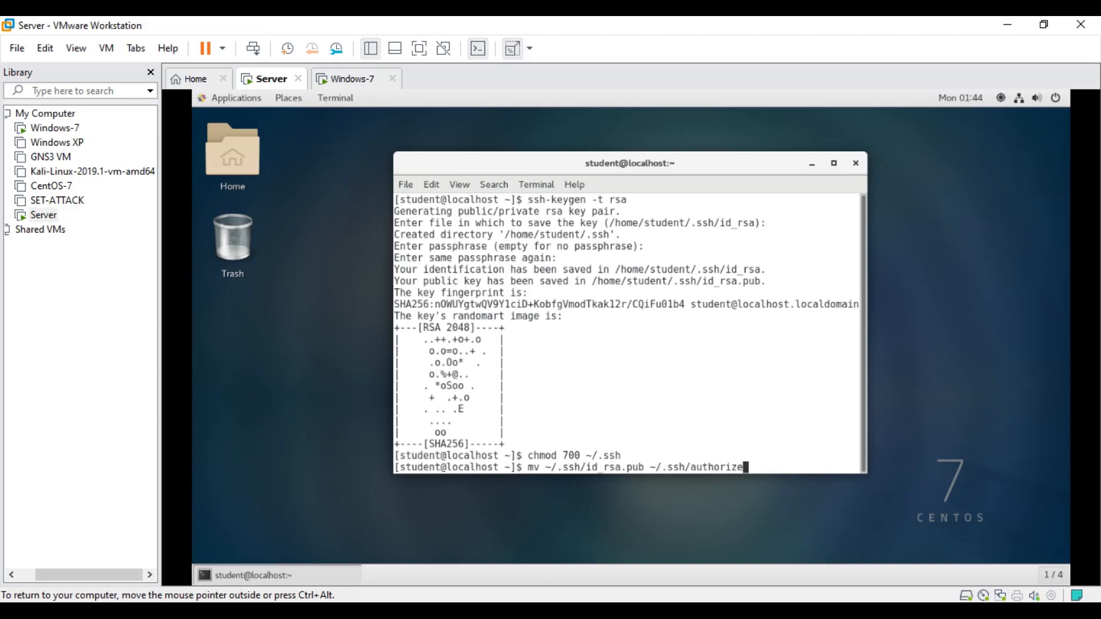
{"action": "type", "text": "d"}
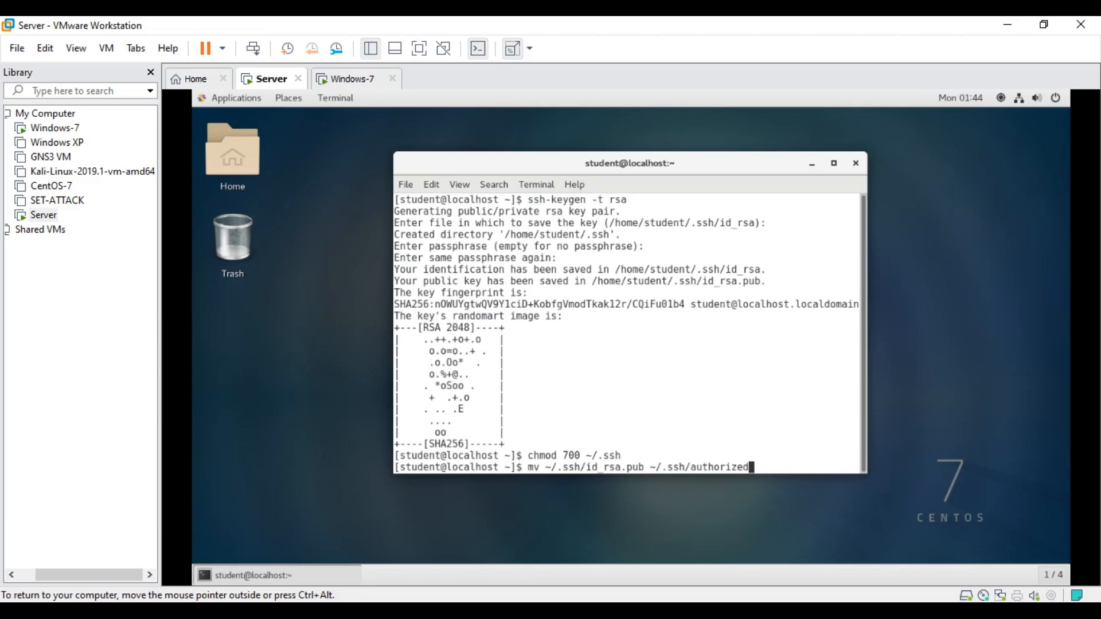
{"action": "type", "text": "_k"}
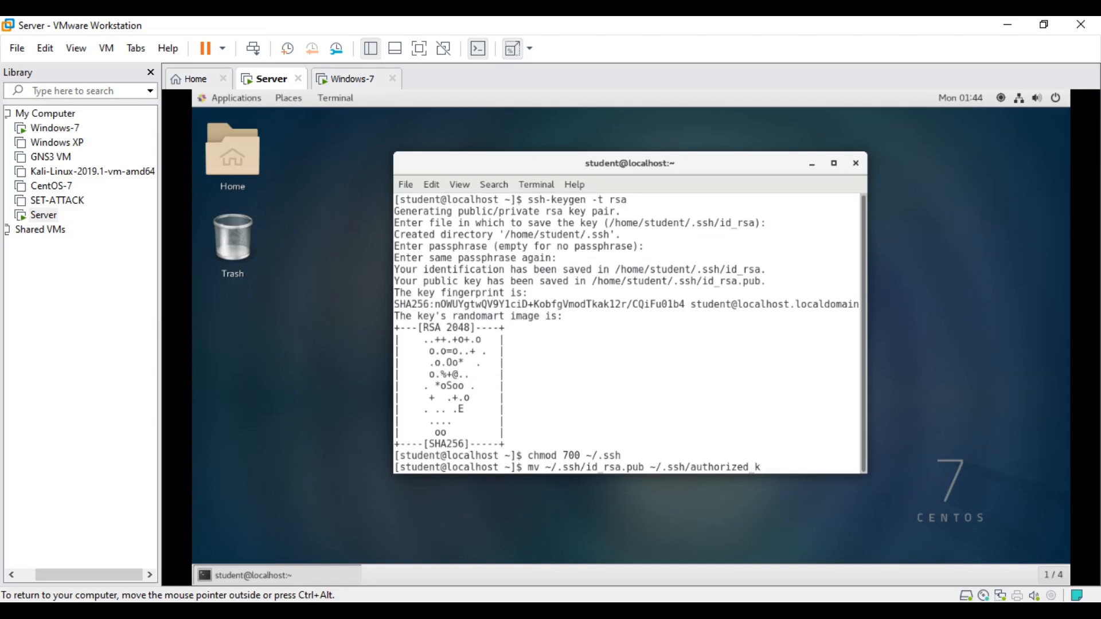
{"action": "type", "text": "eys"}
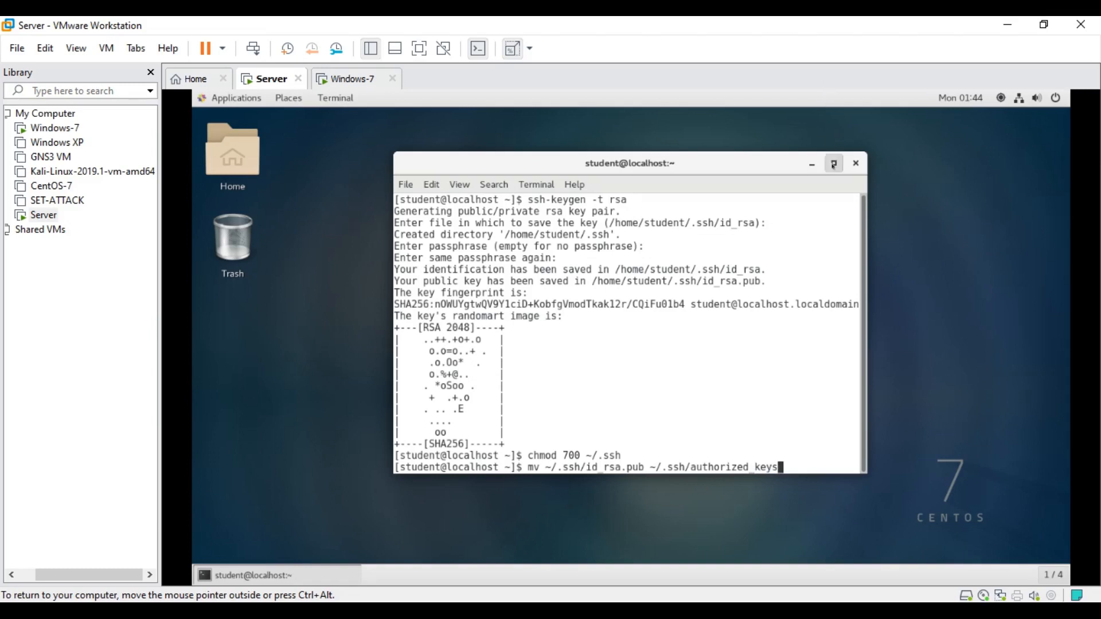
{"action": "left_click", "coordinate": [832, 163]}
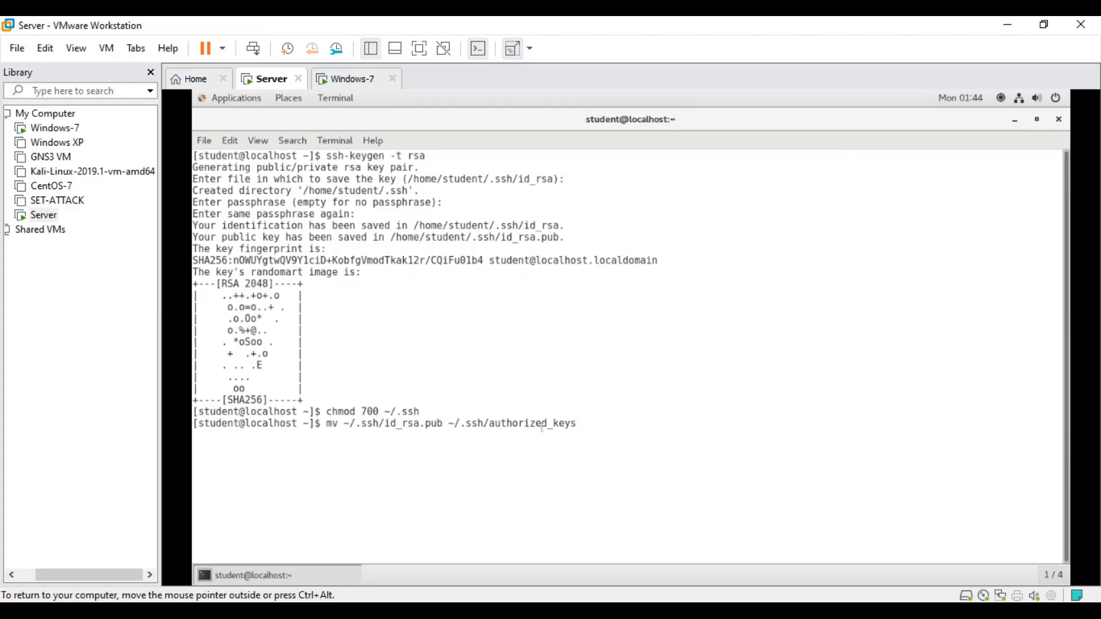
{"action": "mouse_move", "coordinate": [578, 423]}
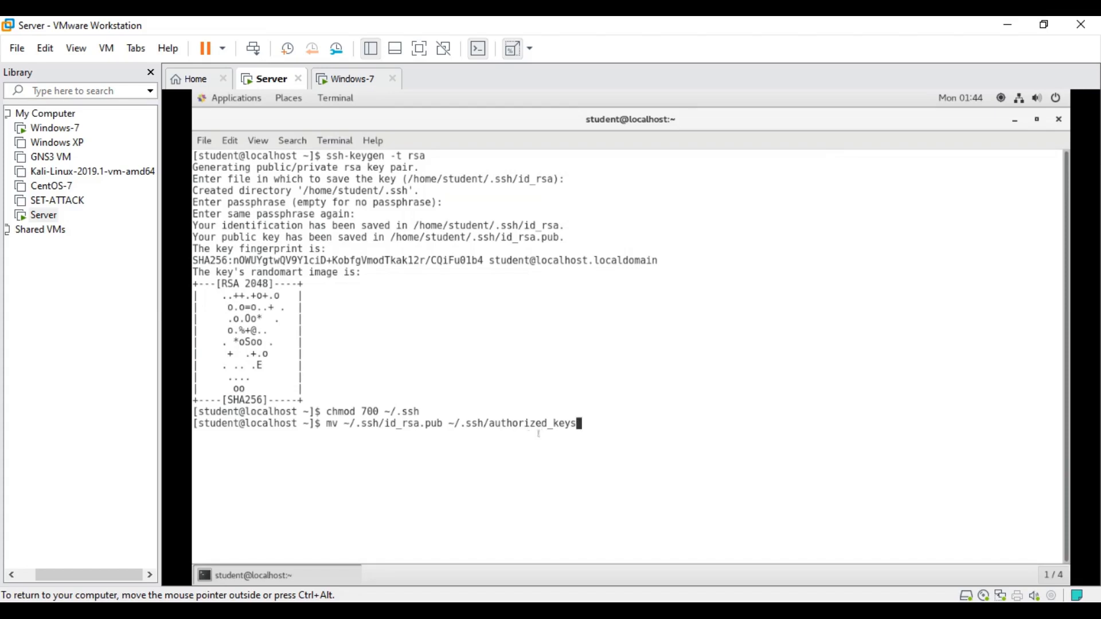
{"action": "mouse_move", "coordinate": [506, 423]}
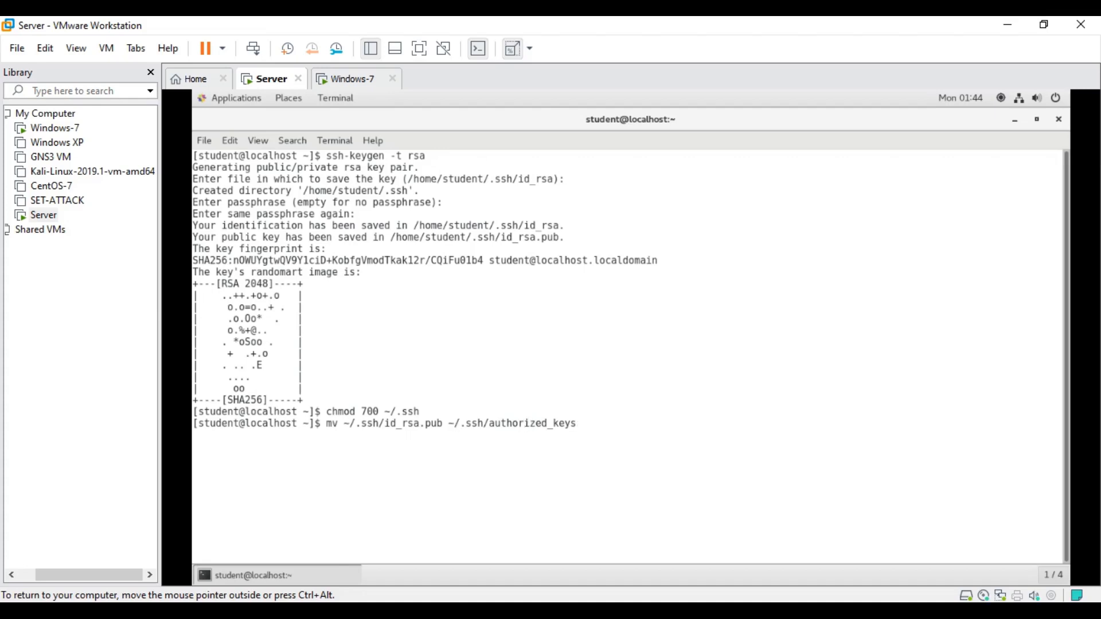
{"action": "key", "text": "Return"}
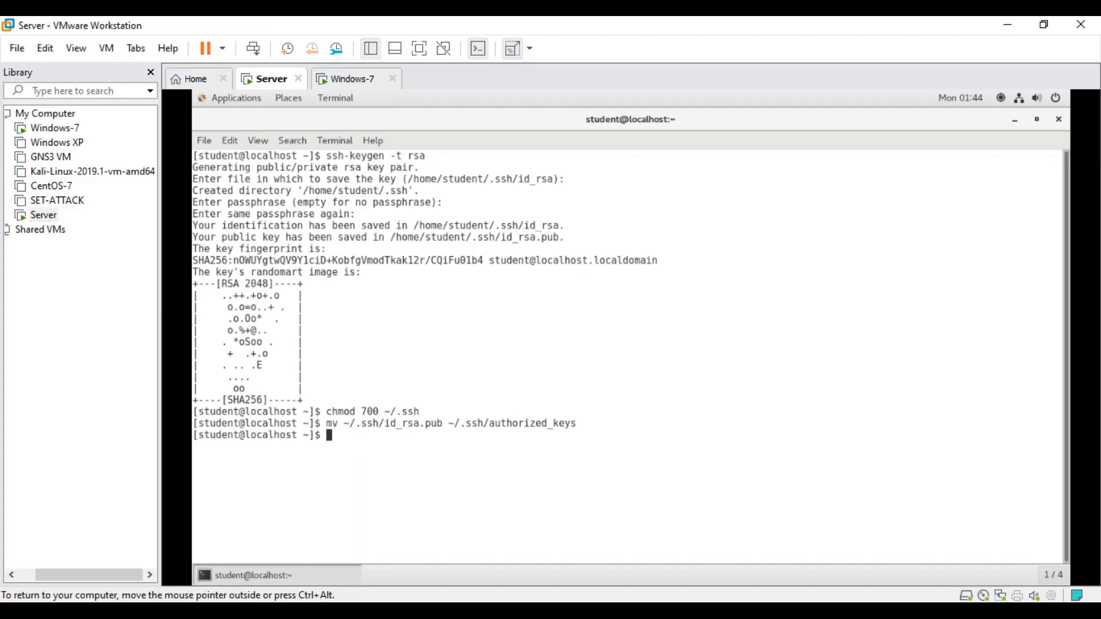
Step: Run chmod 600 on authorized_keys, then ls ~/.ssh/ to list authorized_keys and id_rsa
{"action": "type", "text": "chmod"}
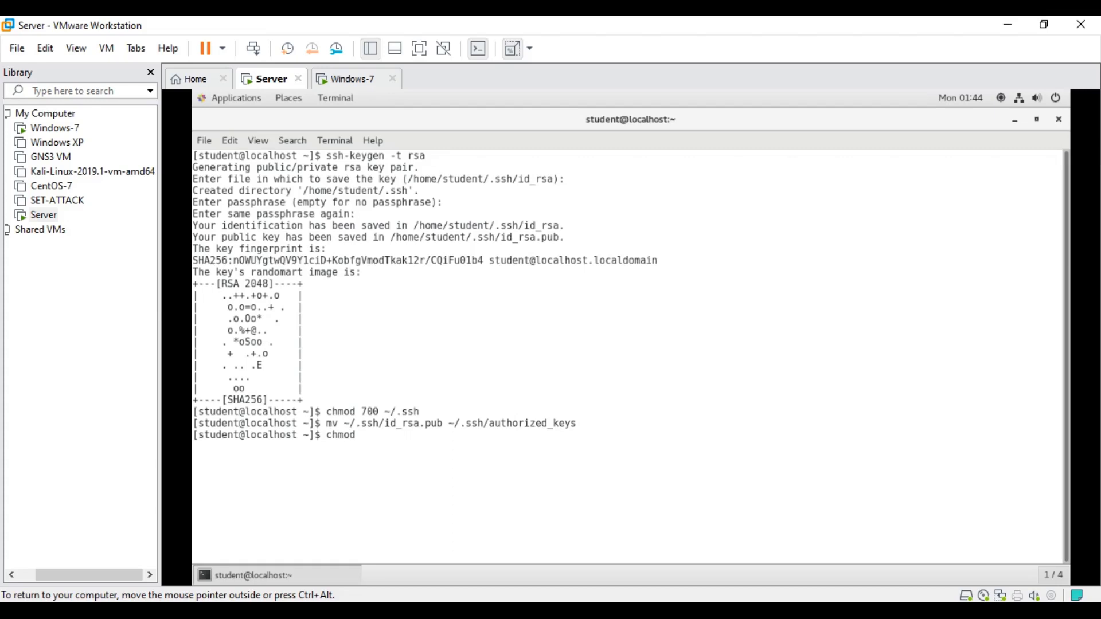
{"action": "type", "text": "600 ~/"}
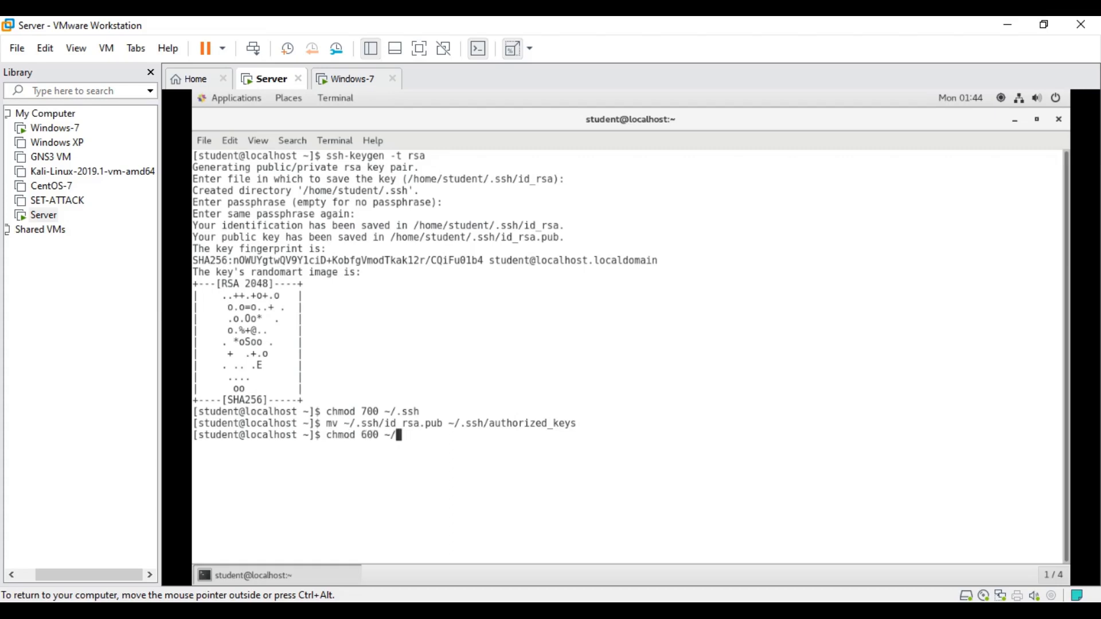
{"action": "key", "text": "Return"}
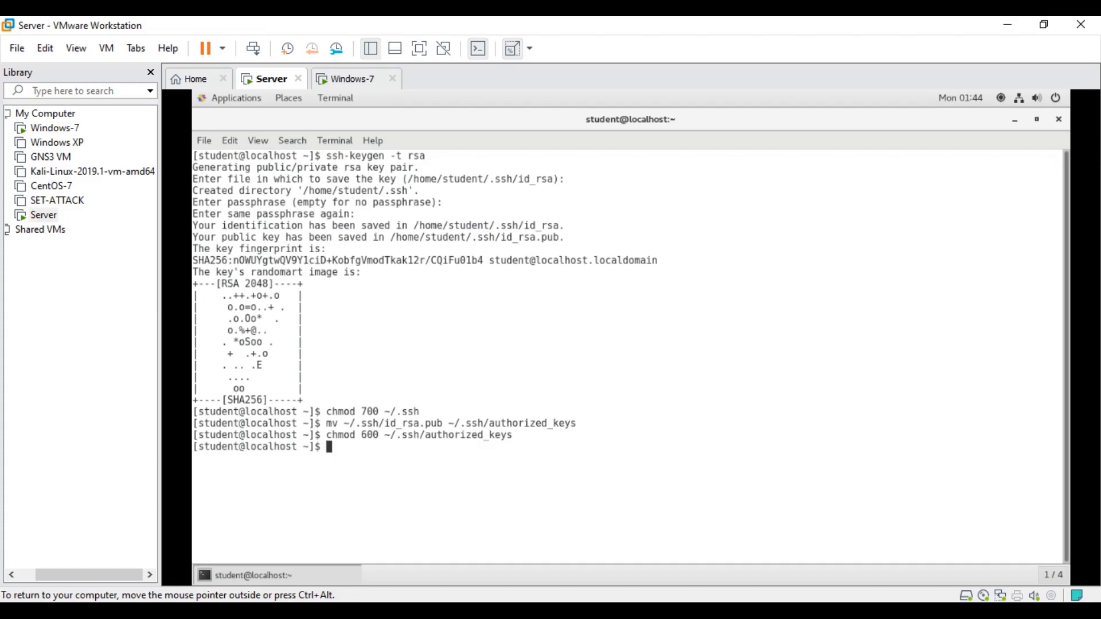
{"action": "type", "text": "ls"}
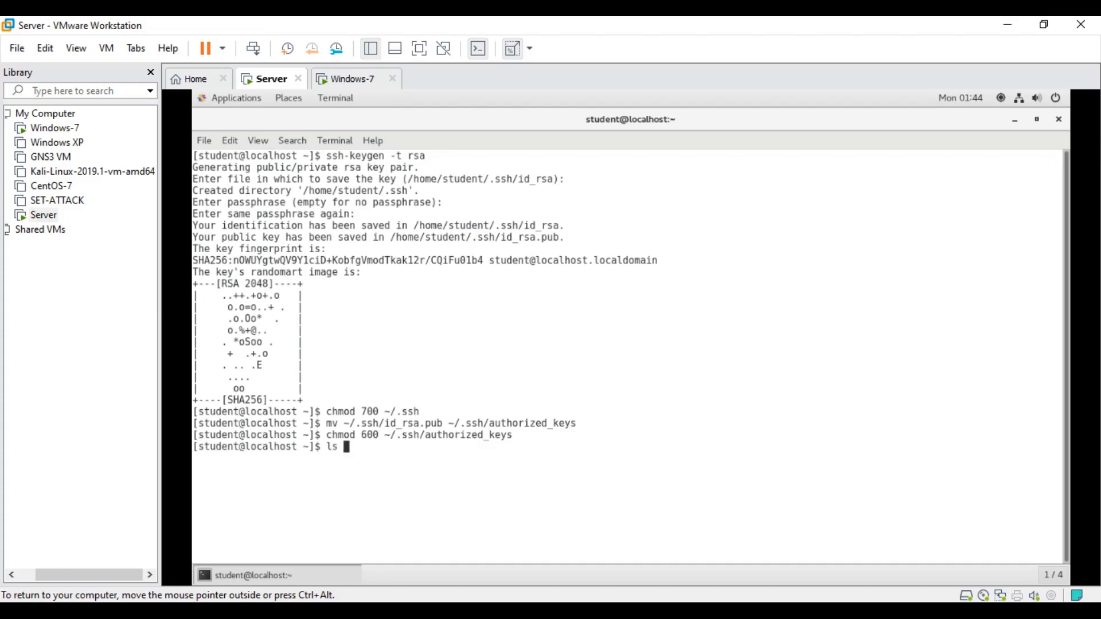
{"action": "type", "text": "~"}
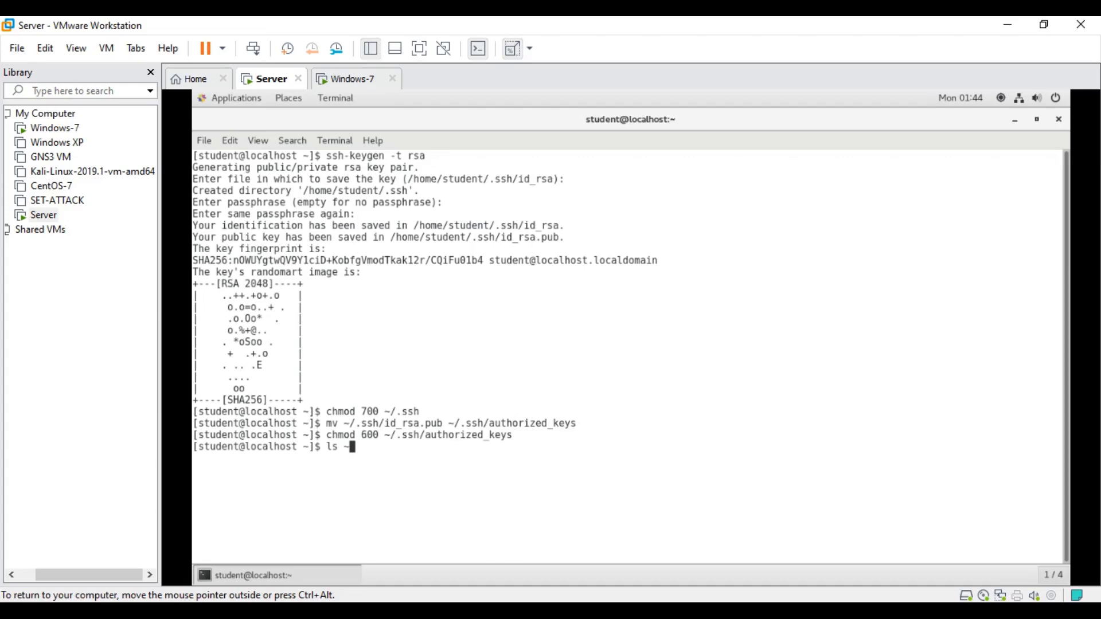
{"action": "key", "text": "Return"}
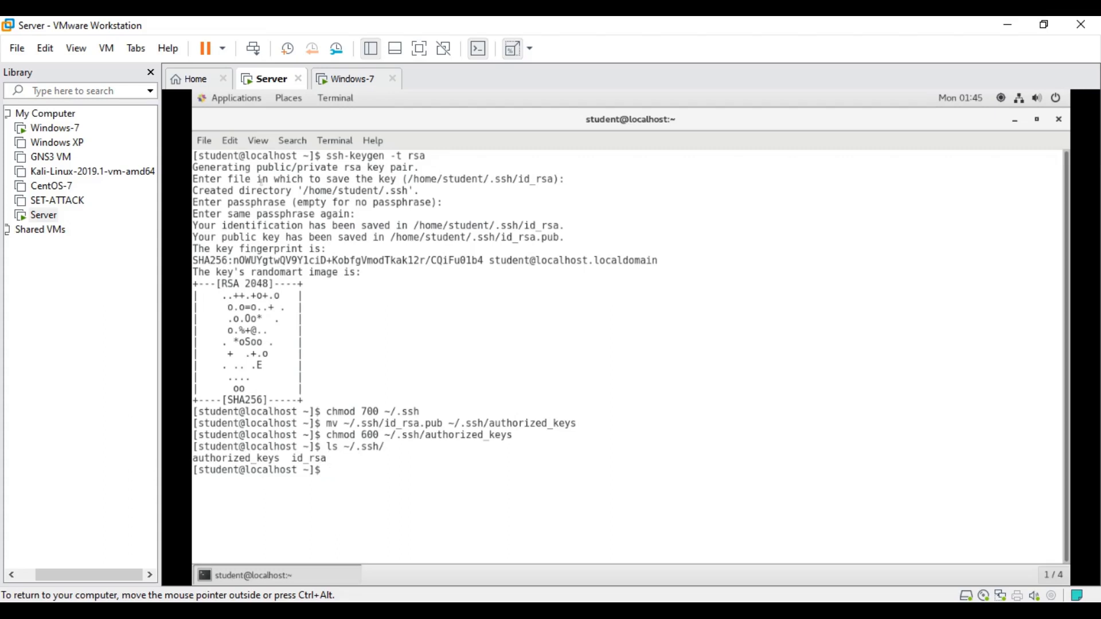
{"action": "mouse_move", "coordinate": [353, 95]}
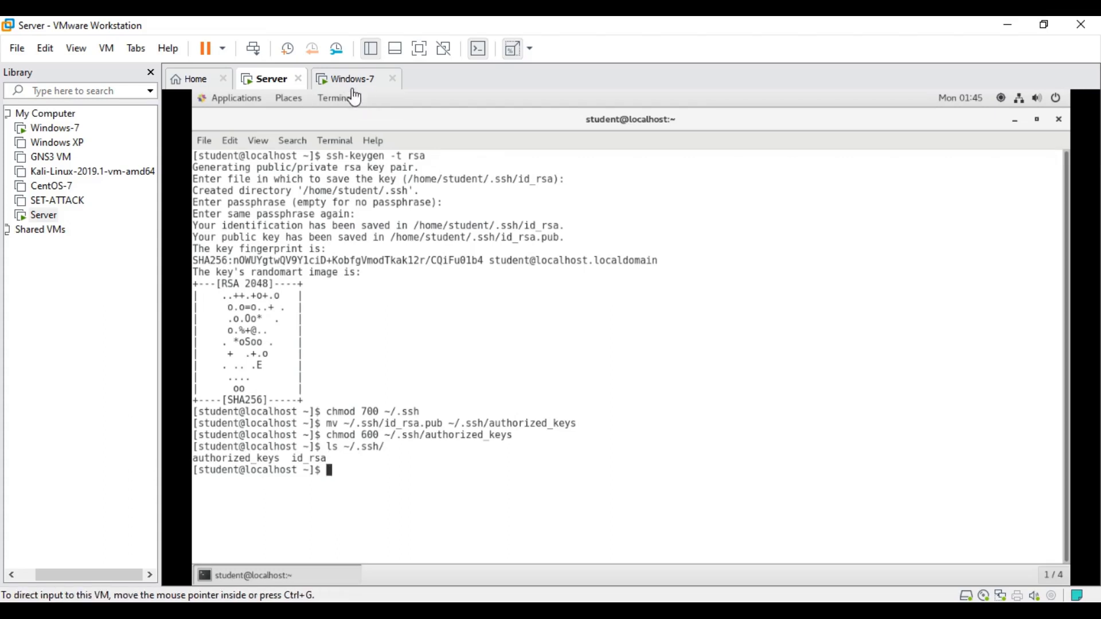
{"action": "mouse_move", "coordinate": [347, 88]}
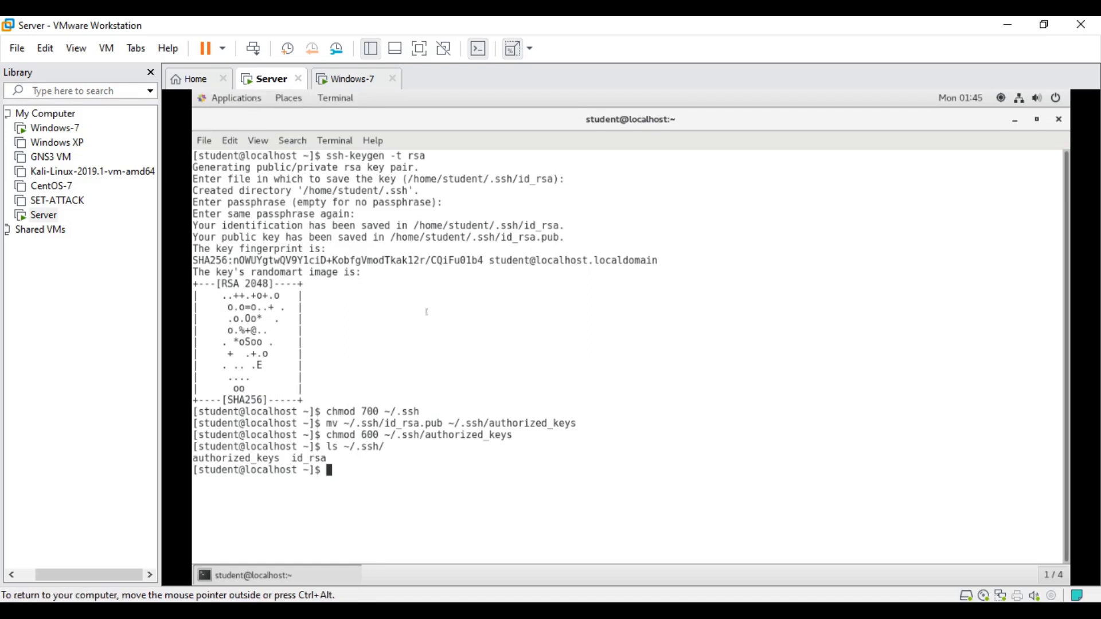
{"action": "mouse_move", "coordinate": [389, 352]}
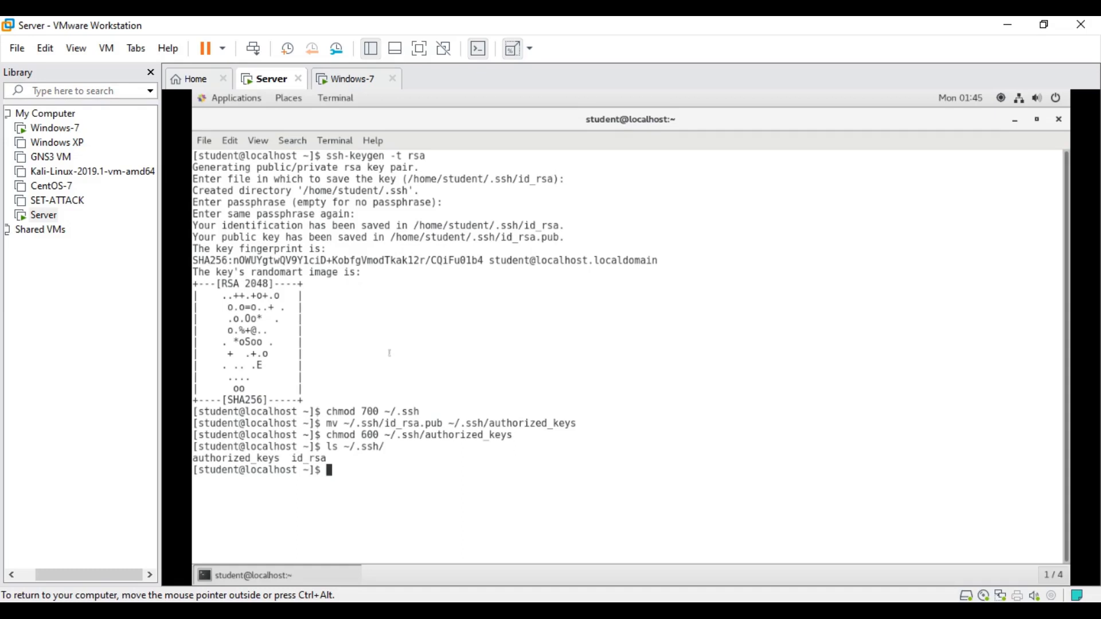
Step: View ~/.ssh/id_rsa in gedit, select and copy all the key text, then close it
{"action": "type", "text": "gedit"}
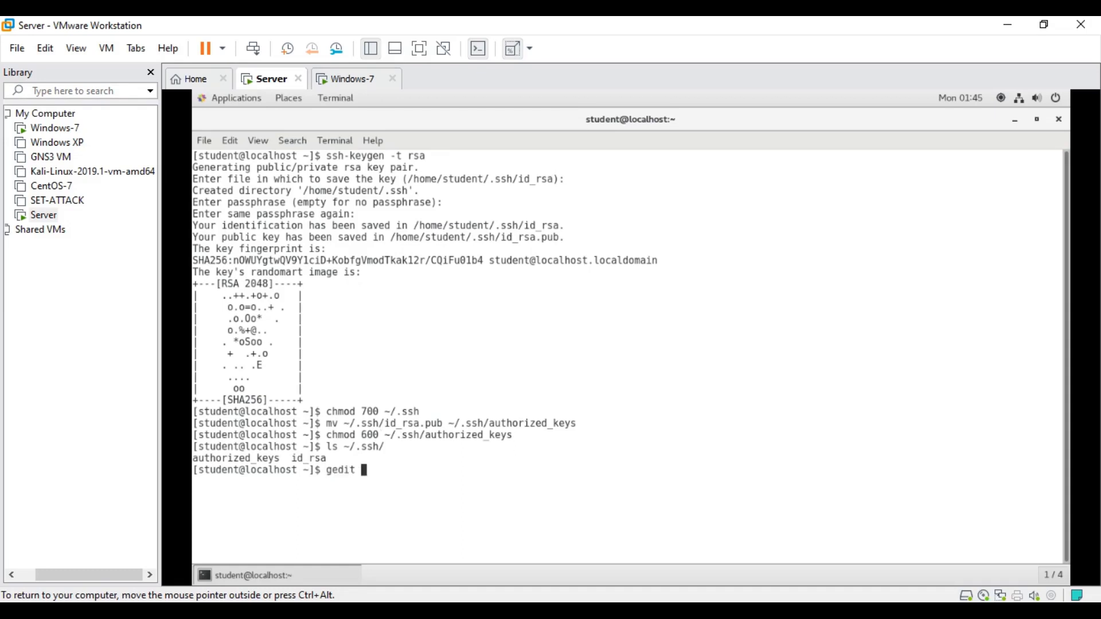
{"action": "type", "text": "/"}
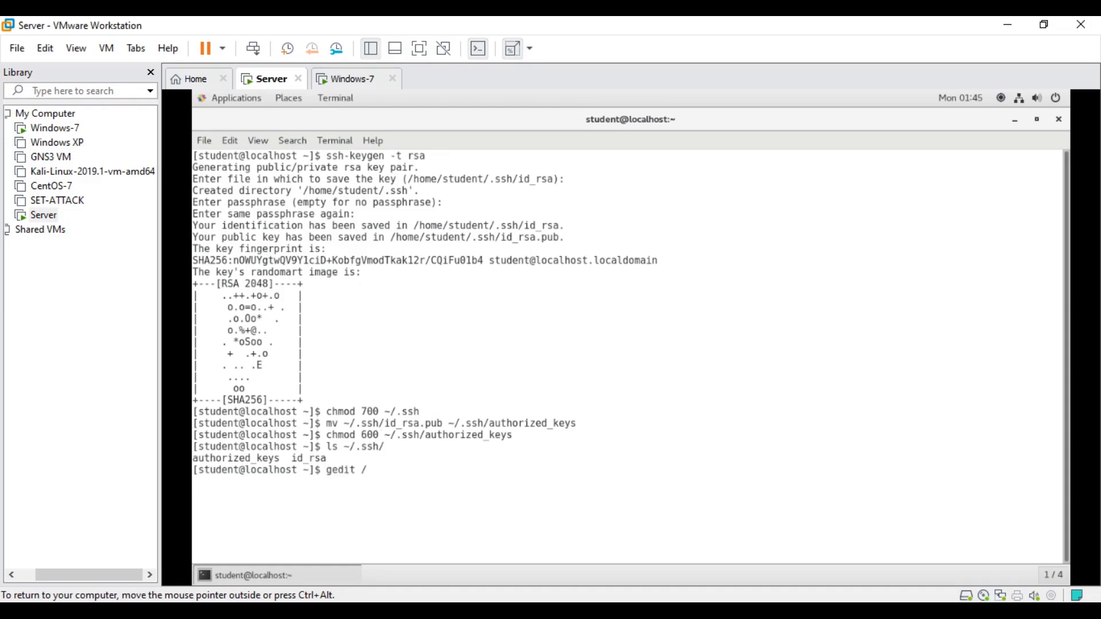
{"action": "key", "text": "BackSpace"}
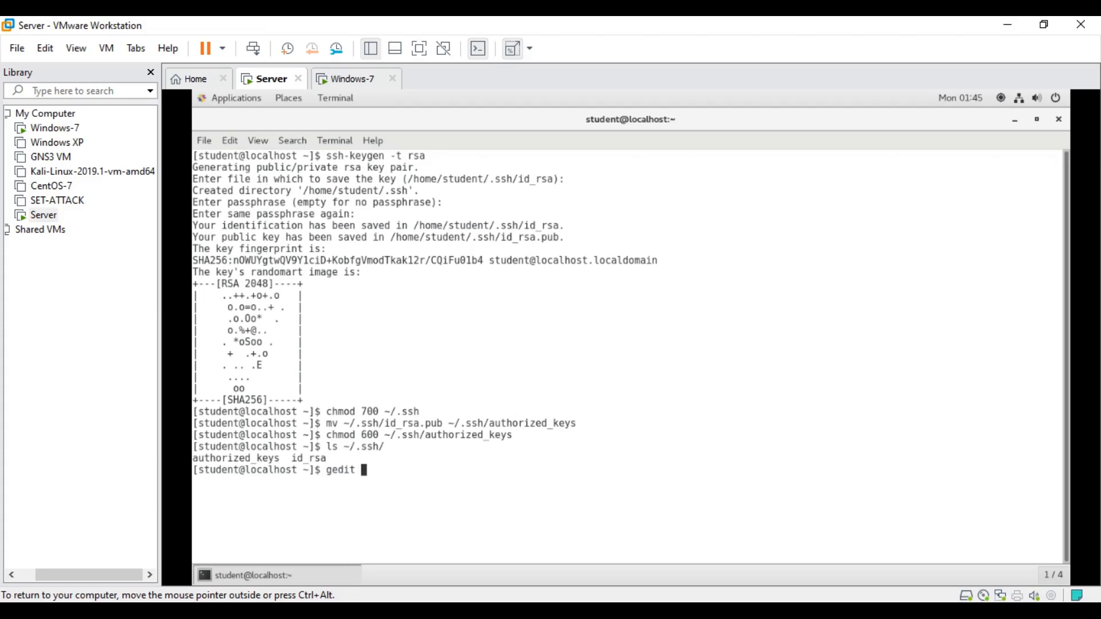
{"action": "type", "text": "~/"}
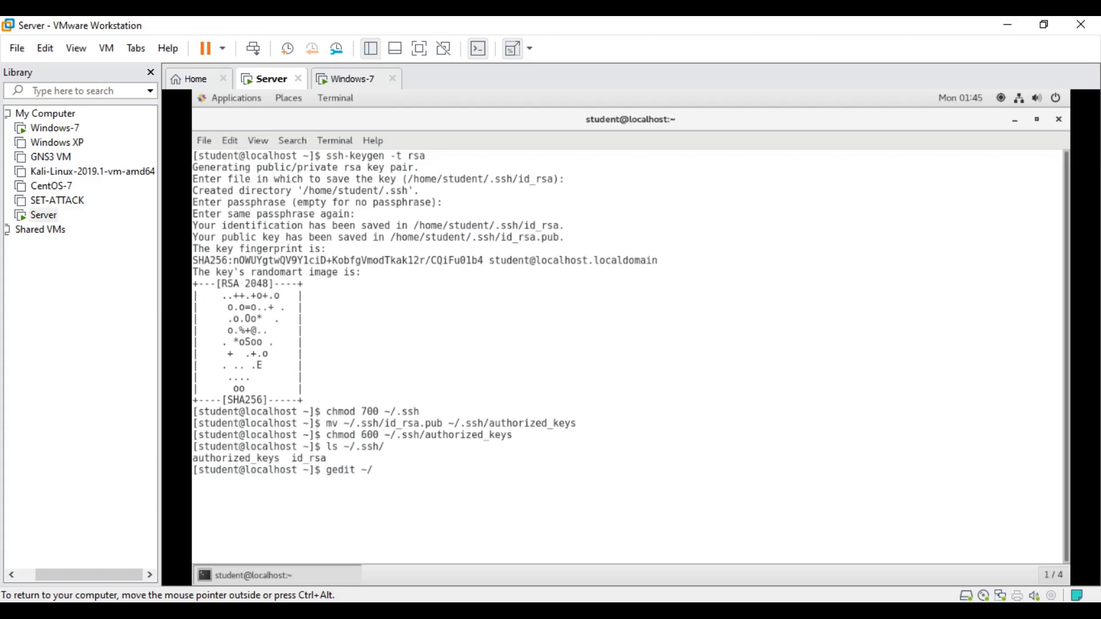
{"action": "type", "text": ".s"}
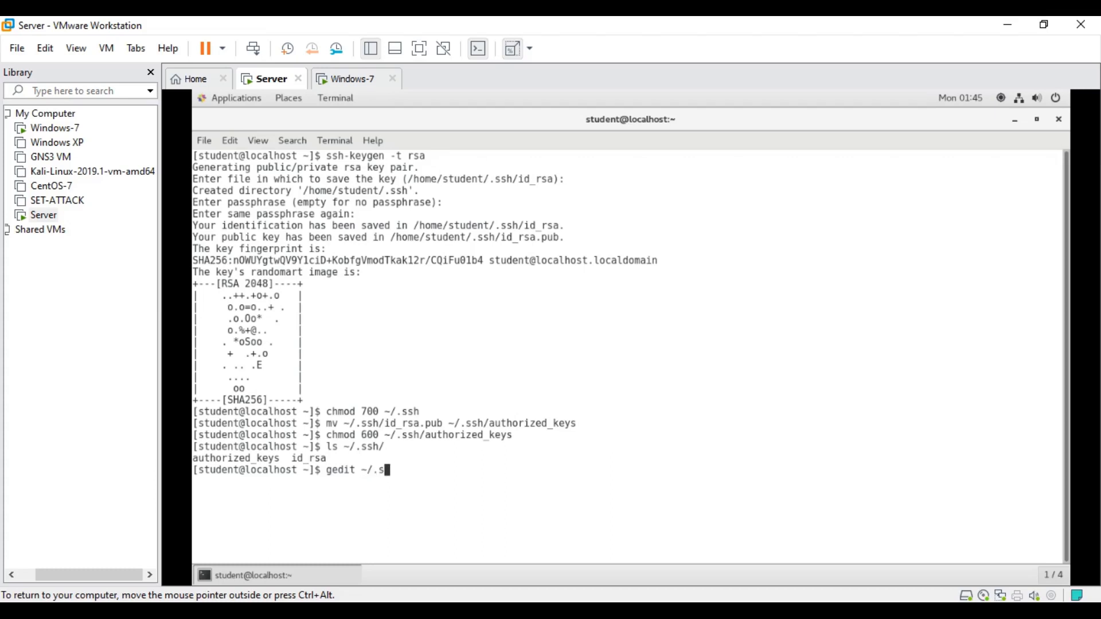
{"action": "type", "text": "sh/id_rsa"}
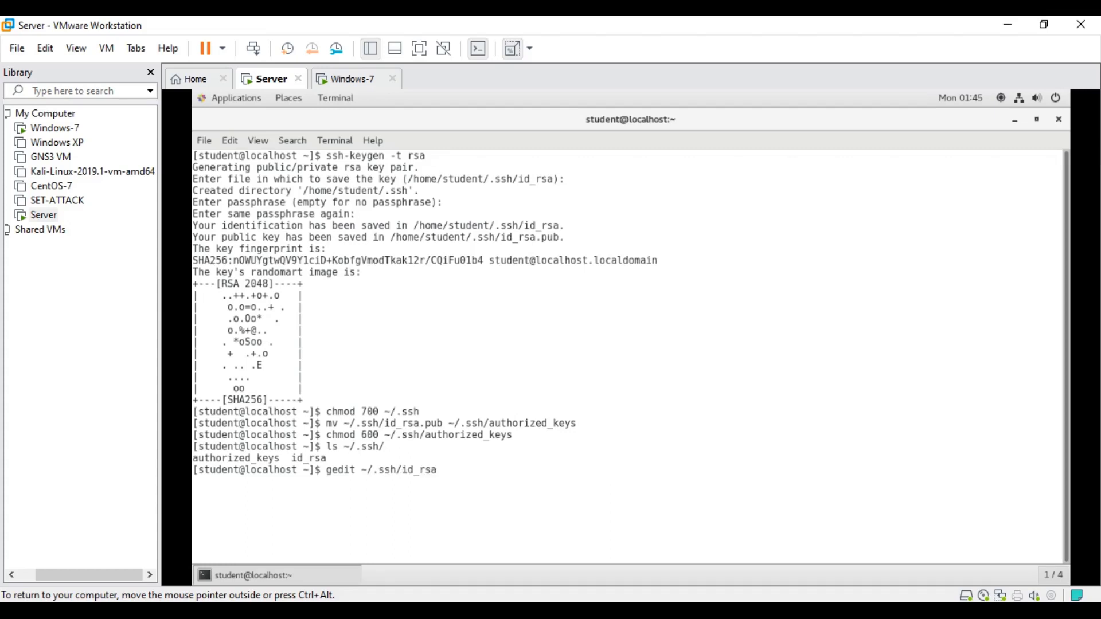
{"action": "key", "text": "Return"}
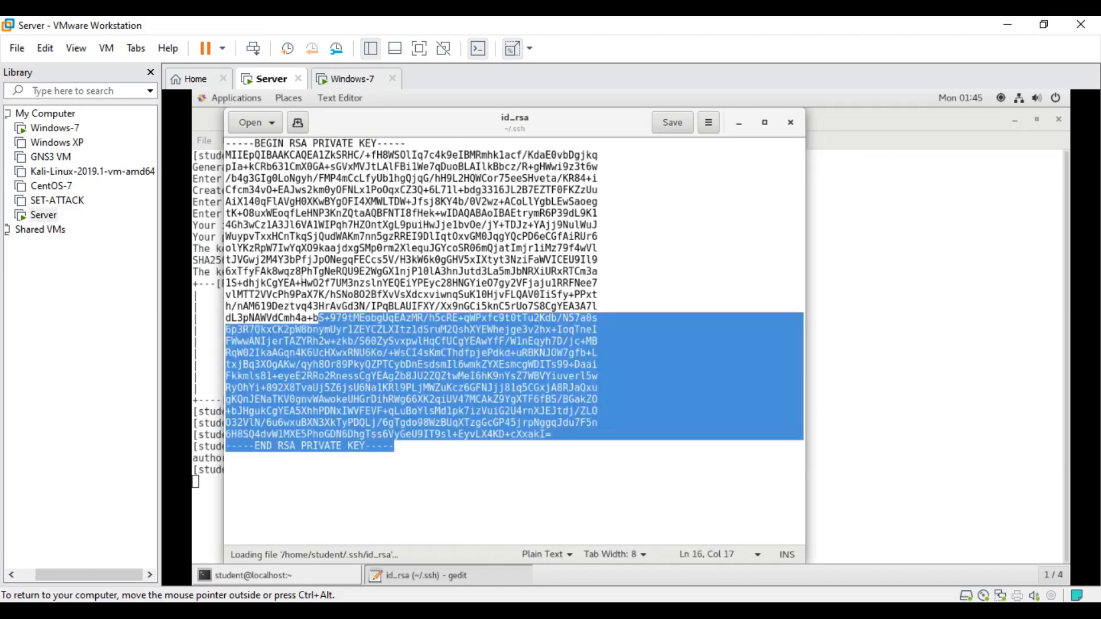
{"action": "key", "text": "ctrl+a"}
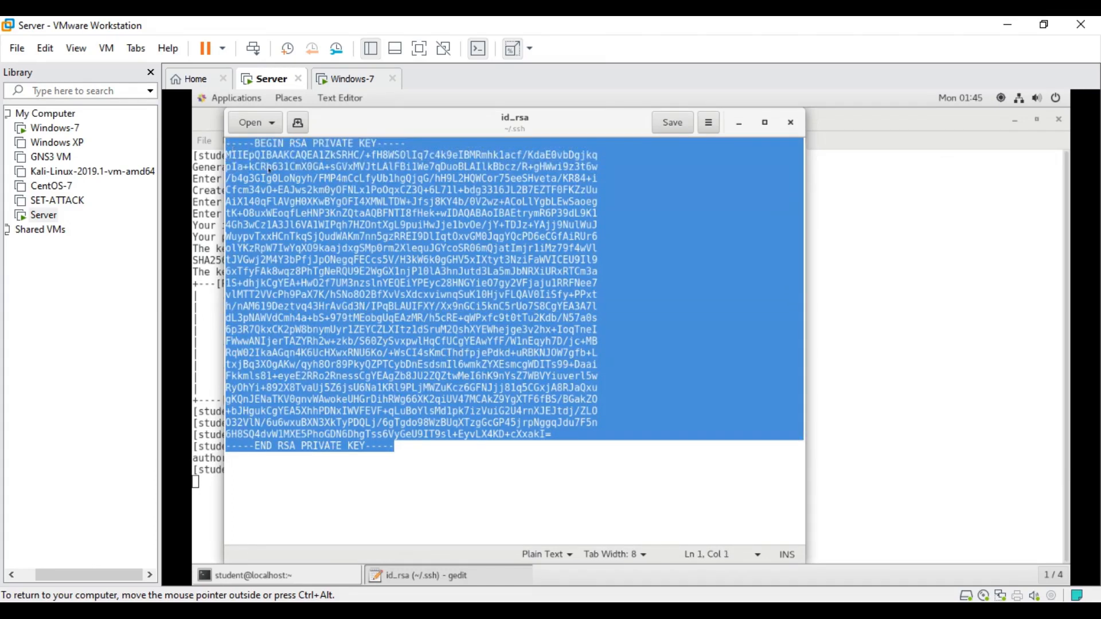
{"action": "mouse_move", "coordinate": [790, 122]}
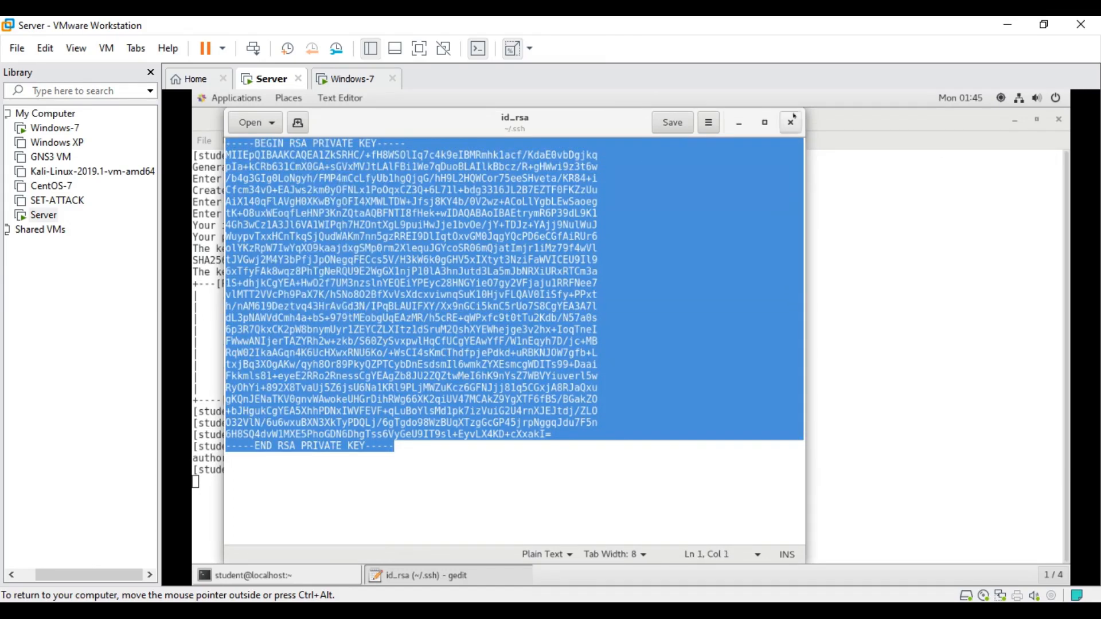
{"action": "left_click", "coordinate": [789, 121]}
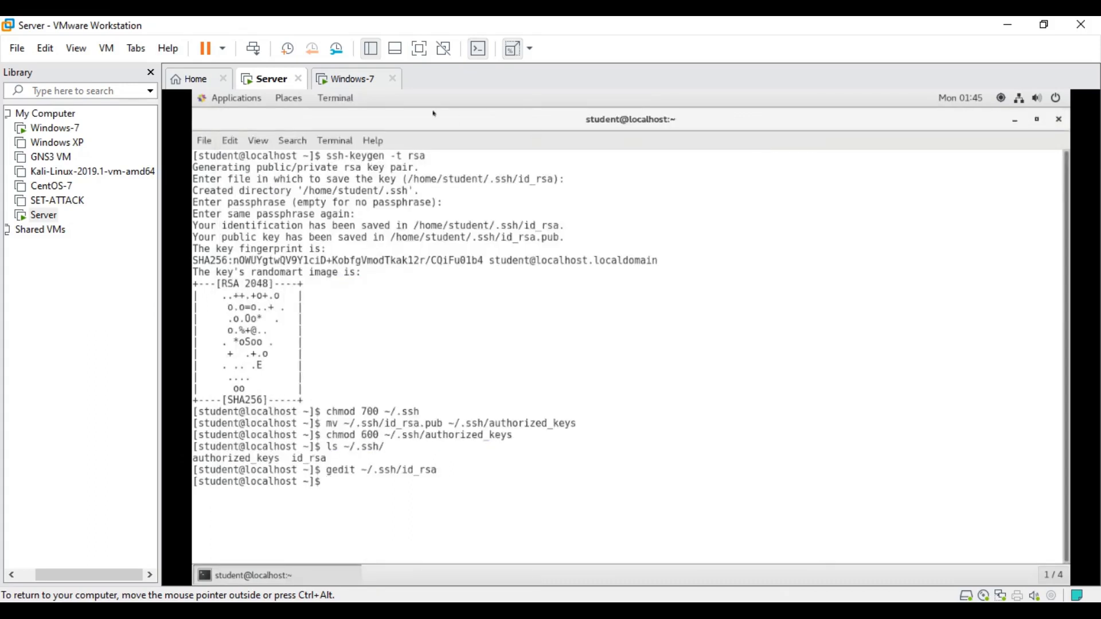
Step: On the Windows 7 VM, create a KEYS folder on the desktop and enter it
{"action": "left_click", "coordinate": [350, 78]}
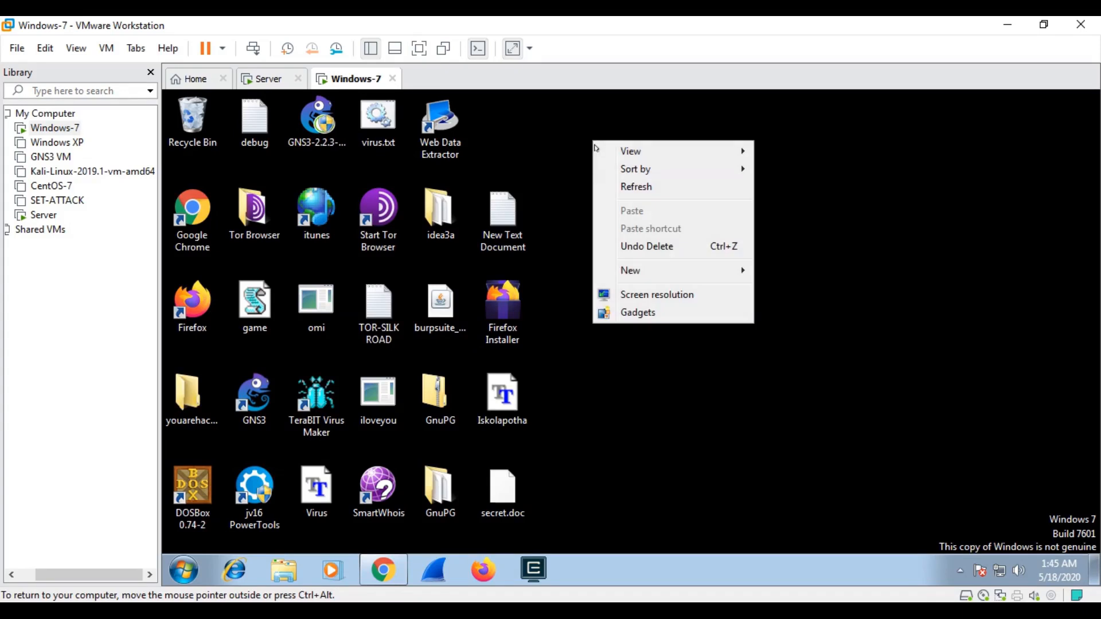
{"action": "left_click", "coordinate": [629, 269]}
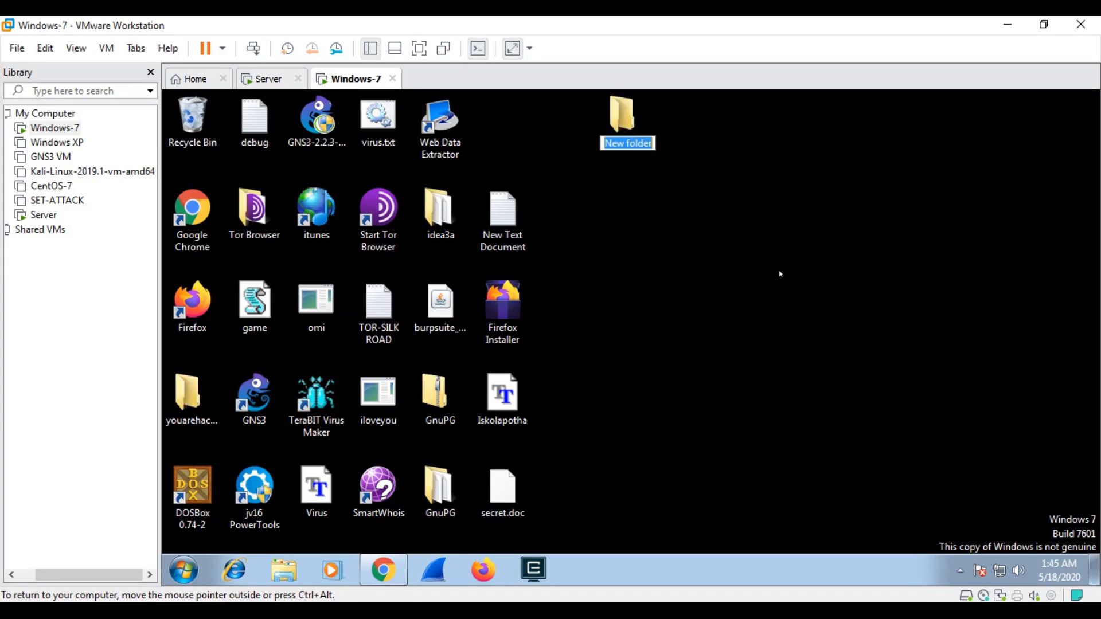
{"action": "type", "text": "kE"}
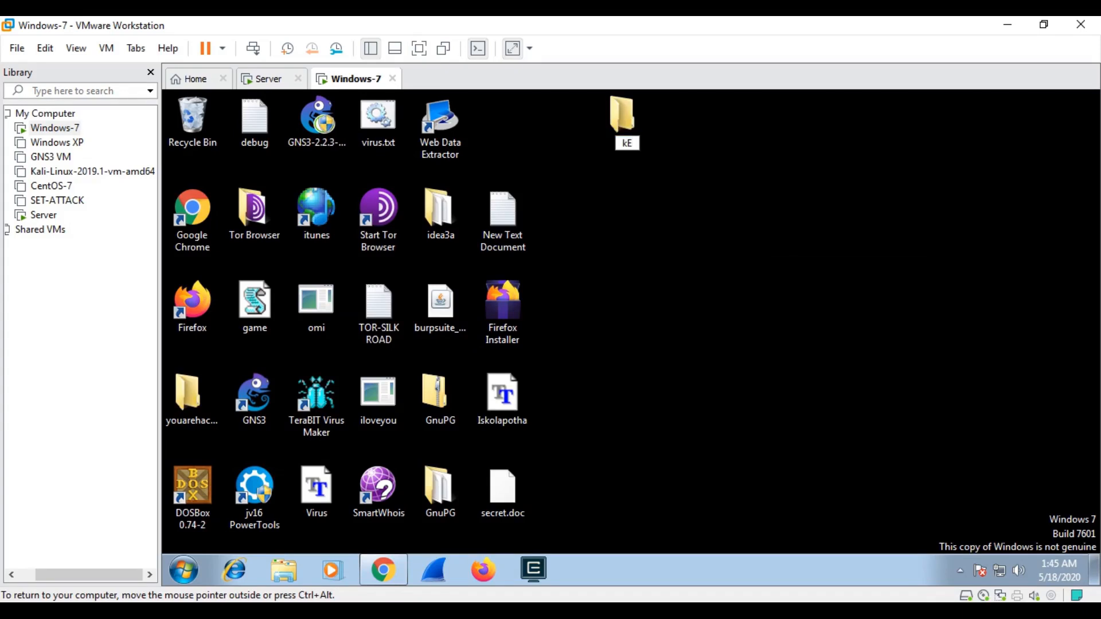
{"action": "double_click", "coordinate": [623, 113]}
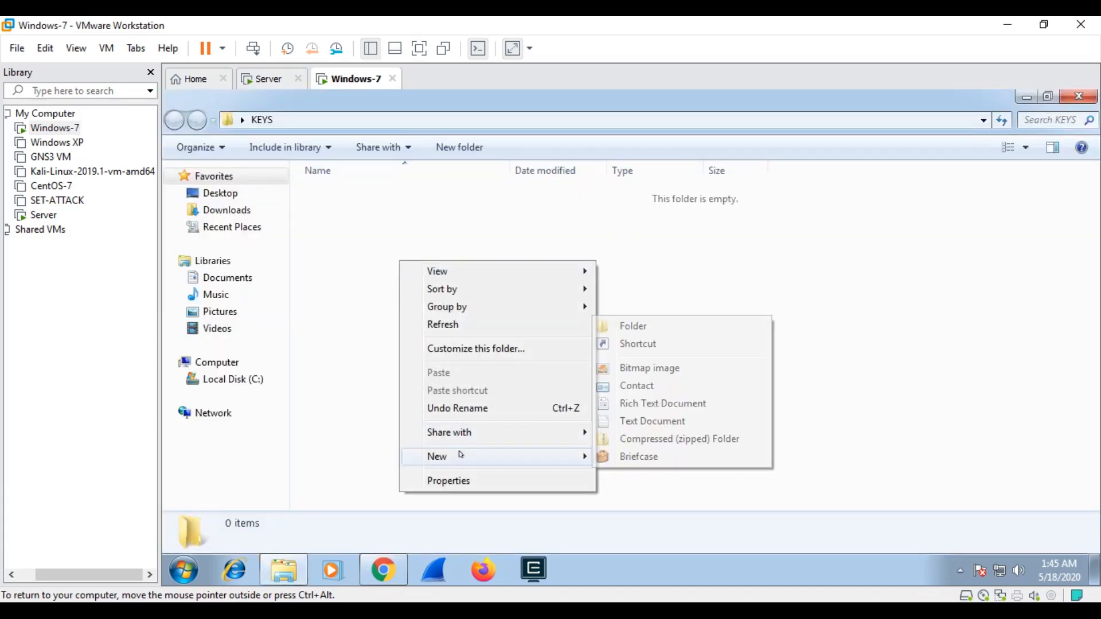
{"action": "mouse_move", "coordinate": [661, 403]}
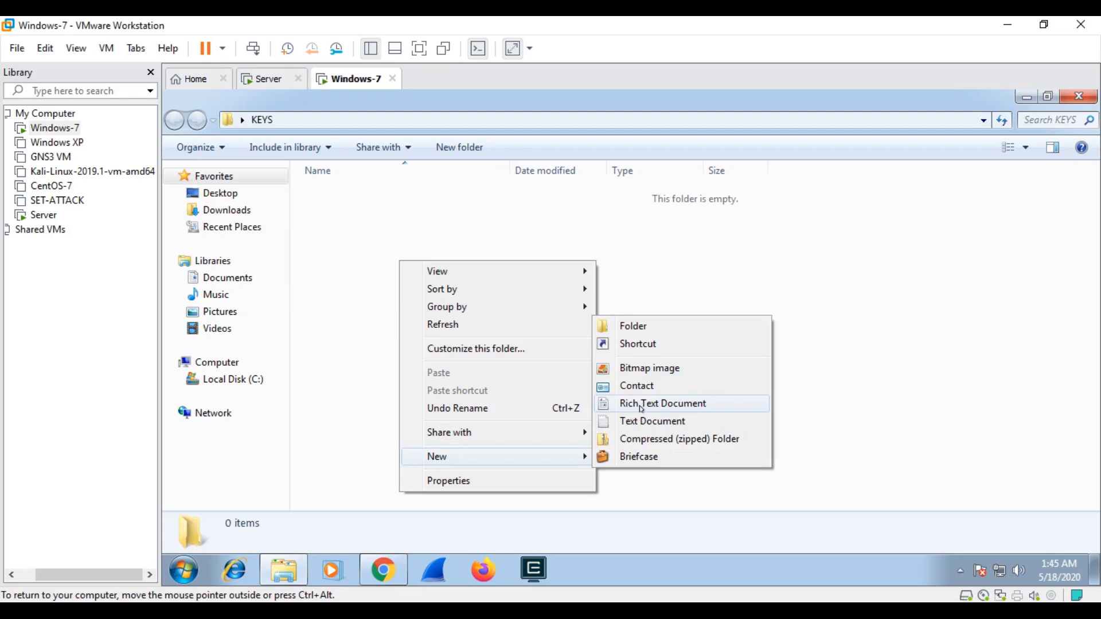
Step: Create a new text document in KEYS, paste the private key into it, save and close
{"action": "left_click", "coordinate": [651, 421]}
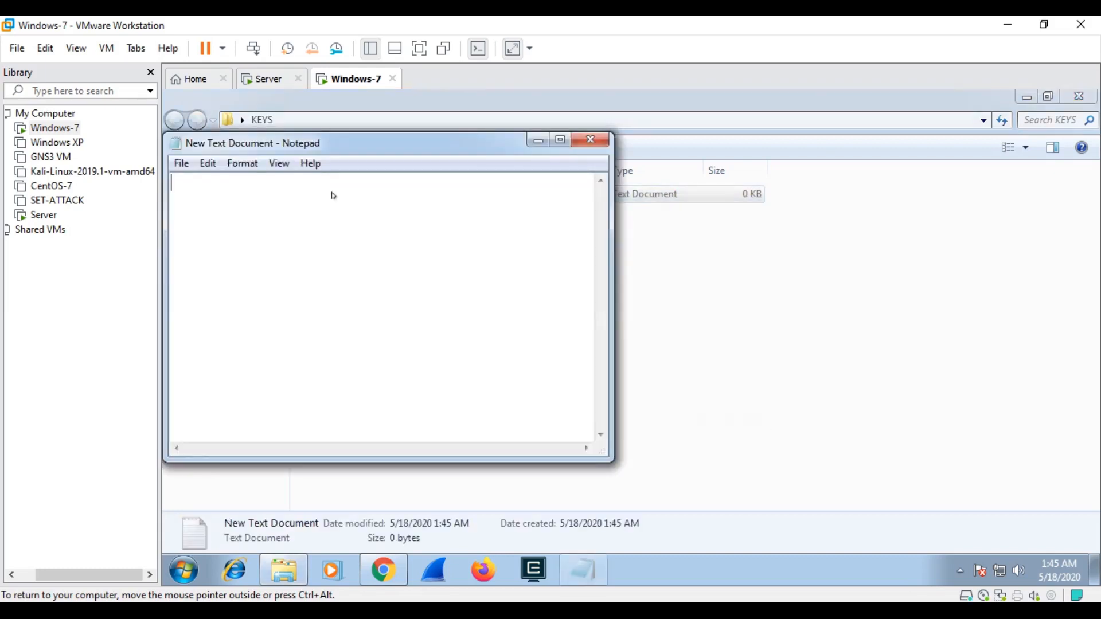
{"action": "key", "text": "ctrl+v"}
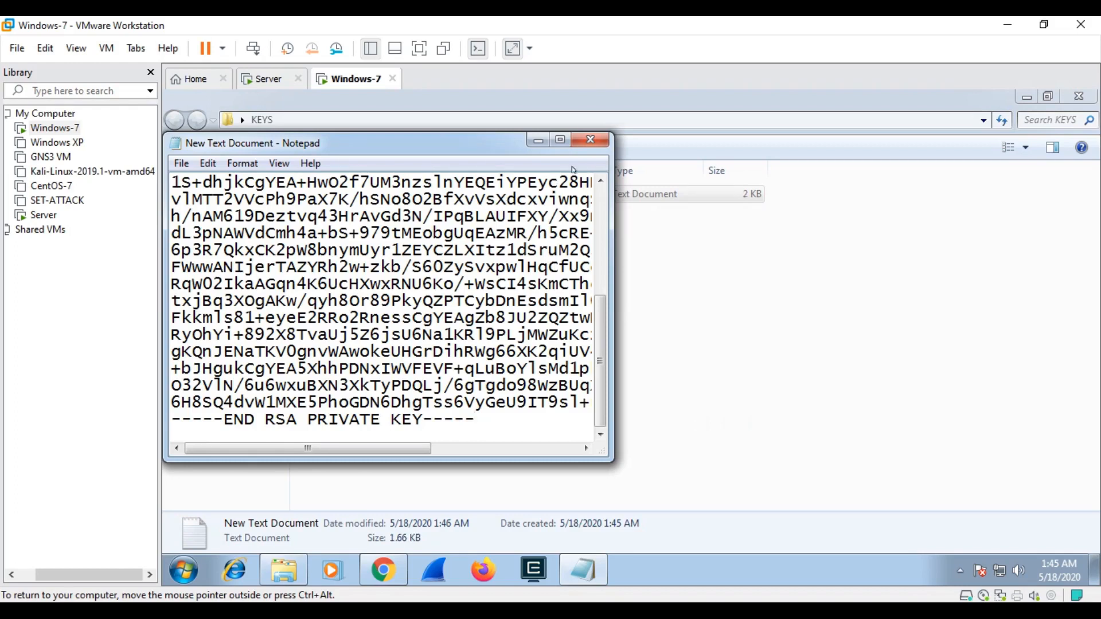
{"action": "left_click", "coordinate": [589, 140]}
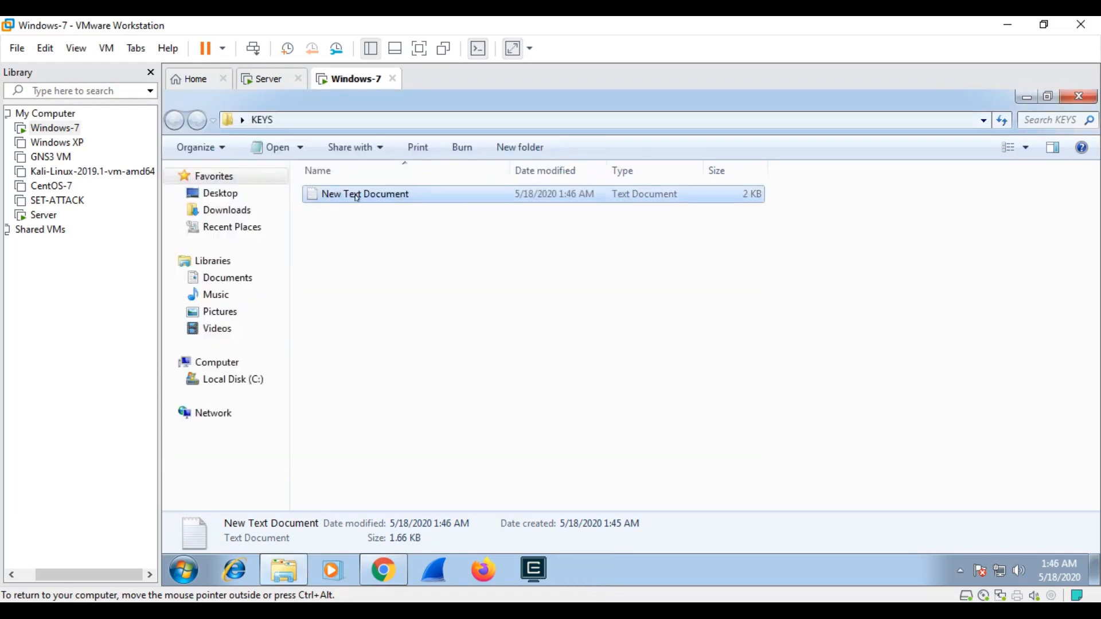
{"action": "left_click", "coordinate": [200, 147]}
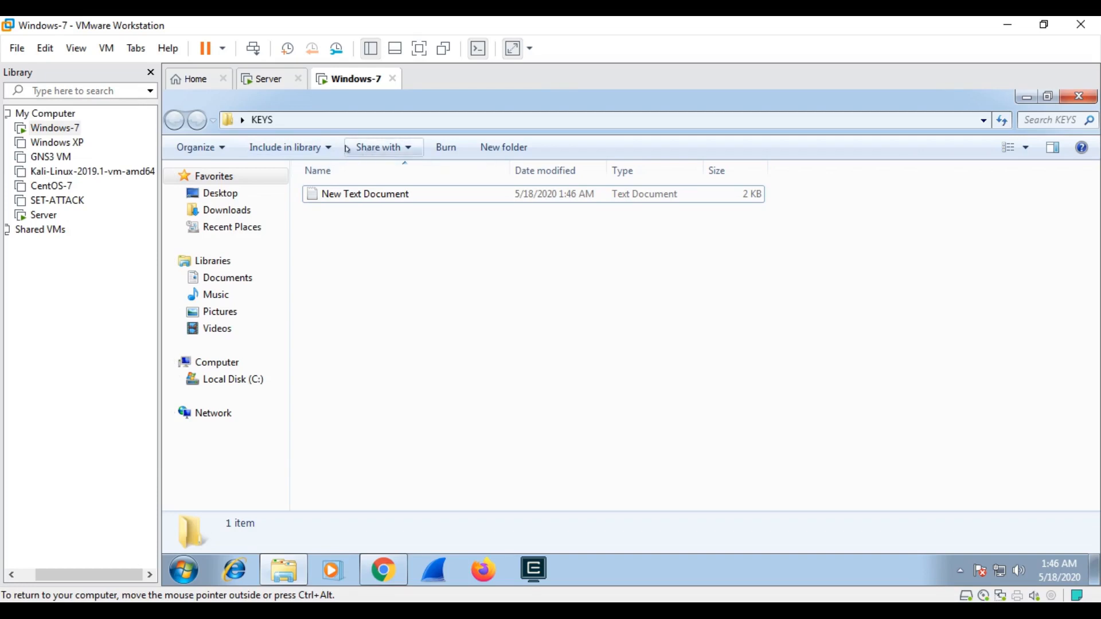
Step: In Folder Options > View, uncheck 'Hide extensions for known file types' and apply
{"action": "left_click", "coordinate": [377, 148]}
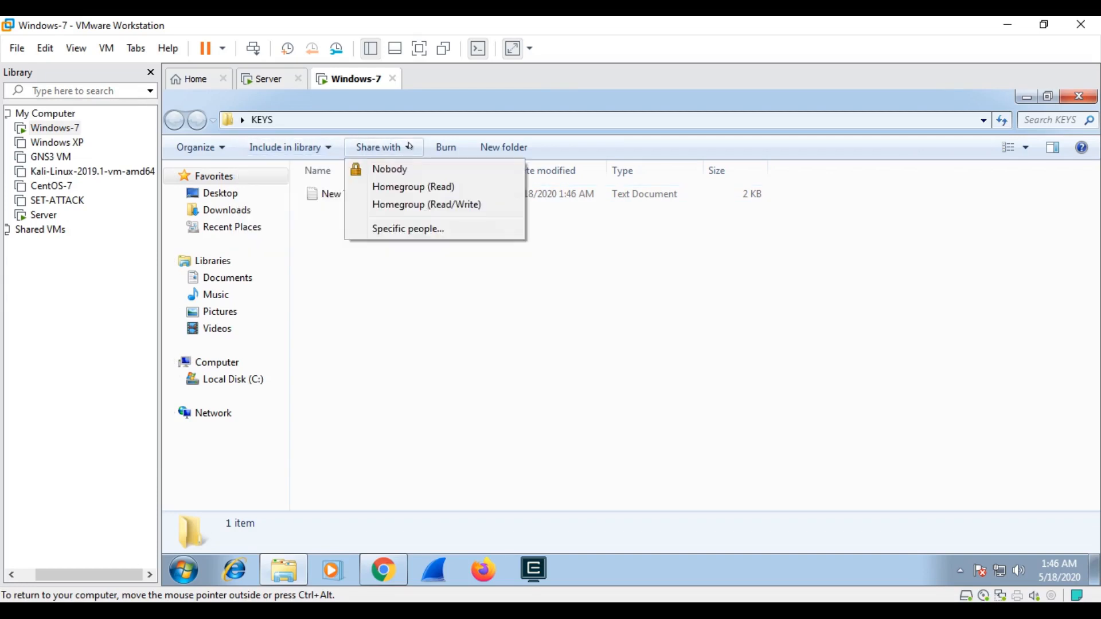
{"action": "left_click", "coordinate": [200, 147]}
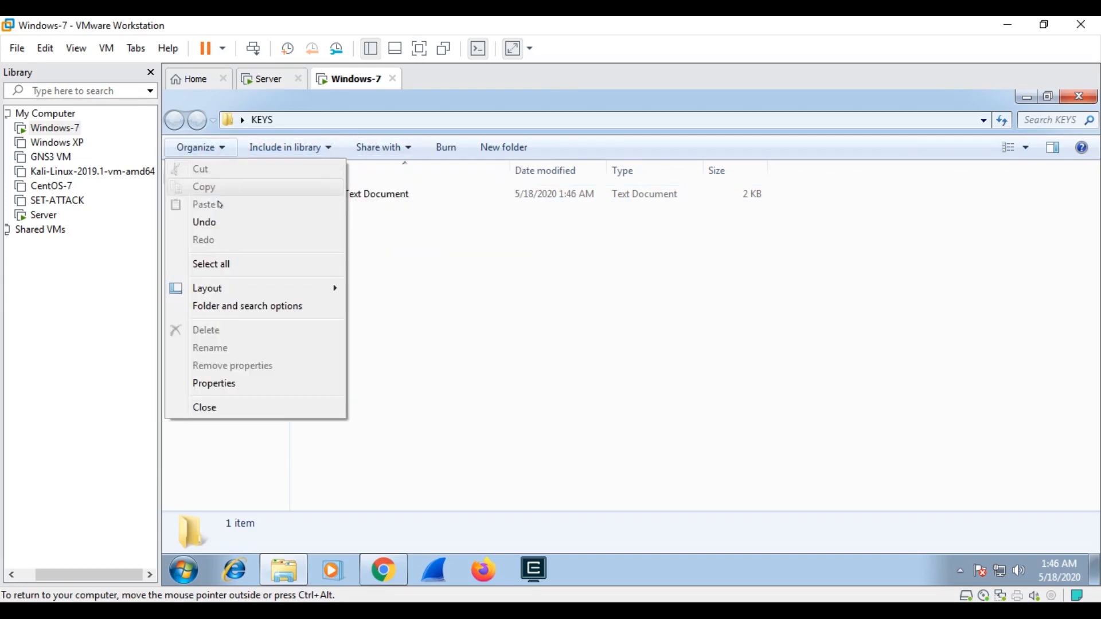
{"action": "left_click", "coordinate": [248, 305]}
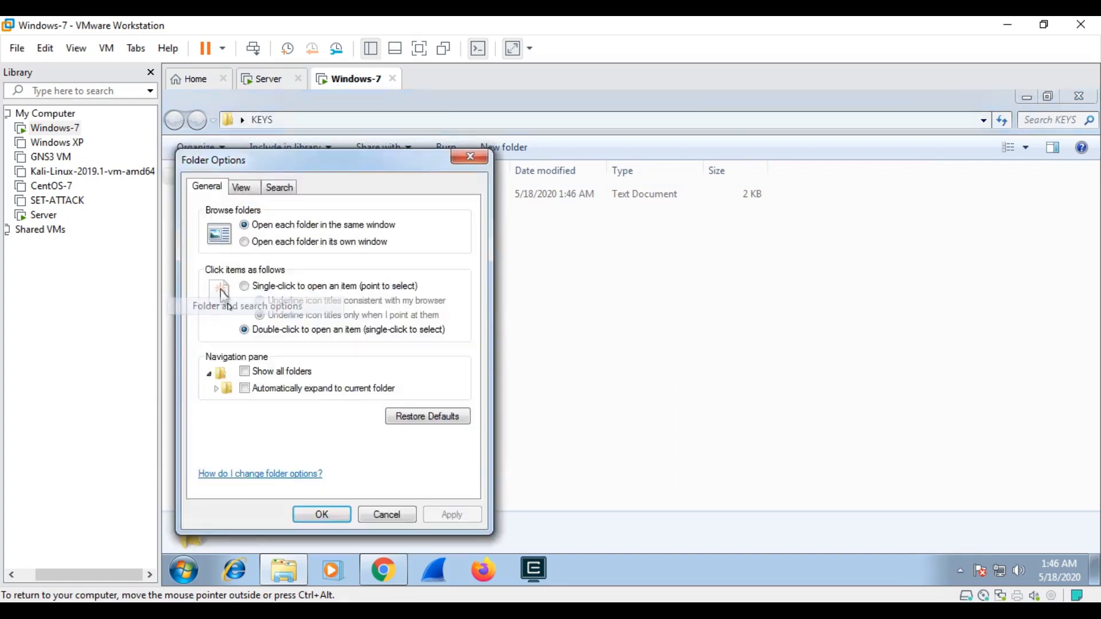
{"action": "mouse_move", "coordinate": [271, 337]}
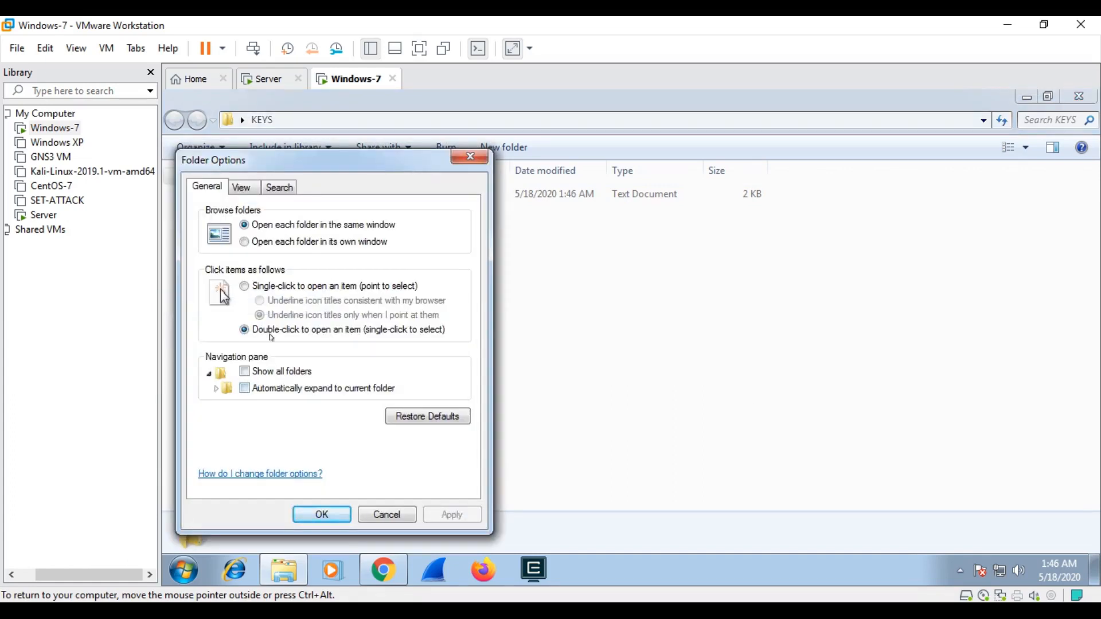
{"action": "left_click", "coordinate": [241, 187]}
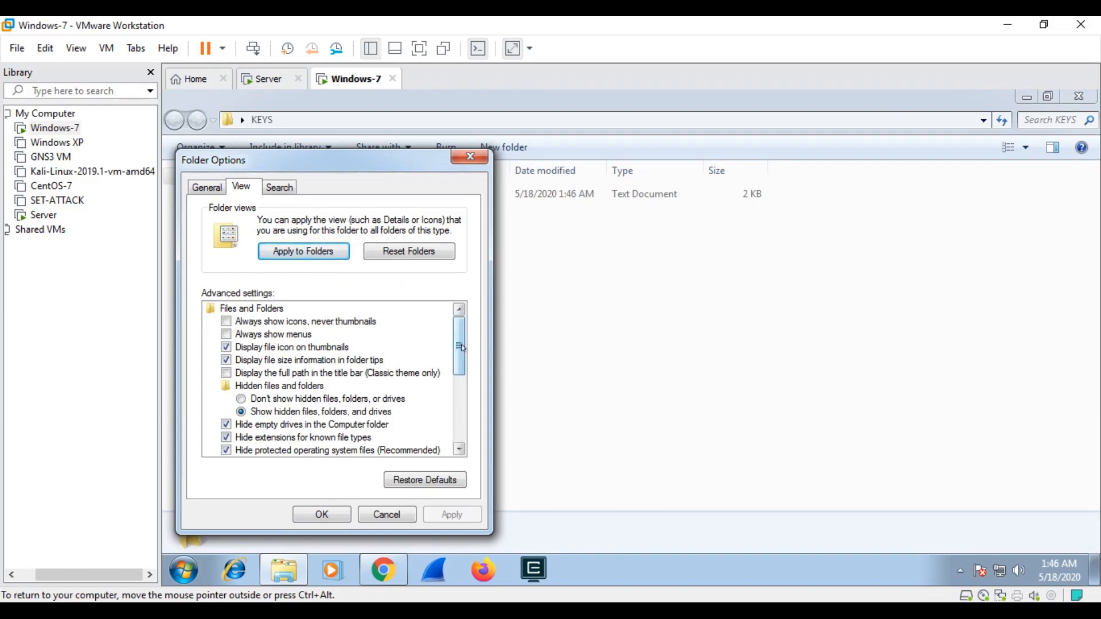
{"action": "scroll", "scroll_direction": "down", "scroll_amount": 3}
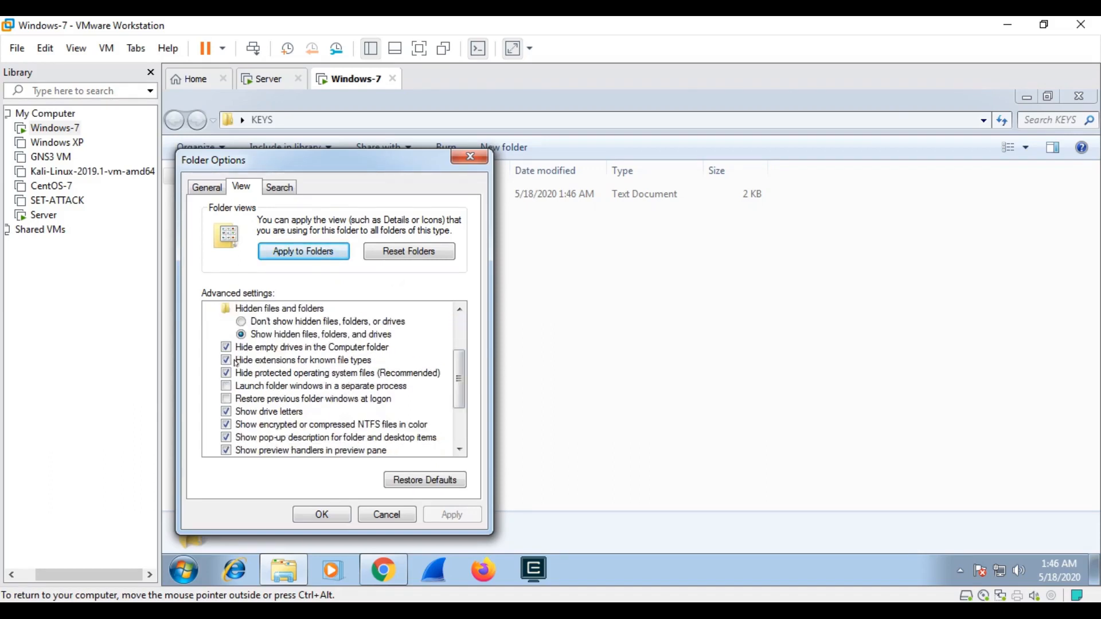
{"action": "left_click", "coordinate": [321, 514]}
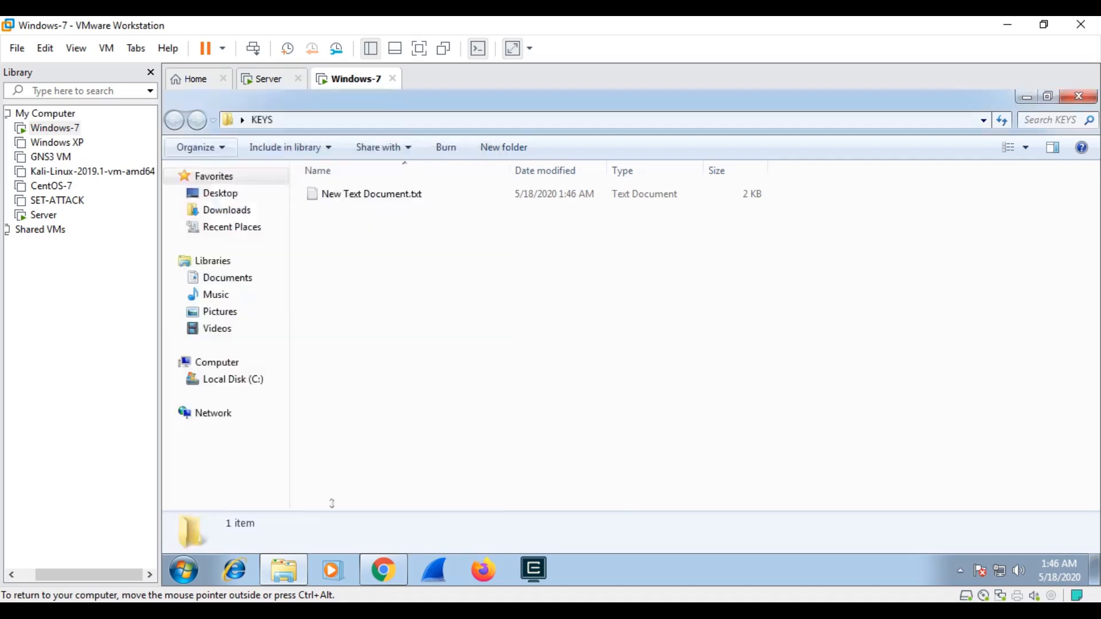
Step: Rename New Text Document.txt to id_rsa.pem, accepting the extension change warning
{"action": "left_click", "coordinate": [372, 194]}
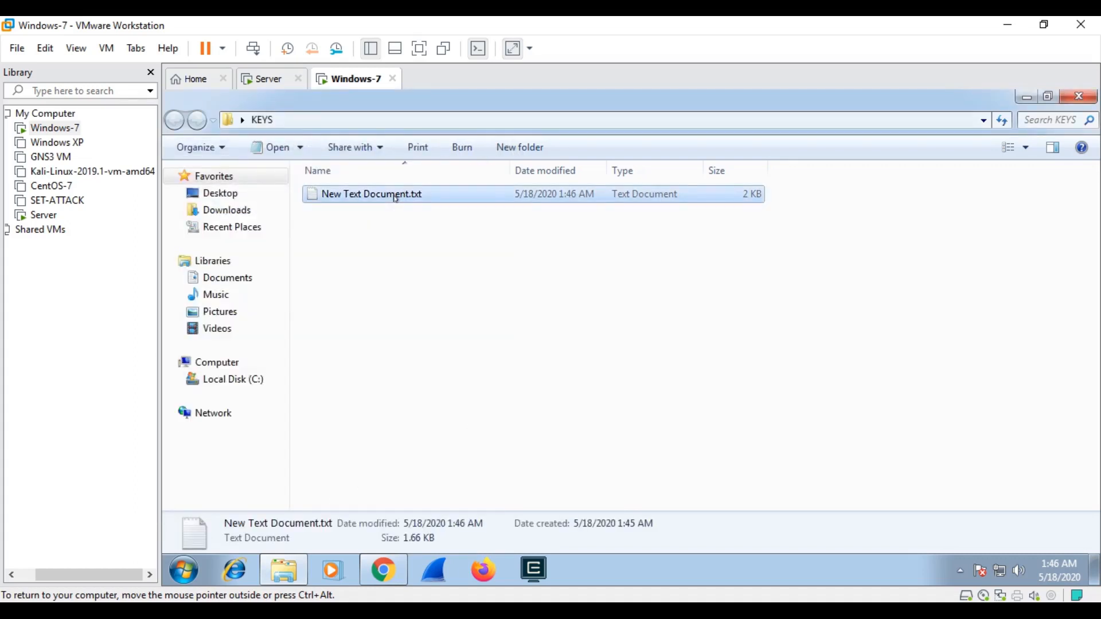
{"action": "type", "text": "ID.txt"}
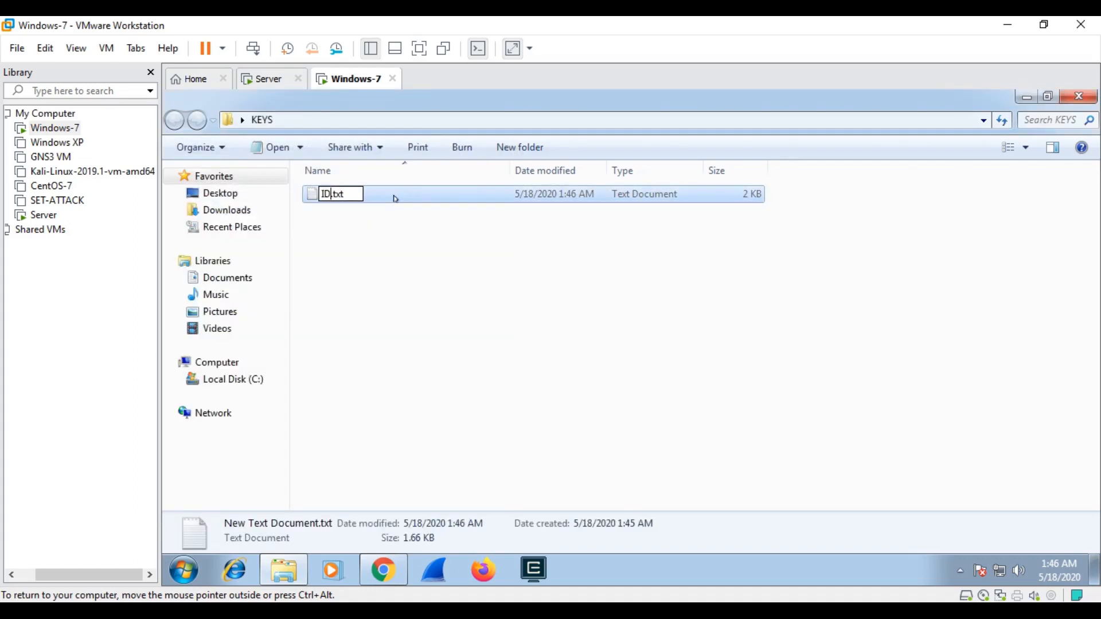
{"action": "type", "text": "_RSA"}
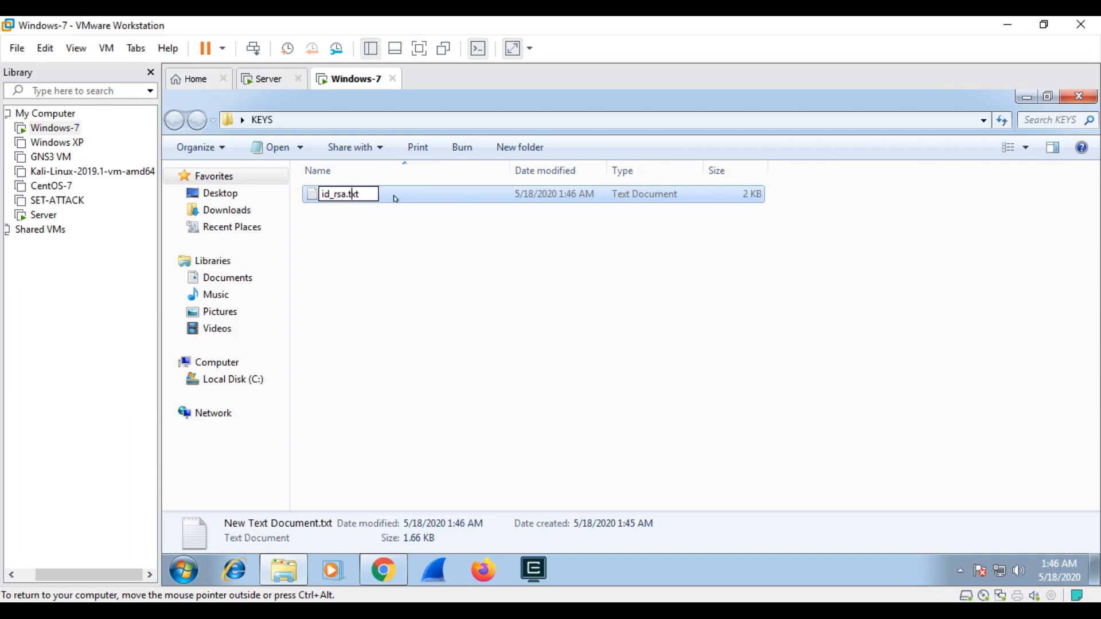
{"action": "key", "text": "Backspace"}
{"action": "type", "text": "pem"}
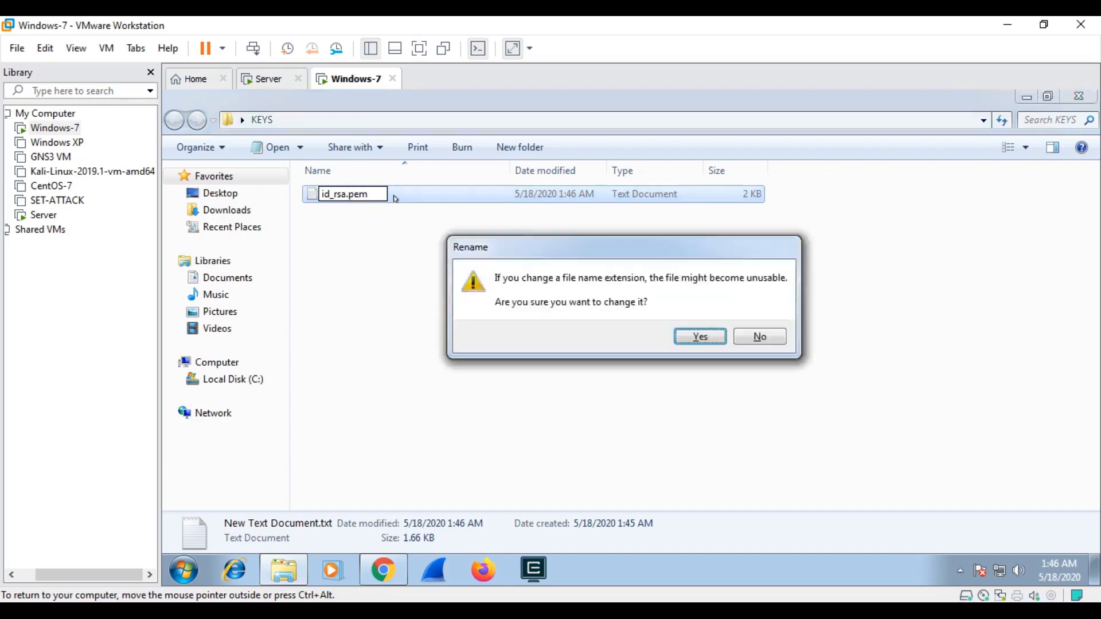
{"action": "left_click", "coordinate": [699, 336]}
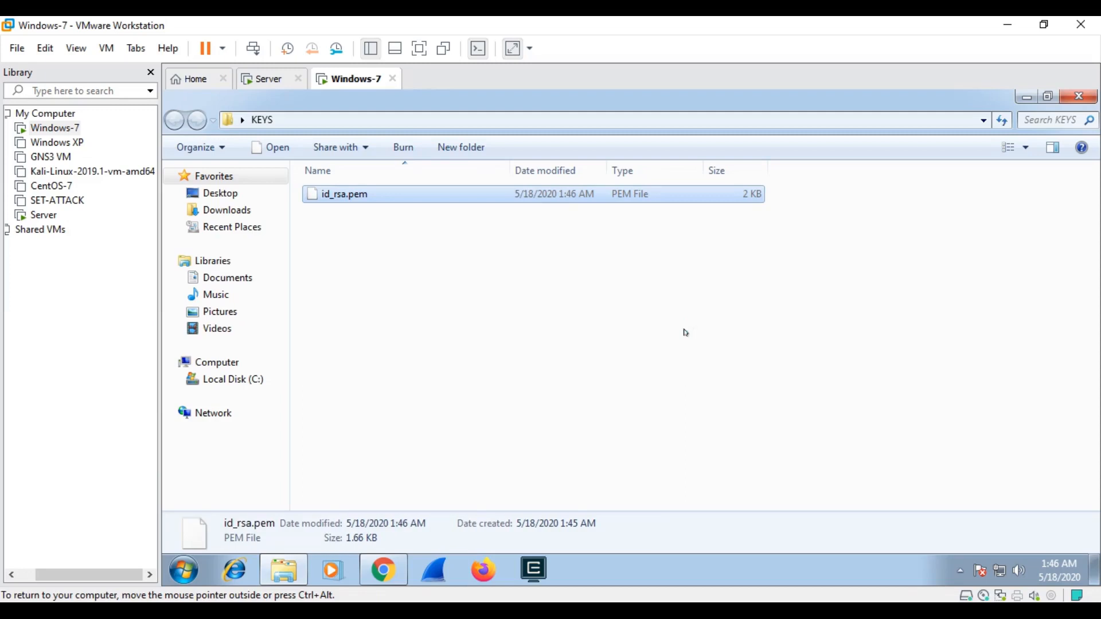
{"action": "mouse_move", "coordinate": [362, 308]}
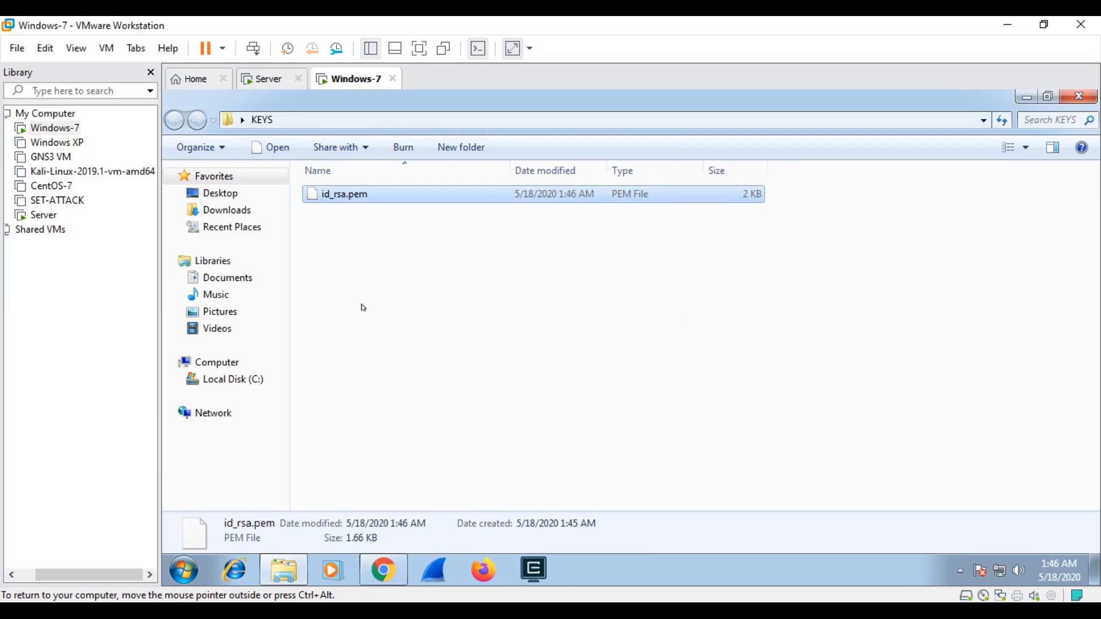
{"action": "mouse_move", "coordinate": [383, 252]}
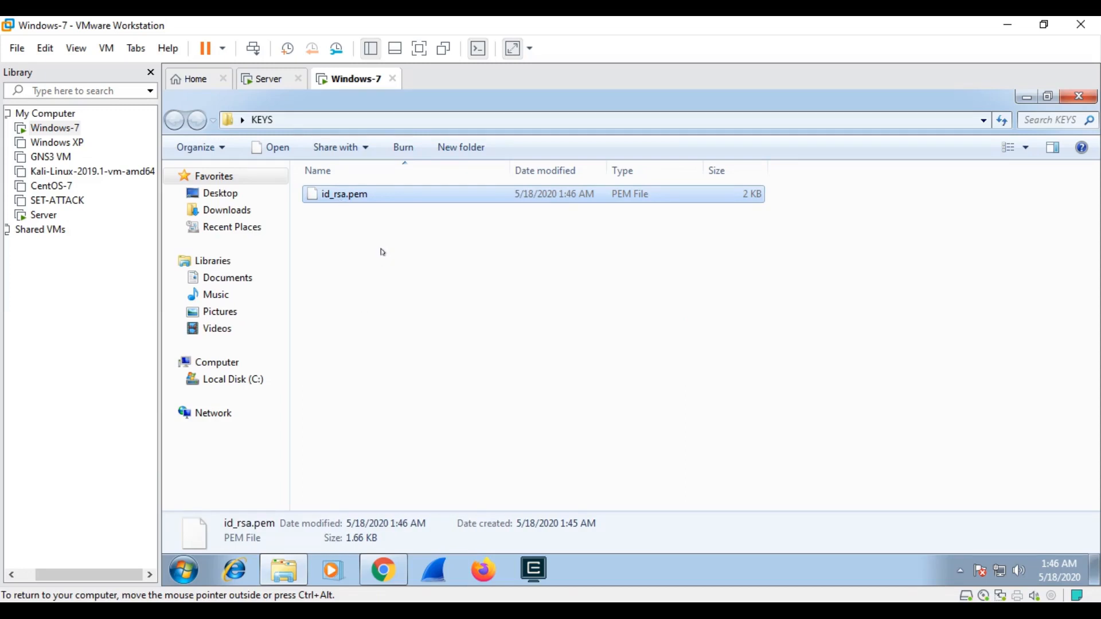
{"action": "mouse_move", "coordinate": [390, 230]}
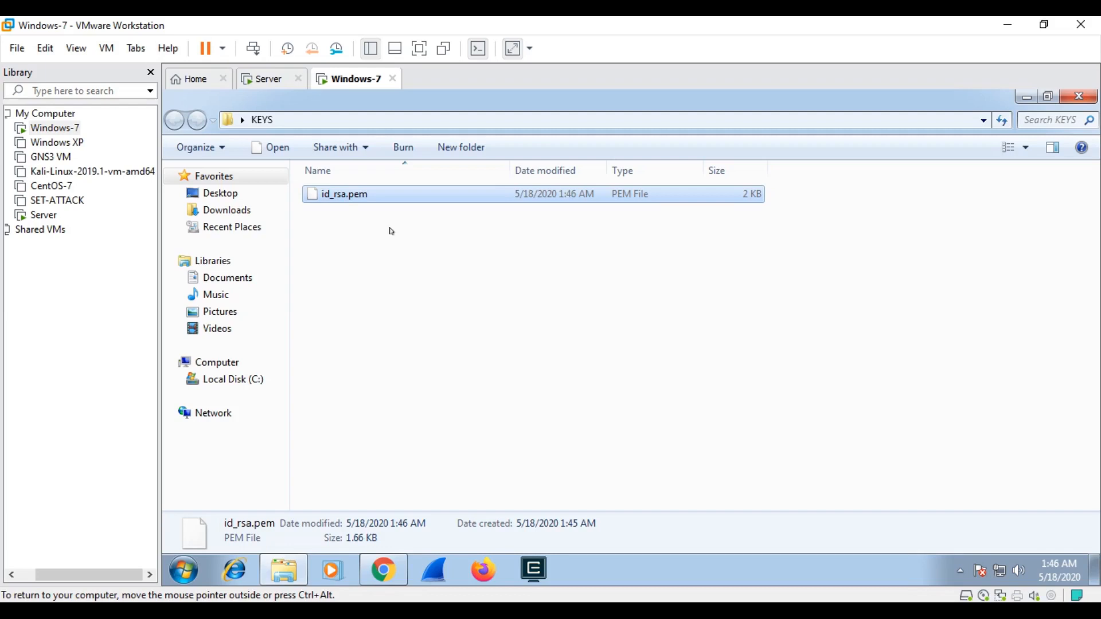
Step: In Chrome, navigate from the putty search results to the PuTTY download page
{"action": "left_click", "coordinate": [383, 570]}
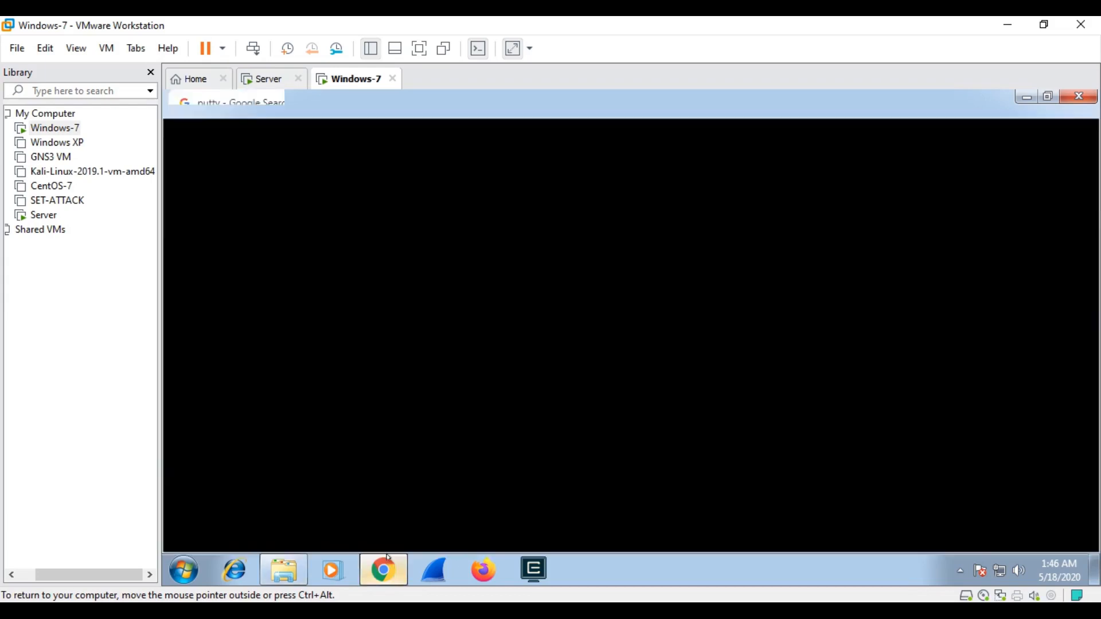
{"action": "left_click", "coordinate": [383, 570]}
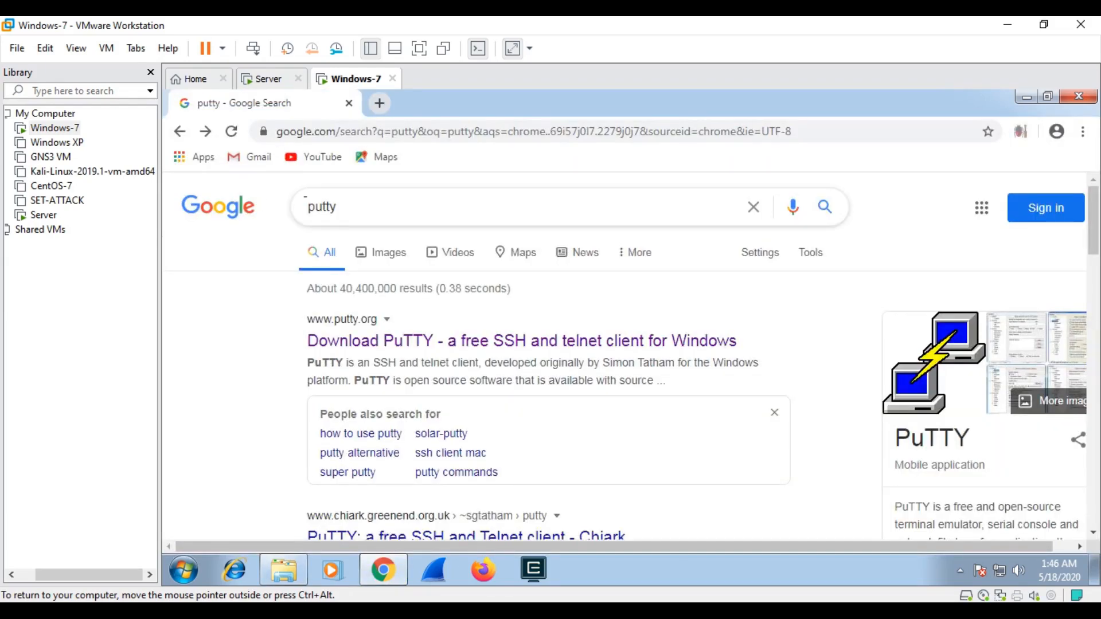
{"action": "mouse_move", "coordinate": [379, 341]}
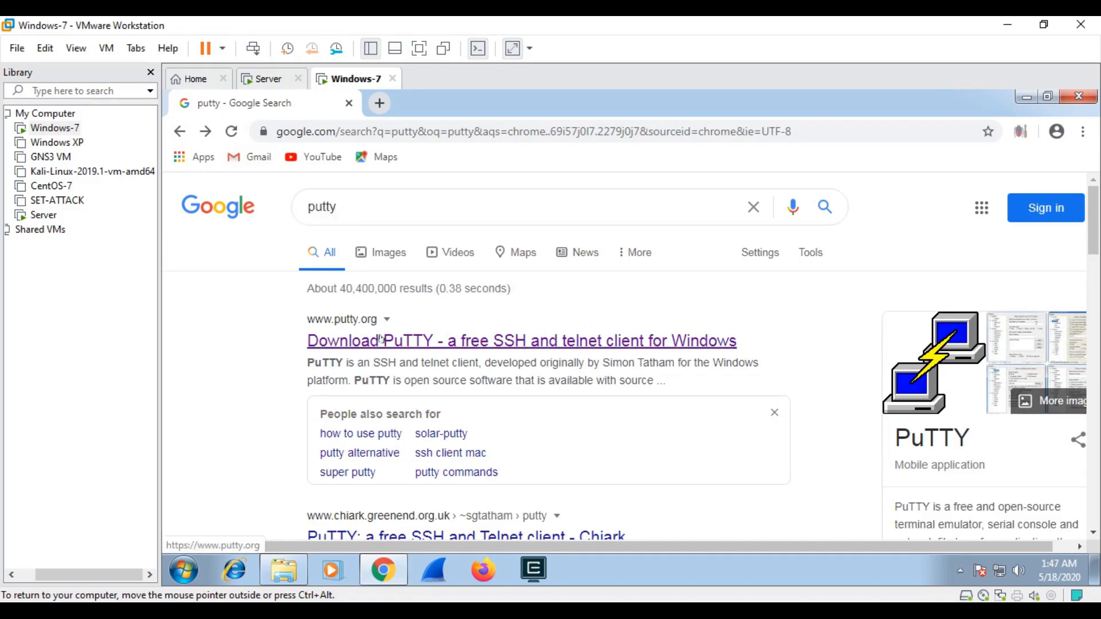
{"action": "left_click", "coordinate": [520, 341]}
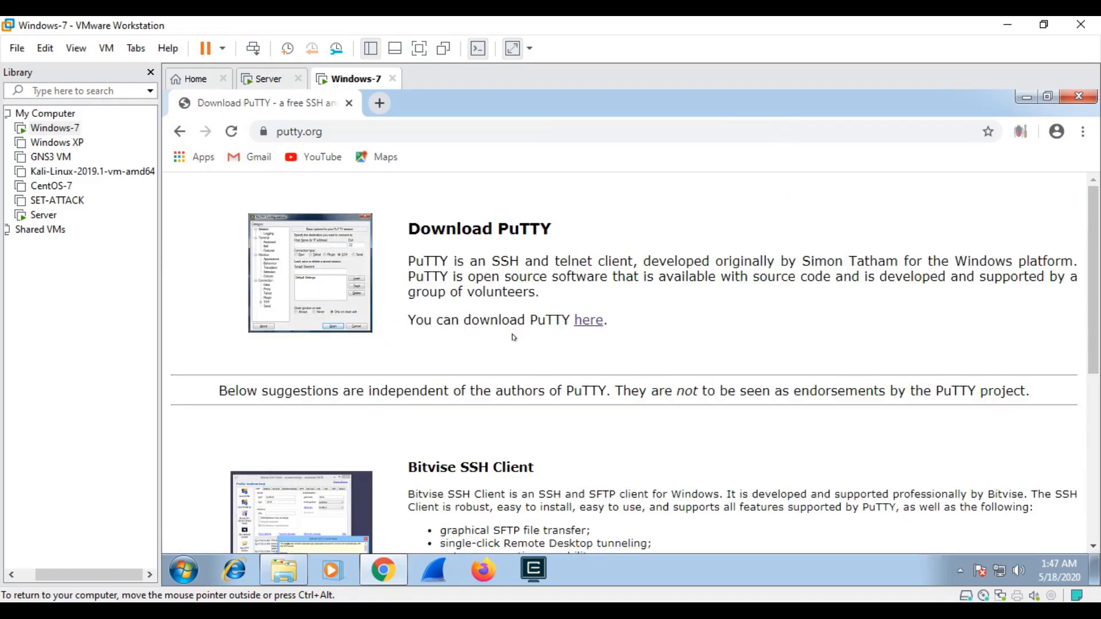
{"action": "left_click", "coordinate": [588, 319]}
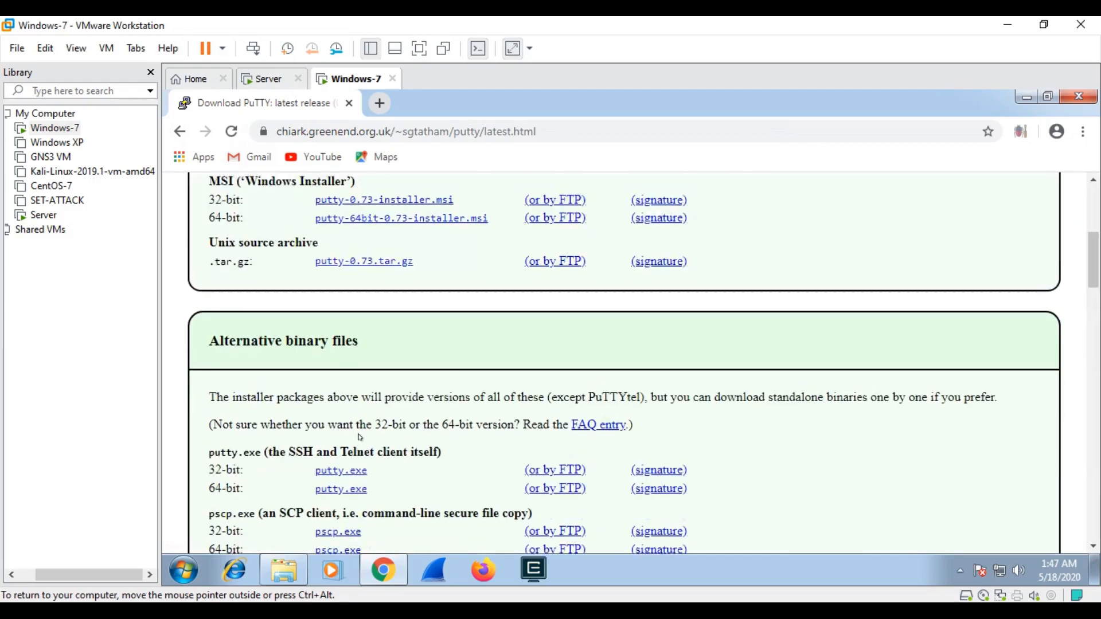
Step: Download putty.exe and puttygen.exe from the binaries list
{"action": "scroll", "scroll_direction": "down", "scroll_amount": 3}
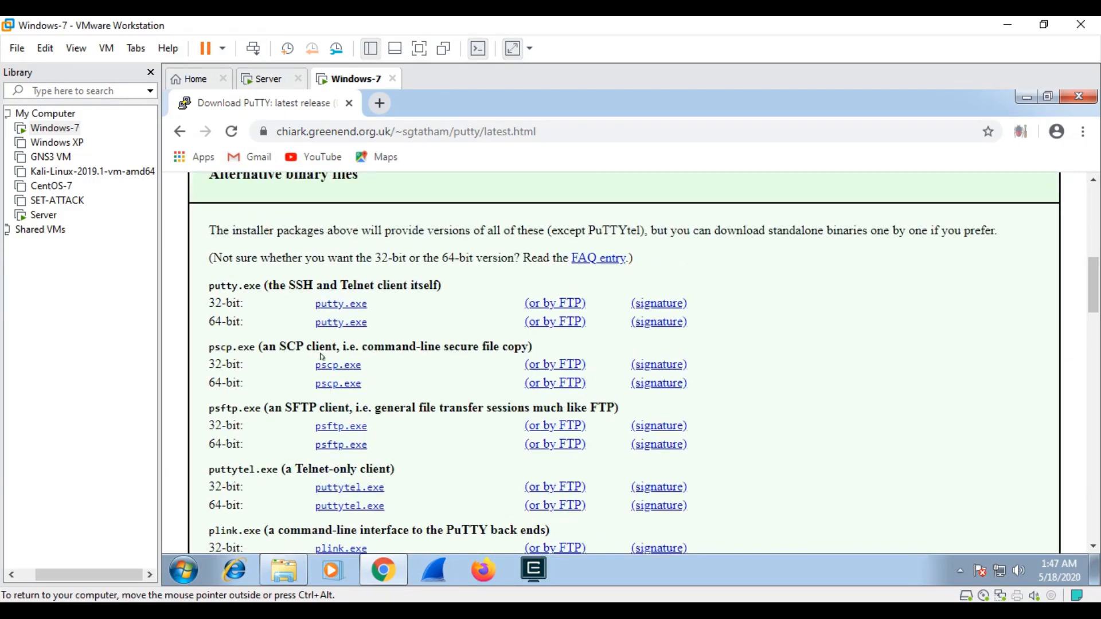
{"action": "left_click", "coordinate": [341, 303]}
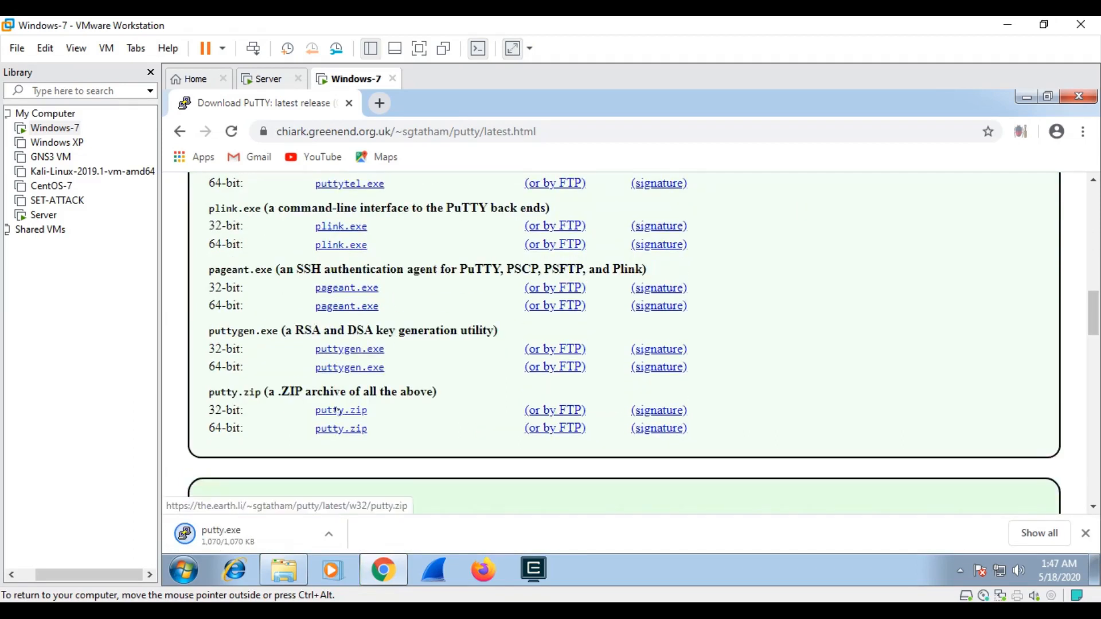
{"action": "left_click", "coordinate": [348, 348]}
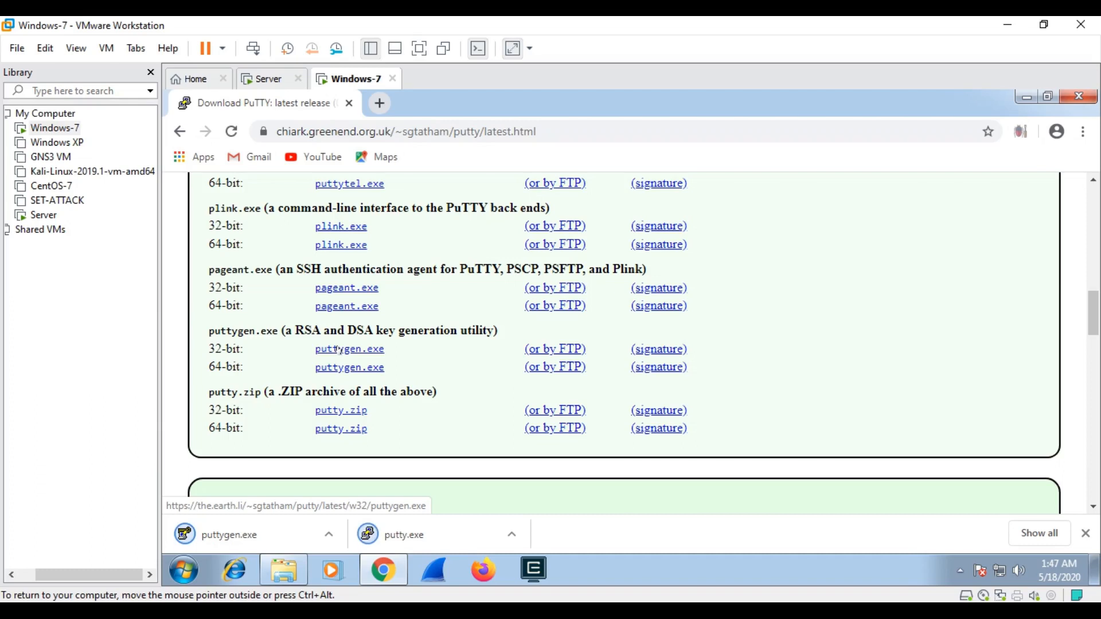
{"action": "mouse_move", "coordinate": [349, 536]}
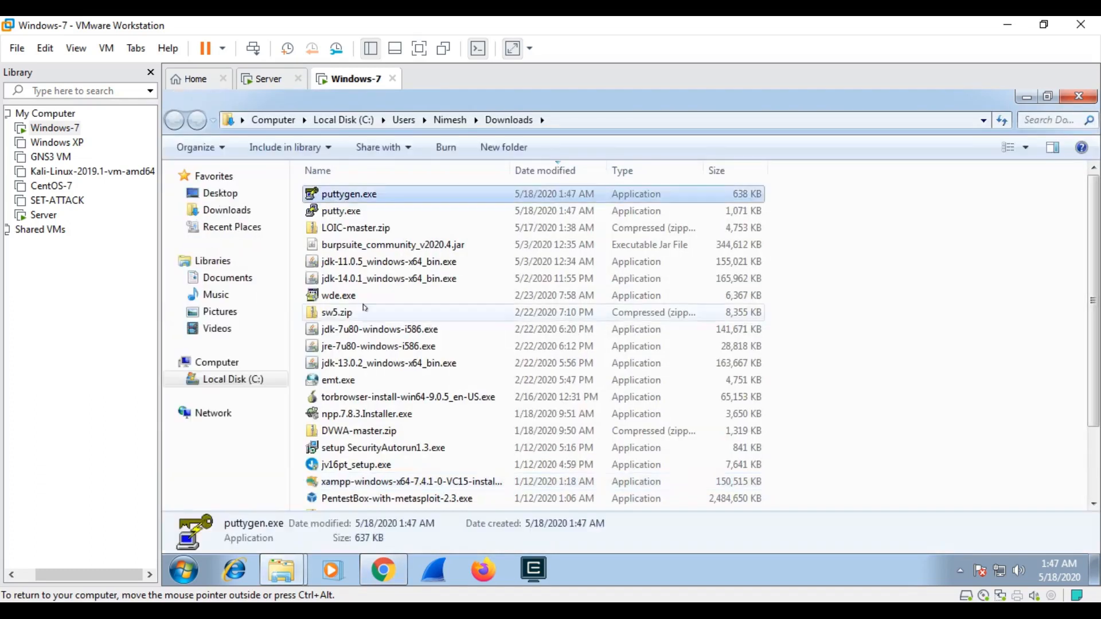
Step: Move putty.exe and puttygen.exe from Downloads into KEYS, then select puttygen.exe
{"action": "left_click", "coordinate": [340, 211]}
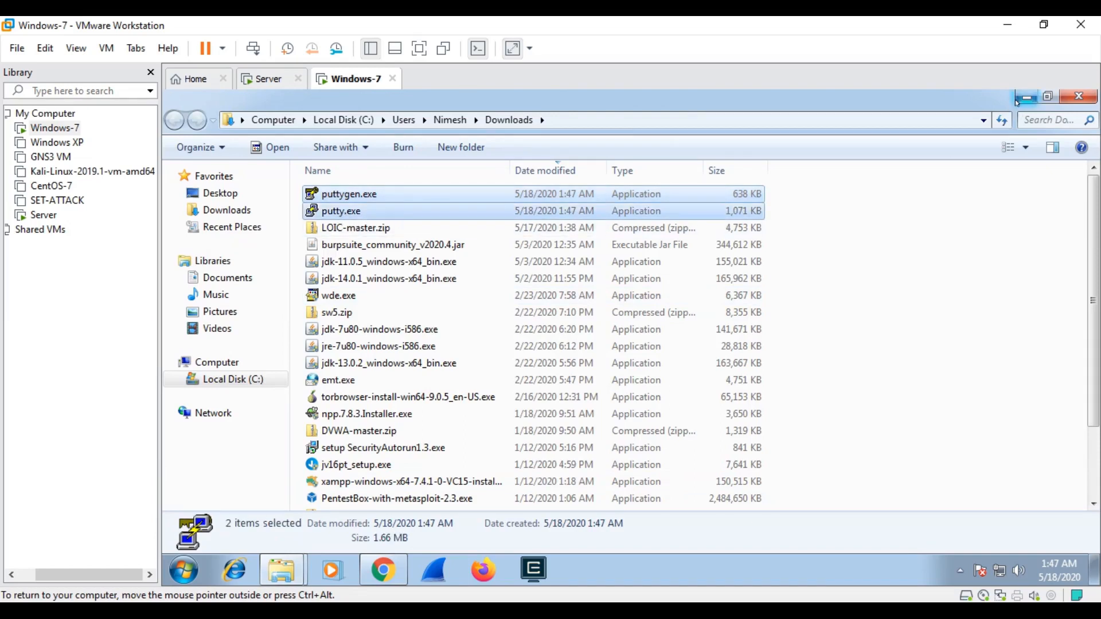
{"action": "mouse_move", "coordinate": [1046, 96]}
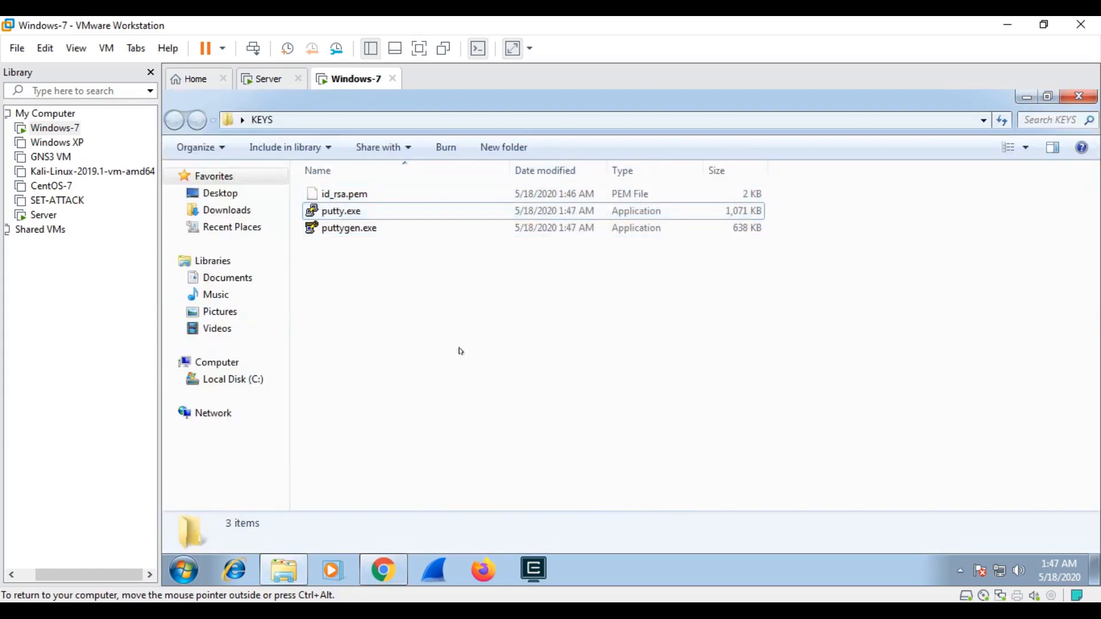
{"action": "mouse_move", "coordinate": [348, 227]}
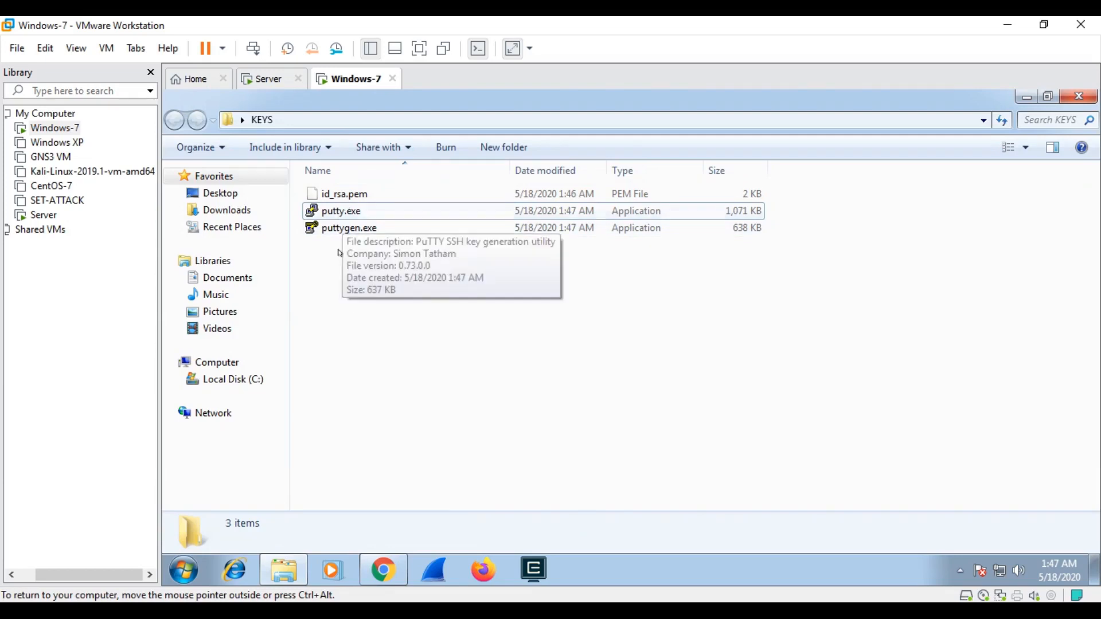
{"action": "left_click", "coordinate": [348, 227]}
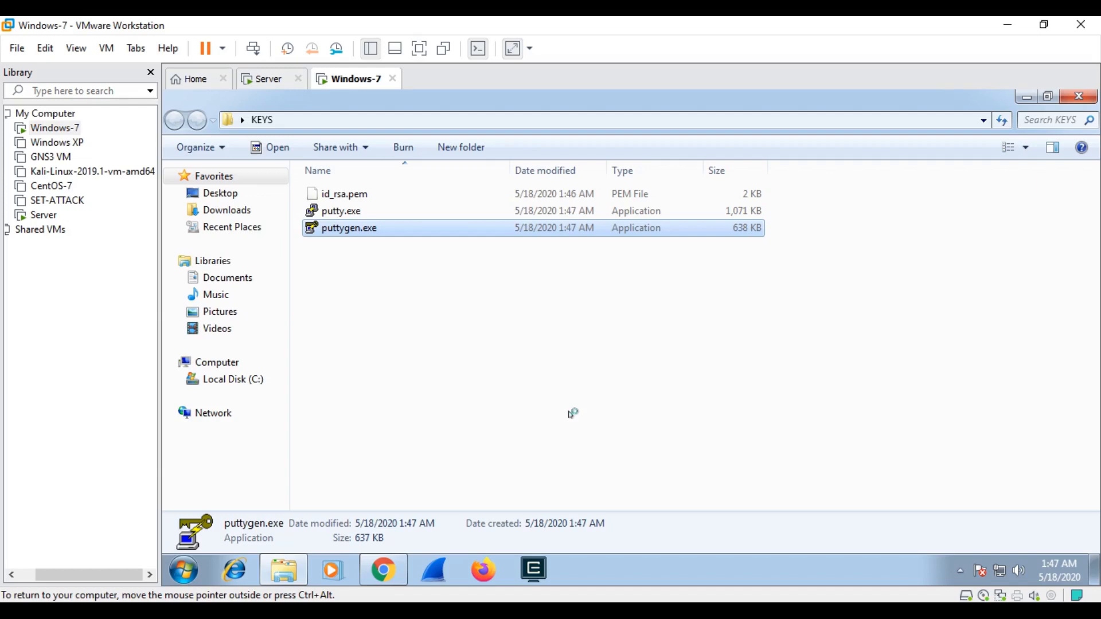
Step: Launch PuTTYgen and load the existing id_rsa.pem key from the Desktop
{"action": "double_click", "coordinate": [348, 227]}
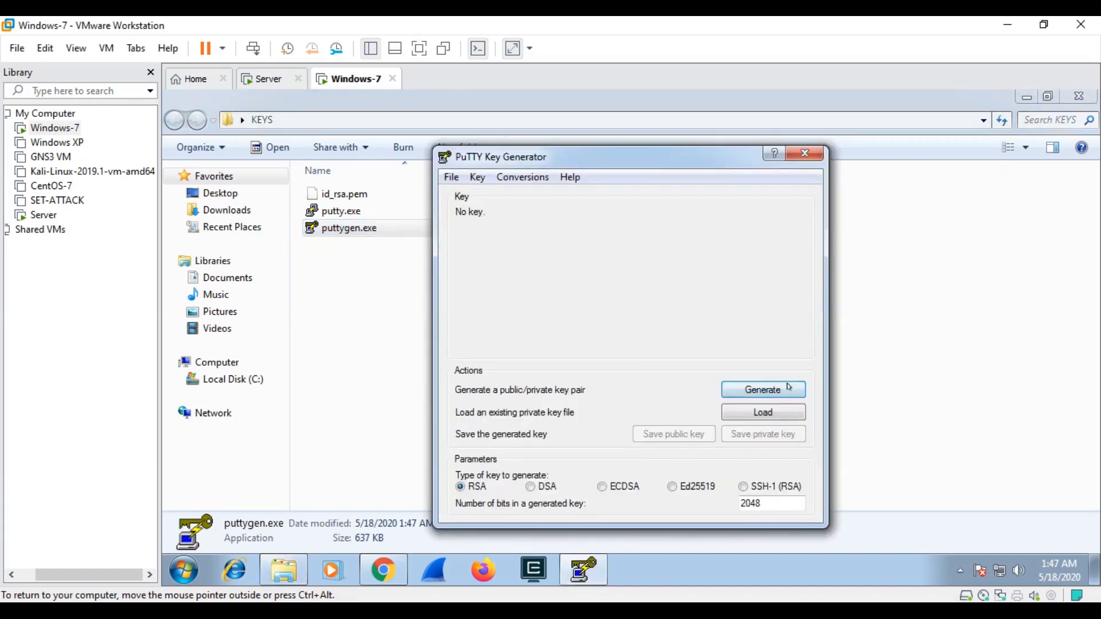
{"action": "left_click", "coordinate": [761, 412]}
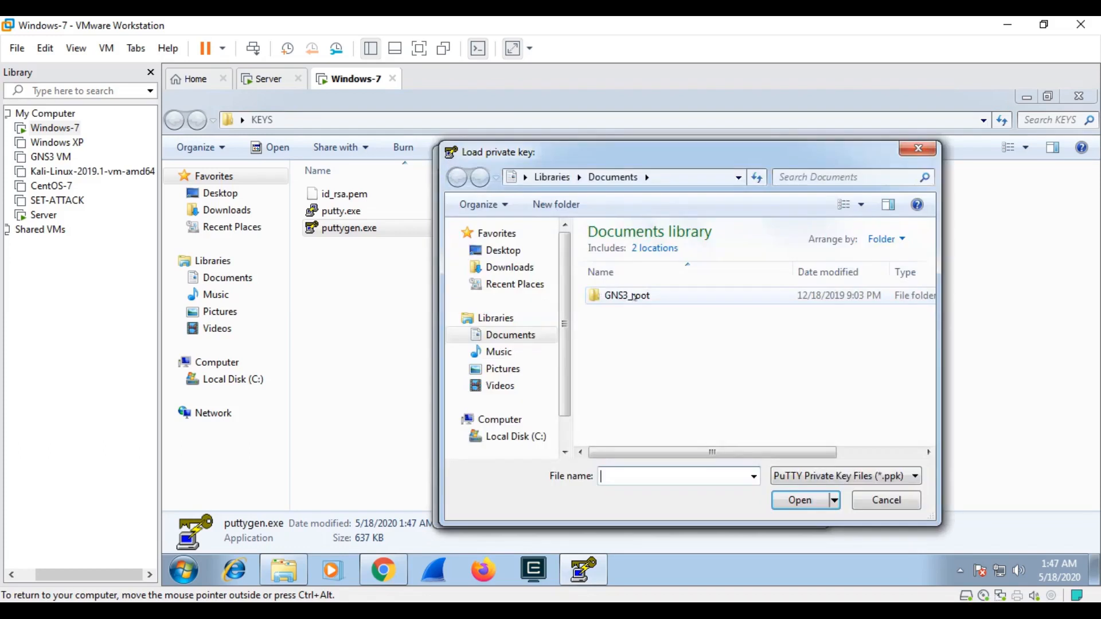
{"action": "left_click", "coordinate": [502, 250]}
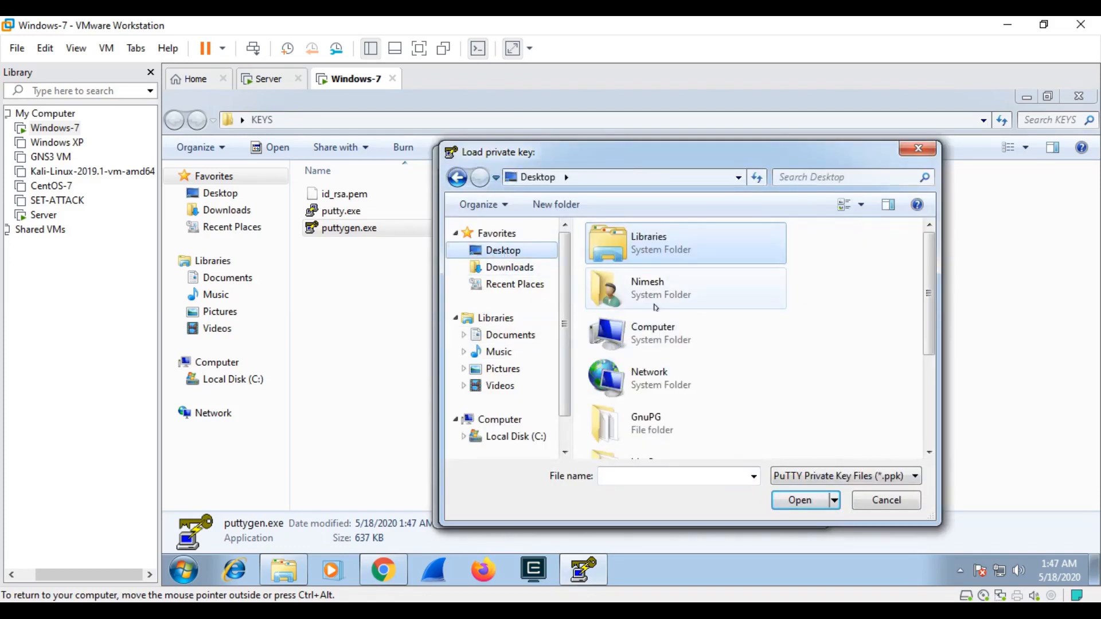
{"action": "scroll", "scroll_direction": "down", "scroll_amount": 3}
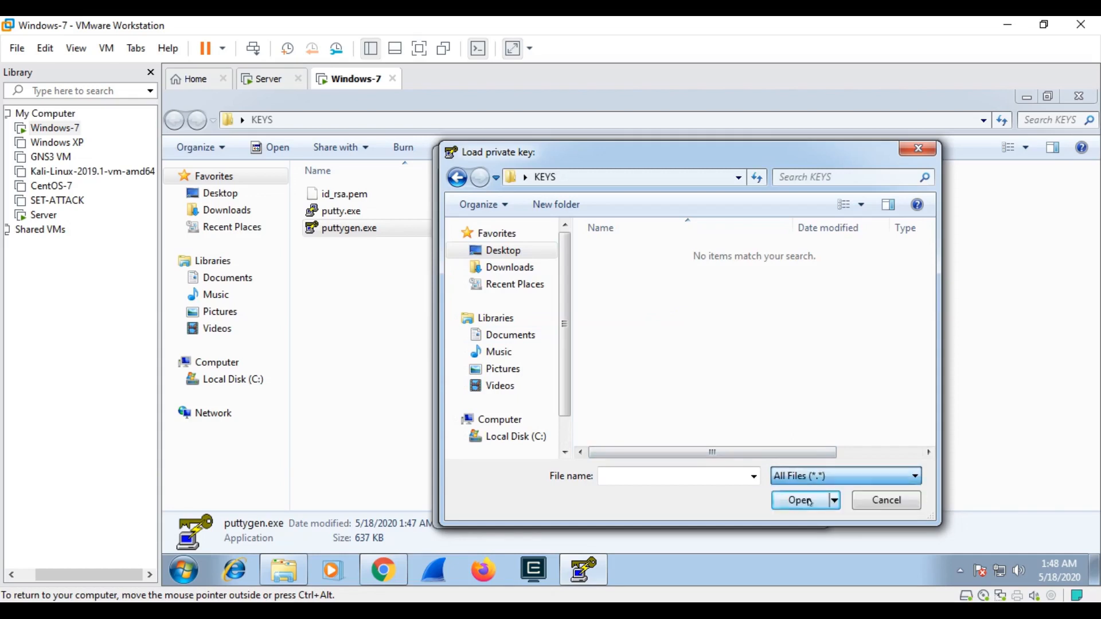
{"action": "left_click", "coordinate": [799, 500]}
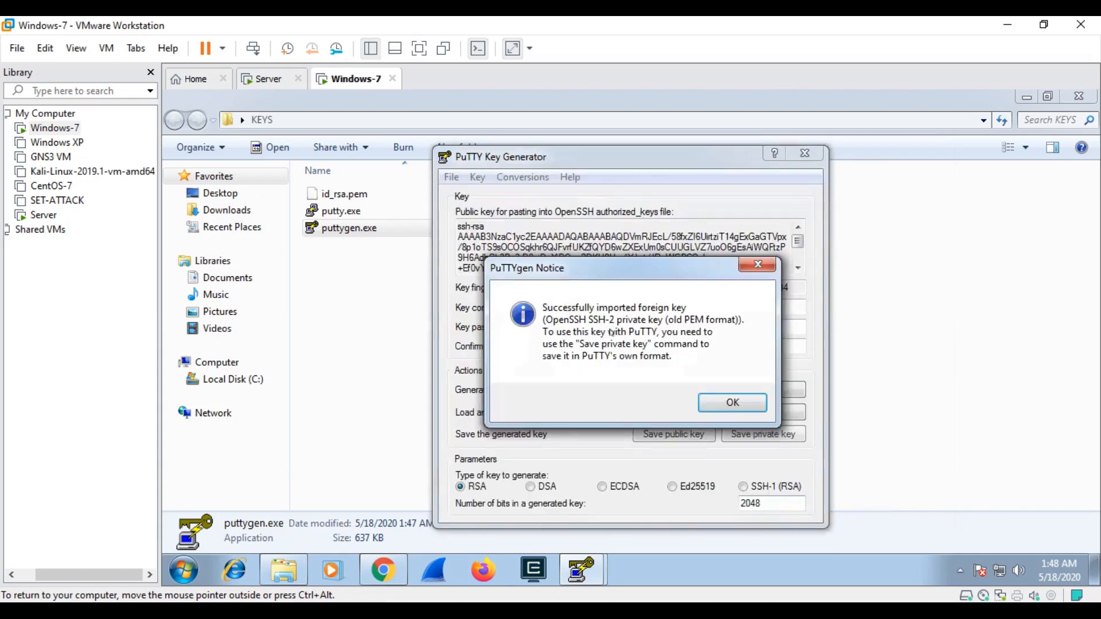
{"action": "left_click", "coordinate": [732, 403]}
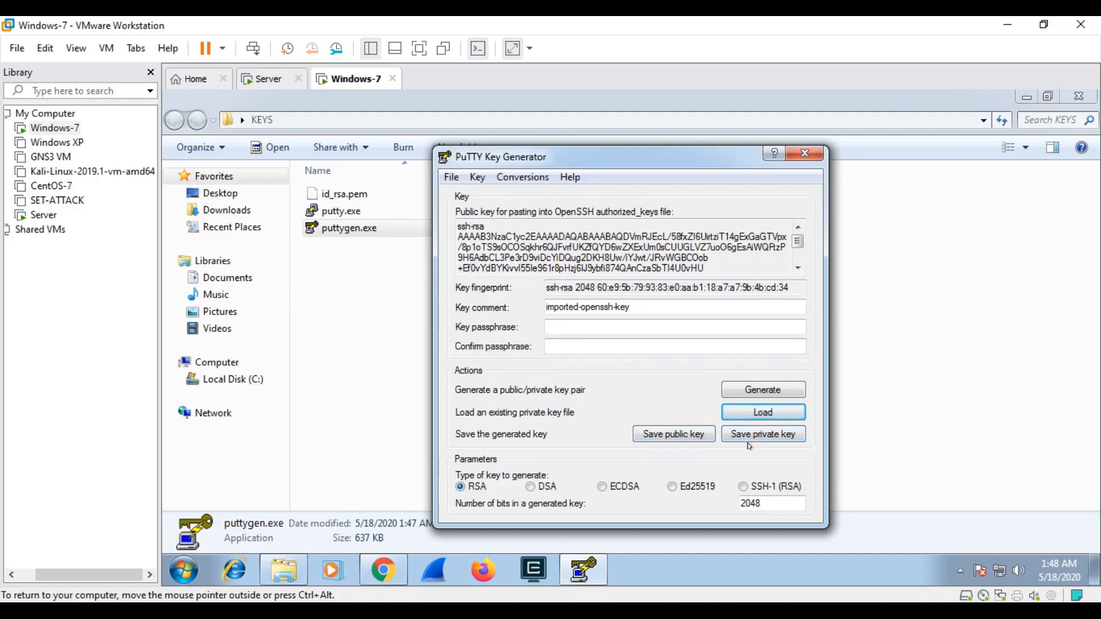
Step: Save the key without a passphrase as myprivatekey.ppk and close PuTTYgen
{"action": "left_click", "coordinate": [761, 433]}
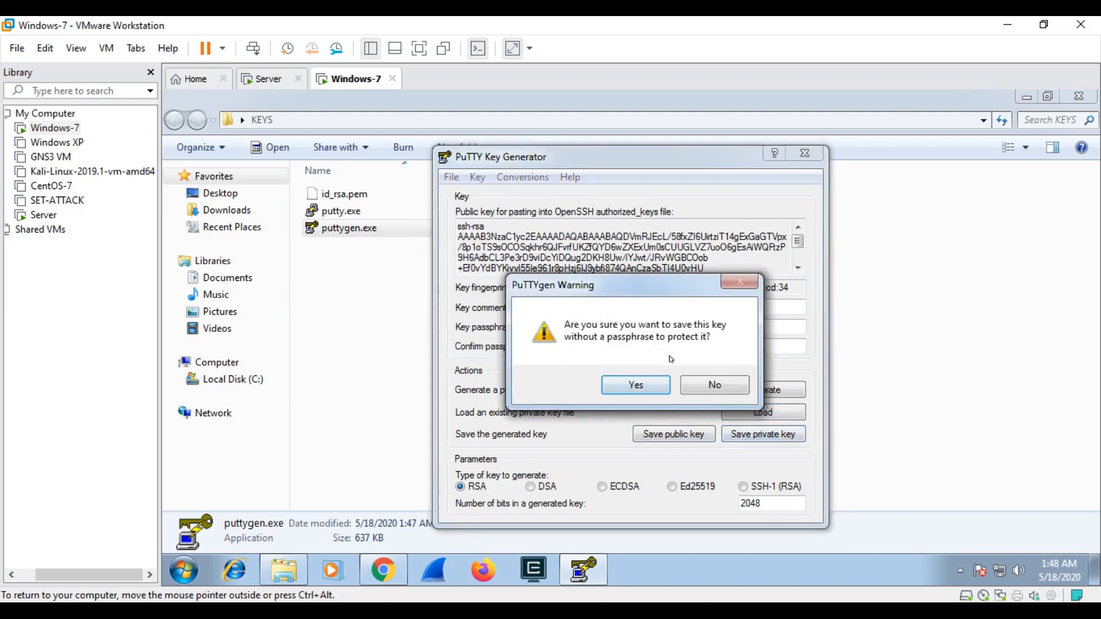
{"action": "left_click", "coordinate": [634, 385]}
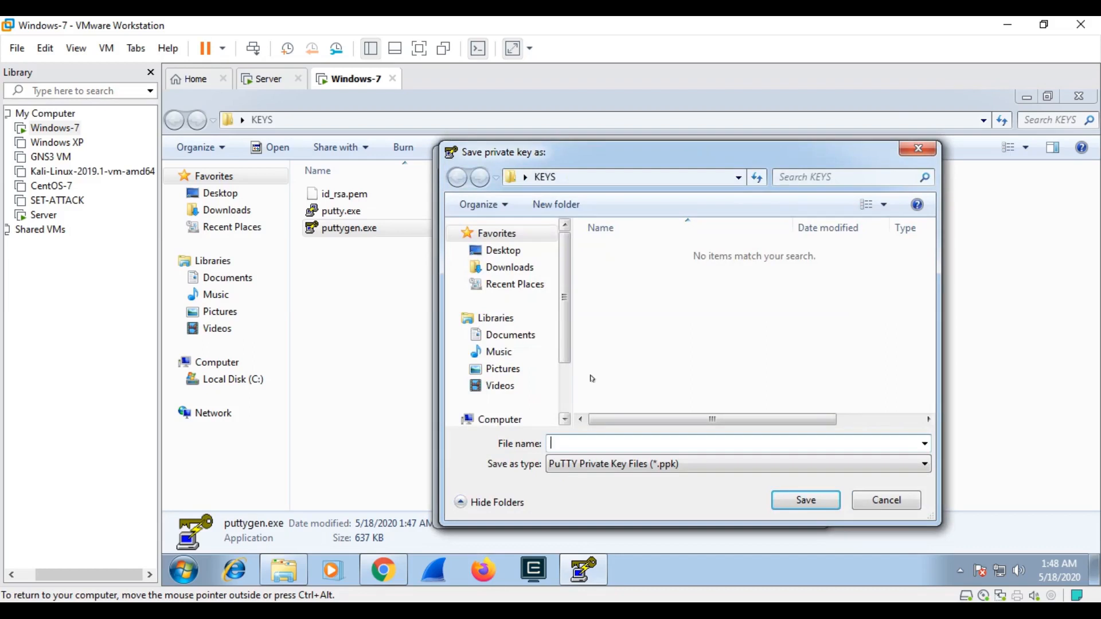
{"action": "type", "text": "my"}
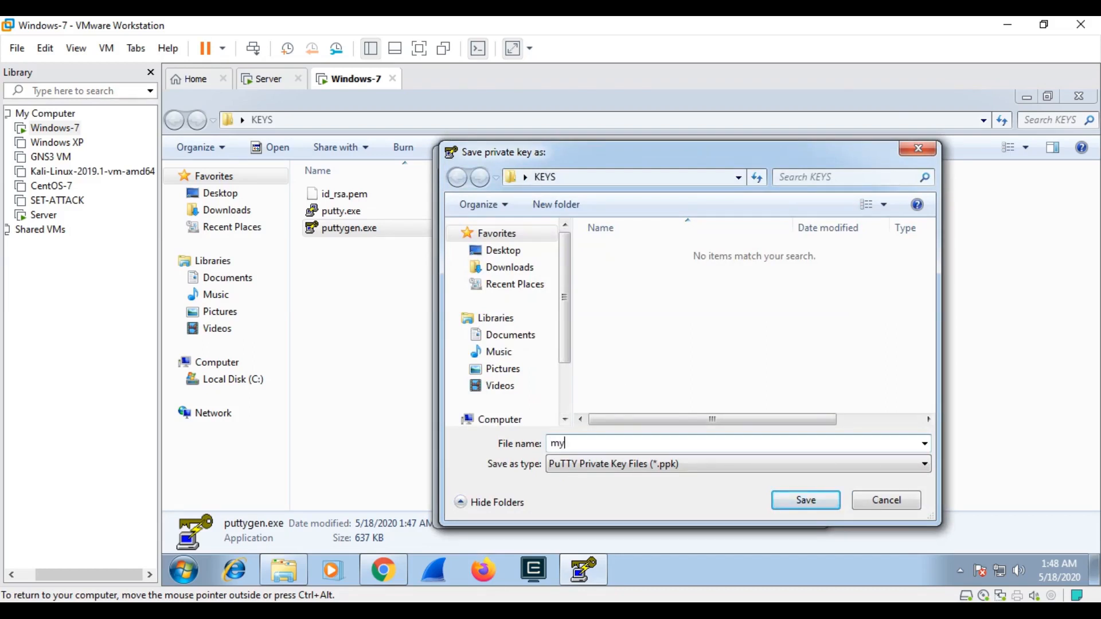
{"action": "type", "text": "privatekey"}
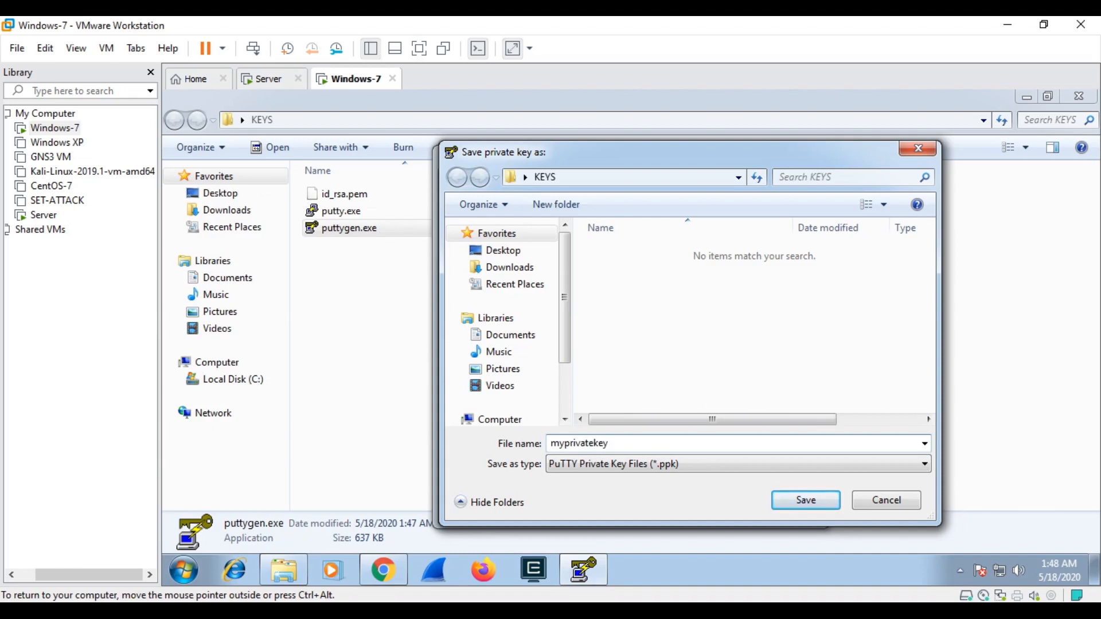
{"action": "left_click", "coordinate": [805, 500]}
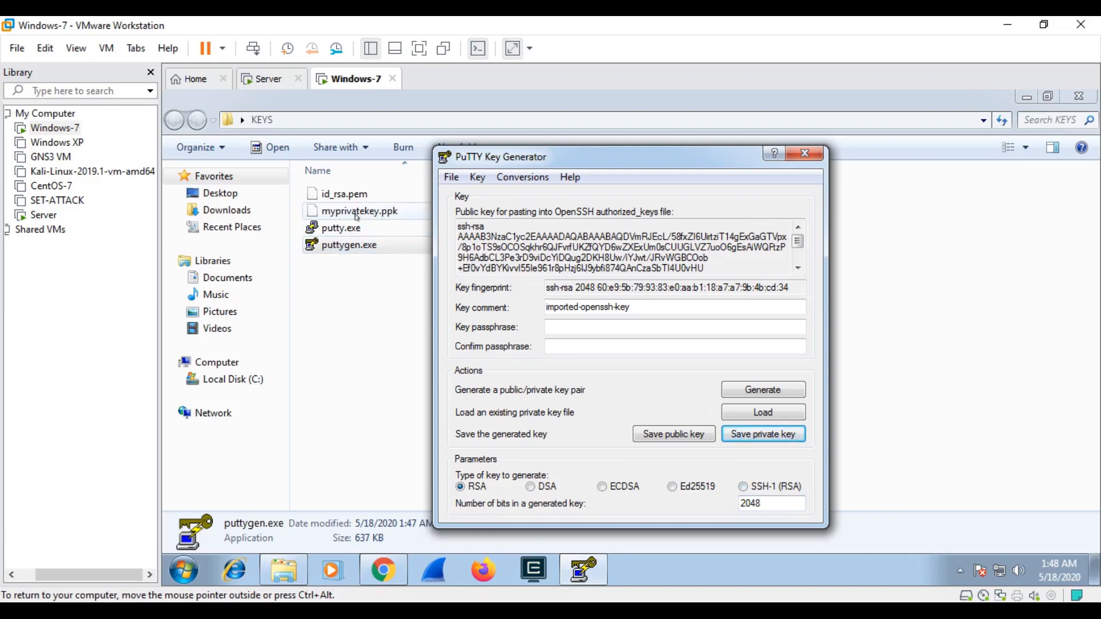
{"action": "mouse_move", "coordinate": [387, 218]}
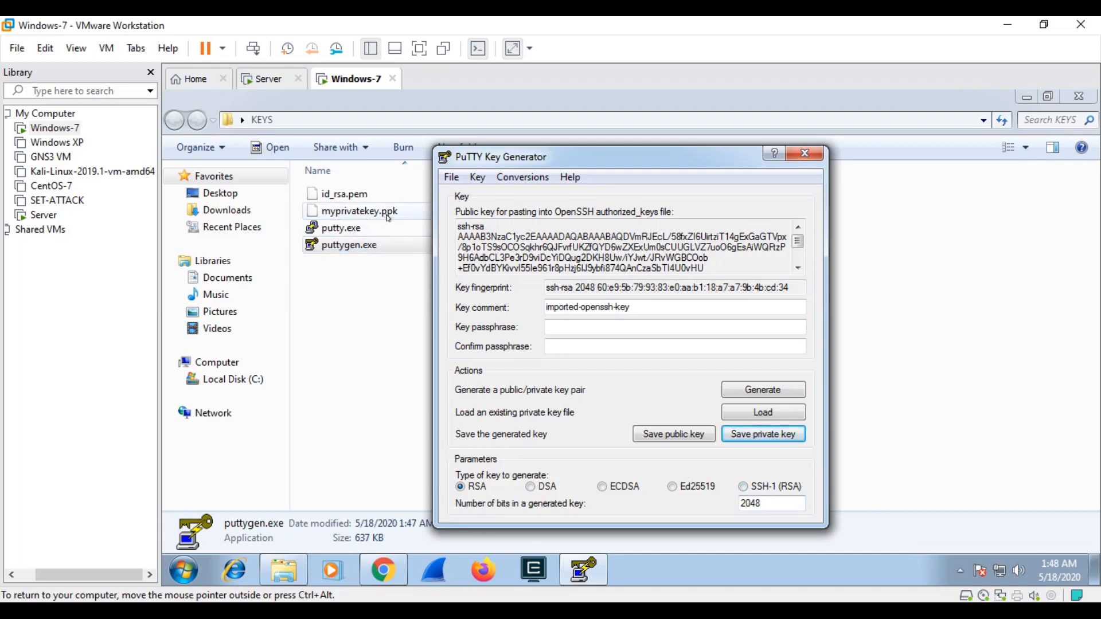
{"action": "left_click", "coordinate": [803, 152]}
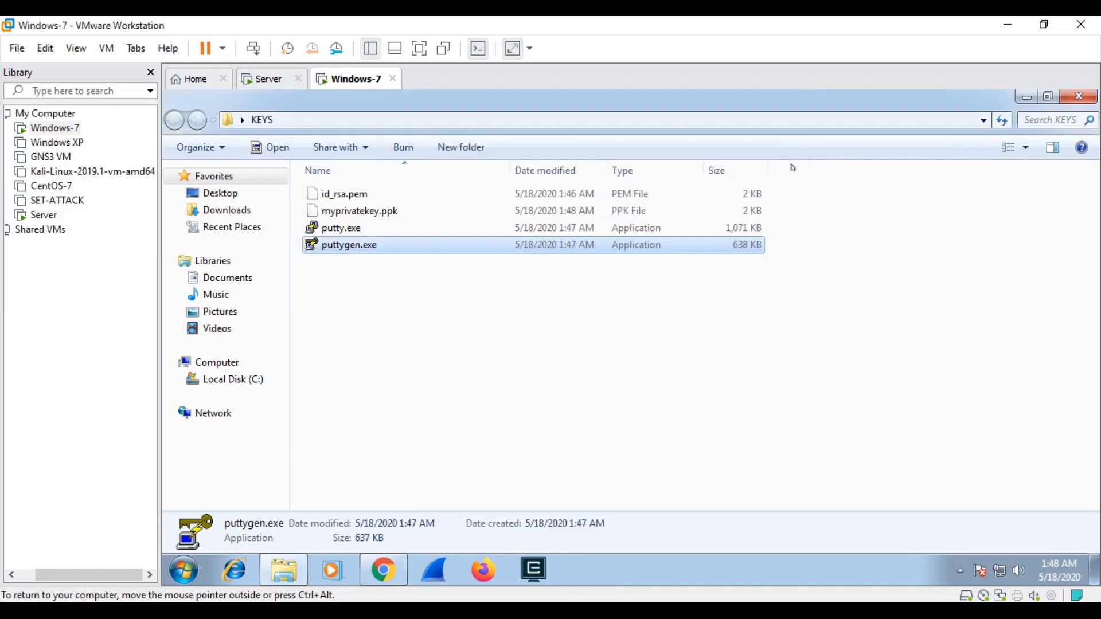
Step: Launch putty.exe from the KEYS folder and switch to the Server virtual machine
{"action": "left_click", "coordinate": [341, 227]}
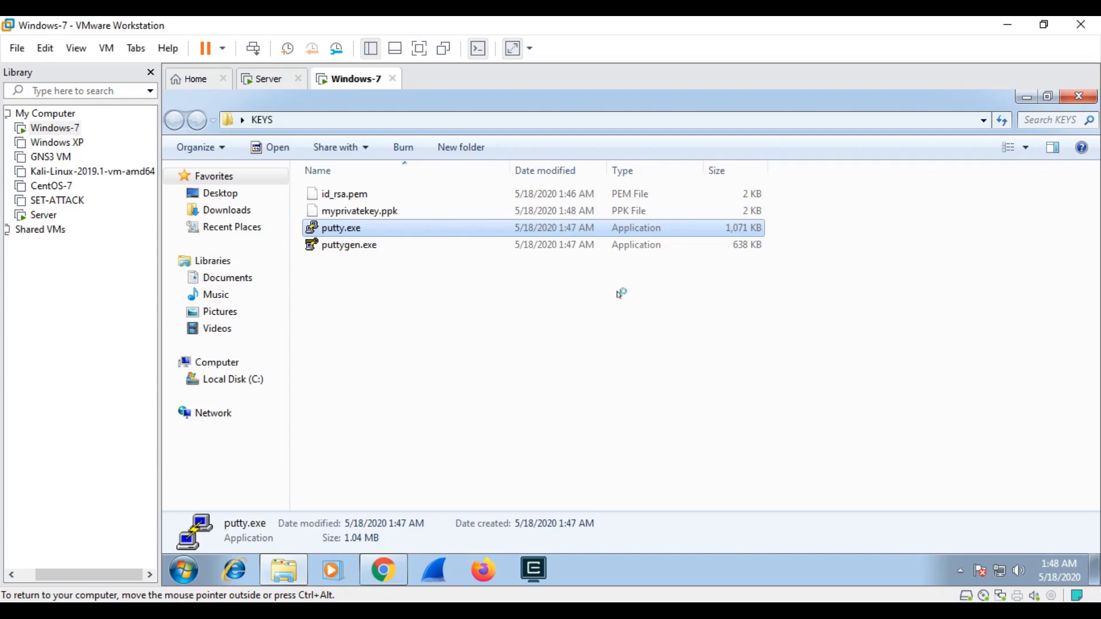
{"action": "double_click", "coordinate": [341, 227]}
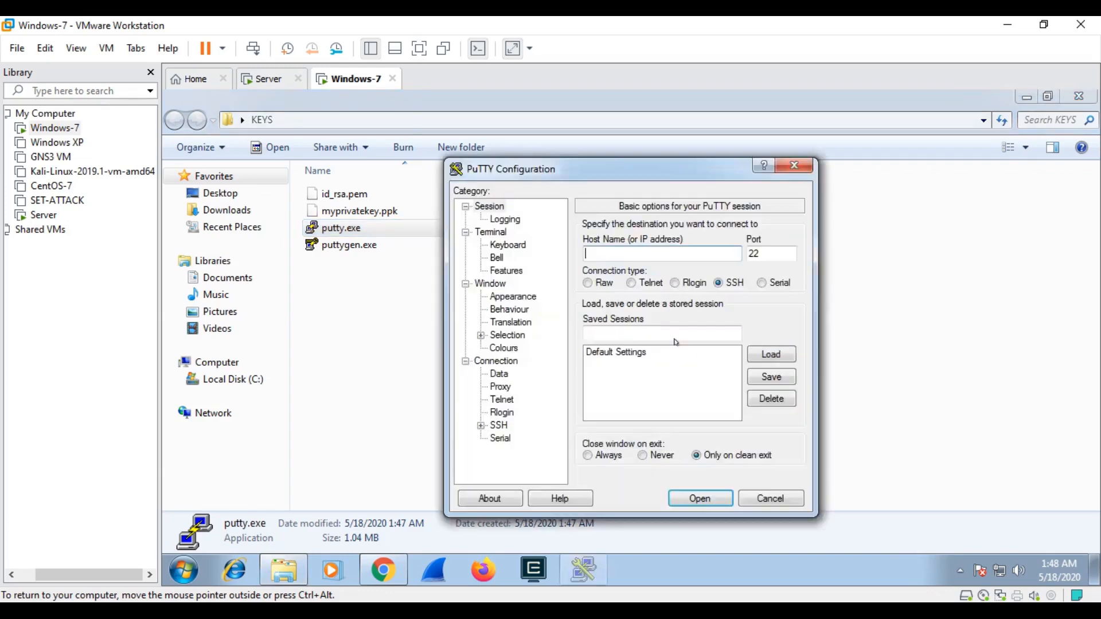
{"action": "left_click", "coordinate": [269, 78]}
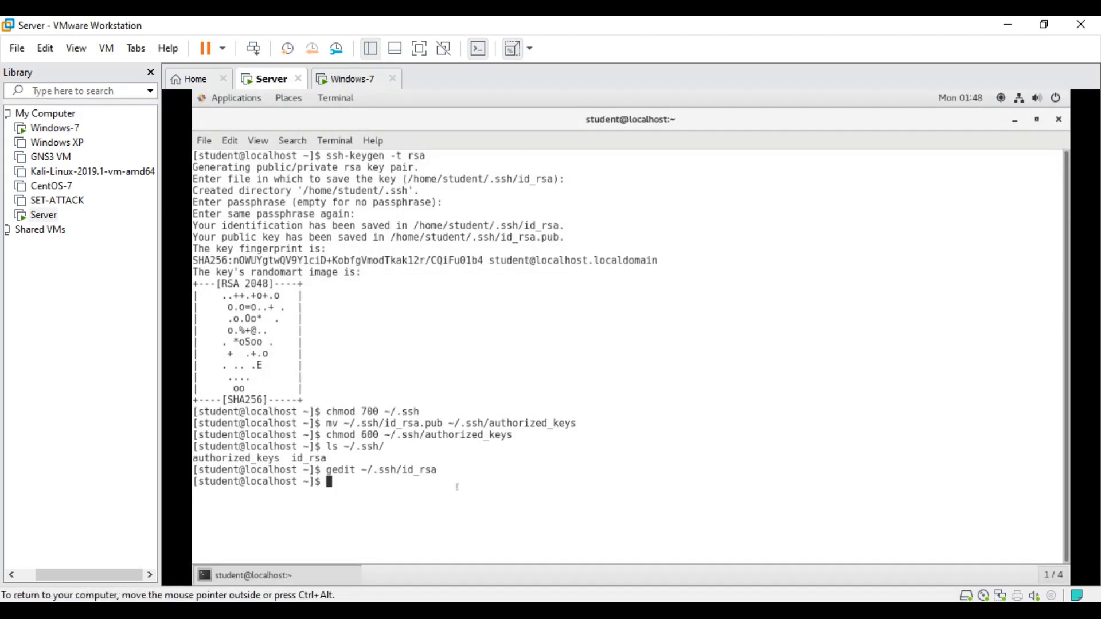
{"action": "mouse_move", "coordinate": [145, 142]}
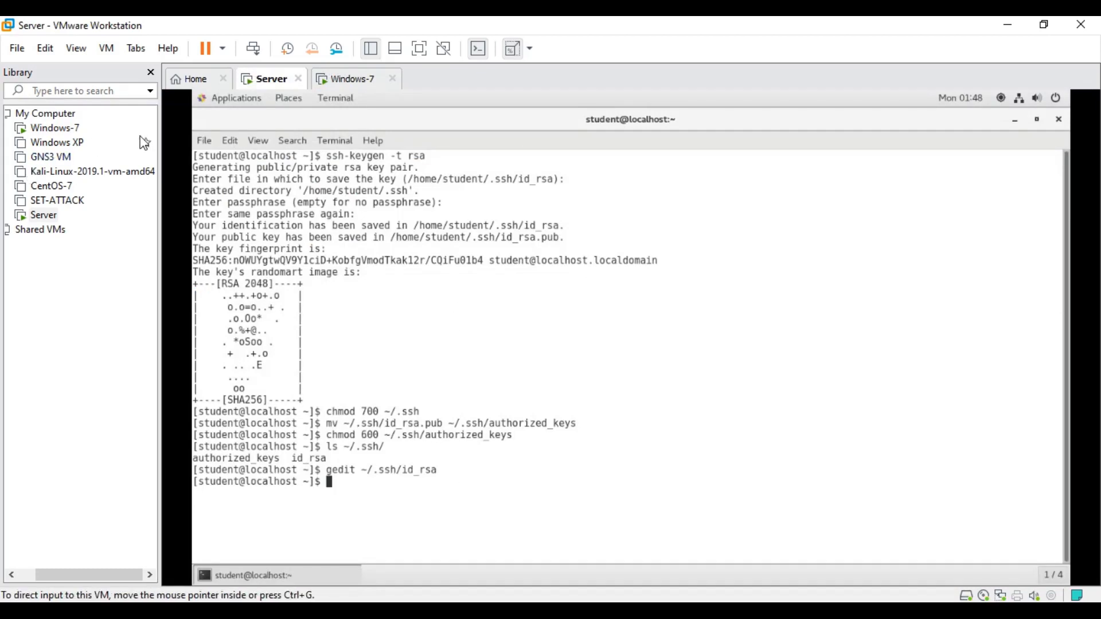
Step: Run ifconfig in a new Server terminal tab, then return to the Windows-7 machine
{"action": "left_click", "coordinate": [204, 139]}
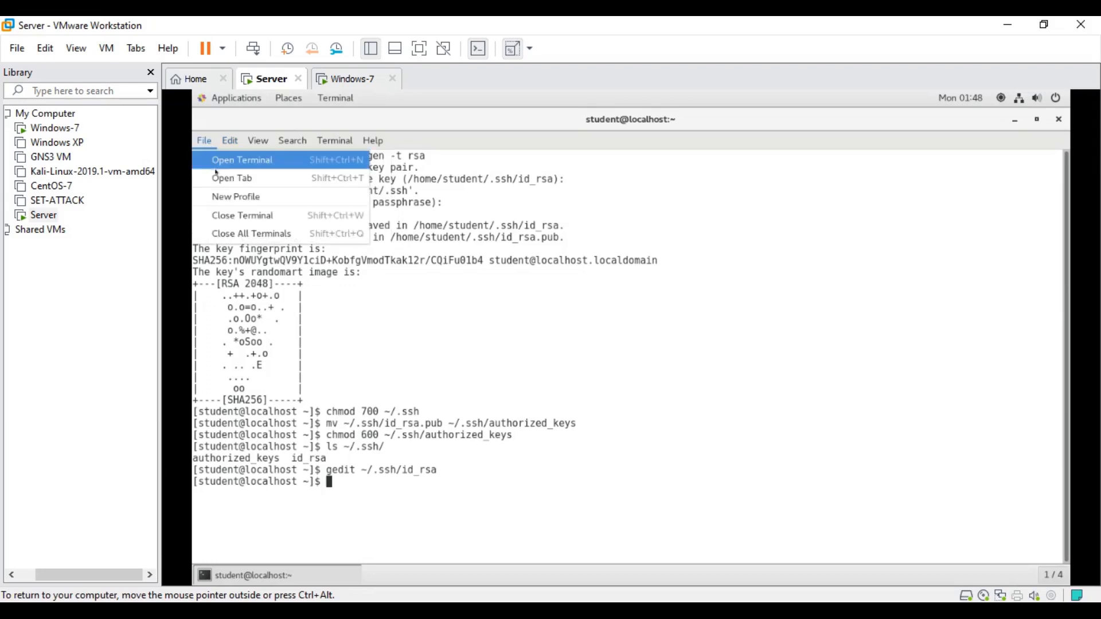
{"action": "left_click", "coordinate": [230, 178]}
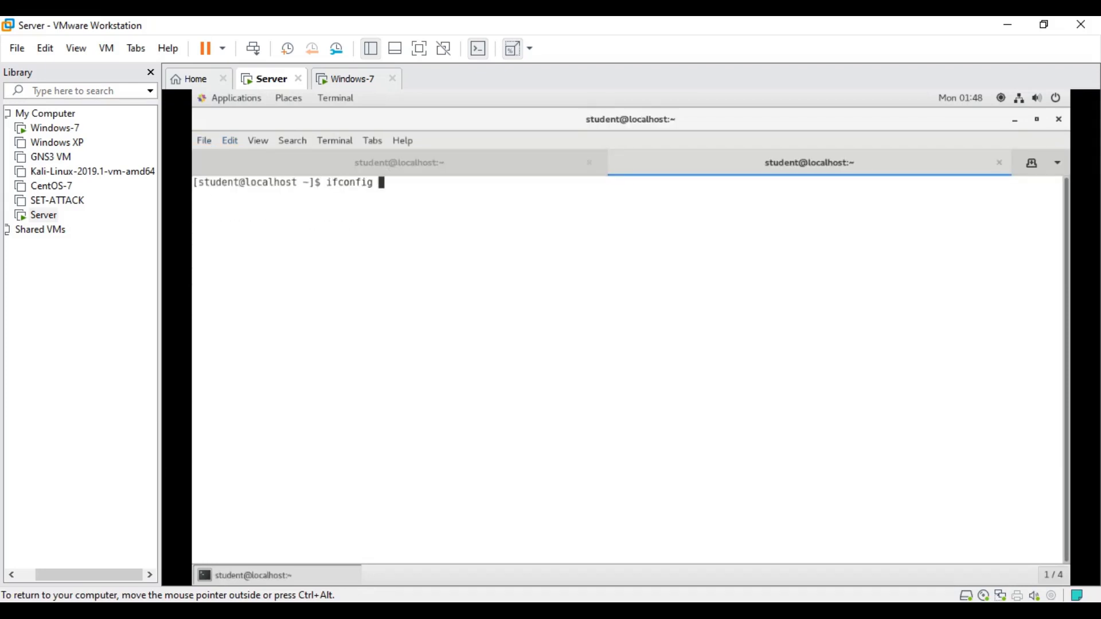
{"action": "key", "text": "Return"}
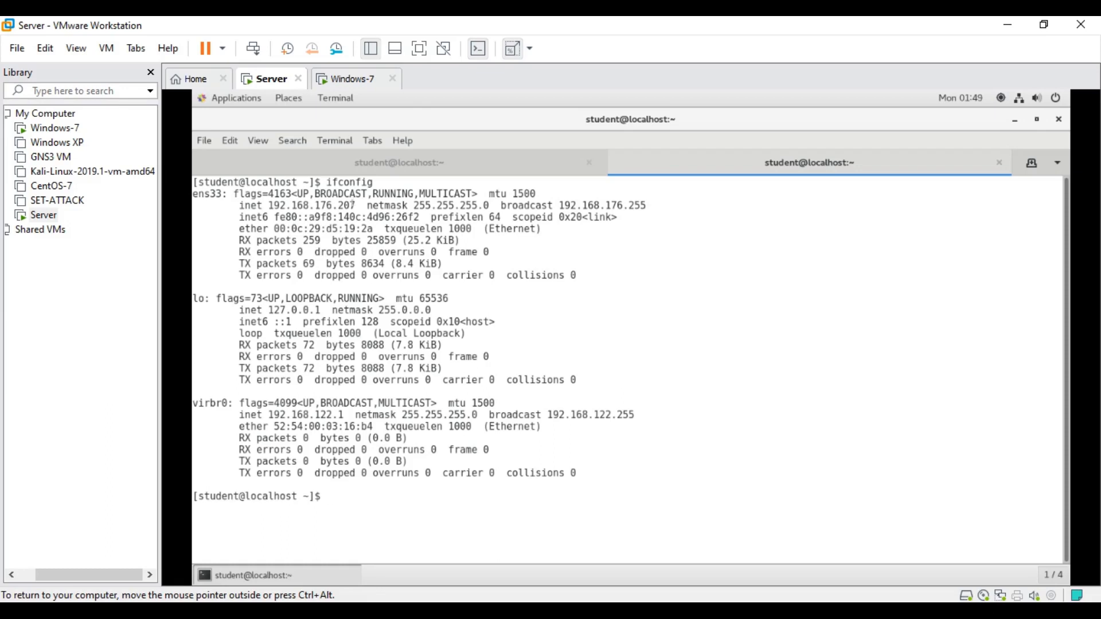
{"action": "left_click", "coordinate": [352, 79]}
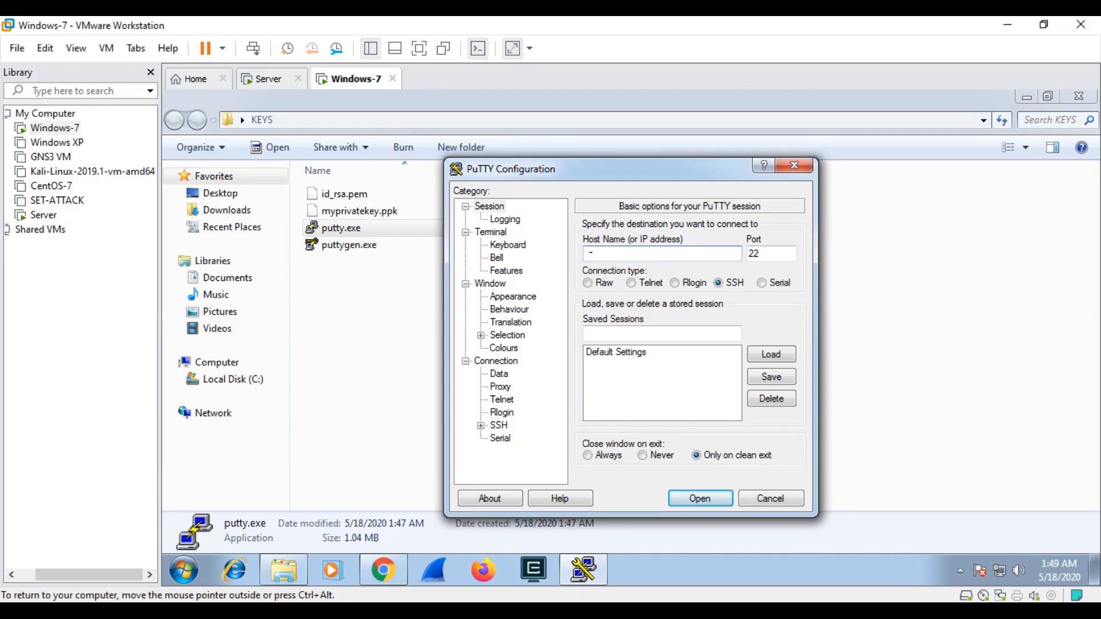
Step: Enter host 192.168.176.207 in PuTTY, checking it on the Server, and start the SSH connection
{"action": "left_click", "coordinate": [660, 252]}
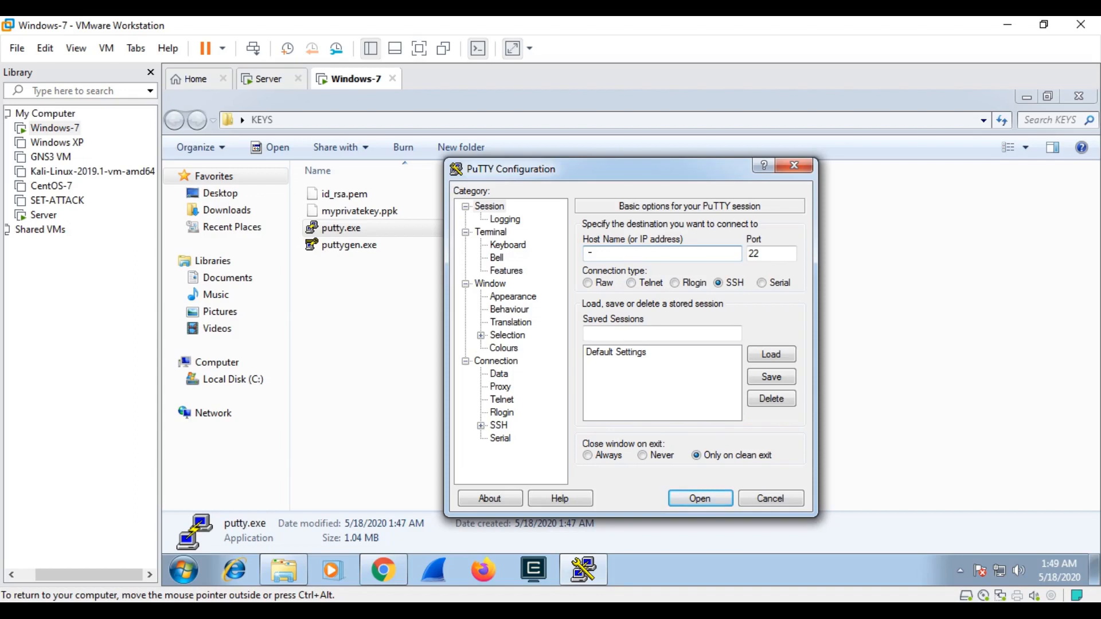
{"action": "type", "text": "192.168.176."}
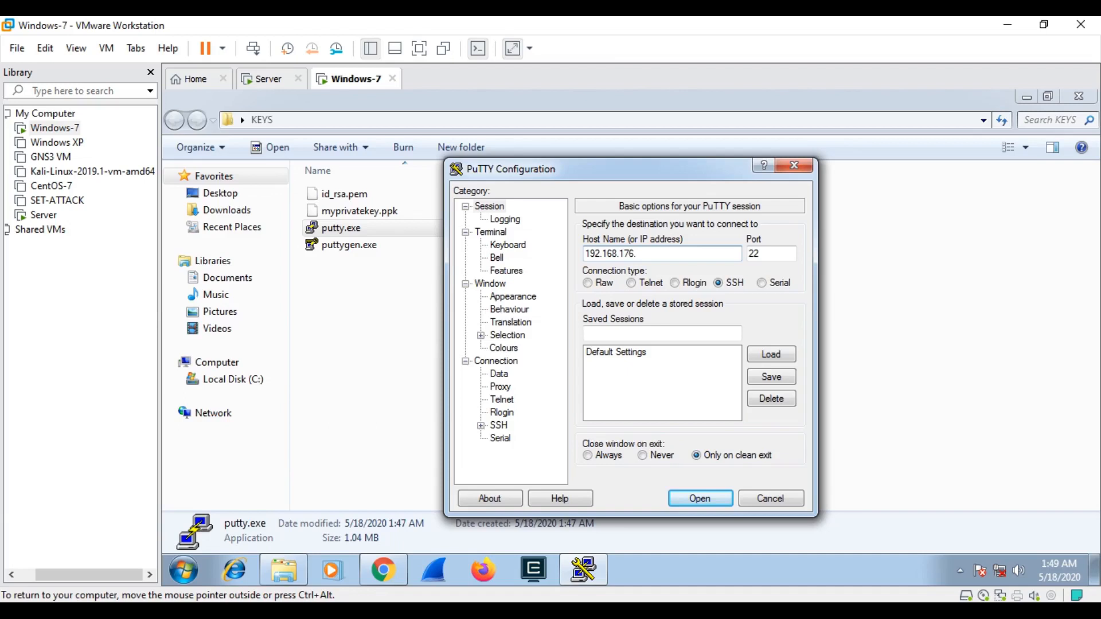
{"action": "left_click", "coordinate": [271, 79]}
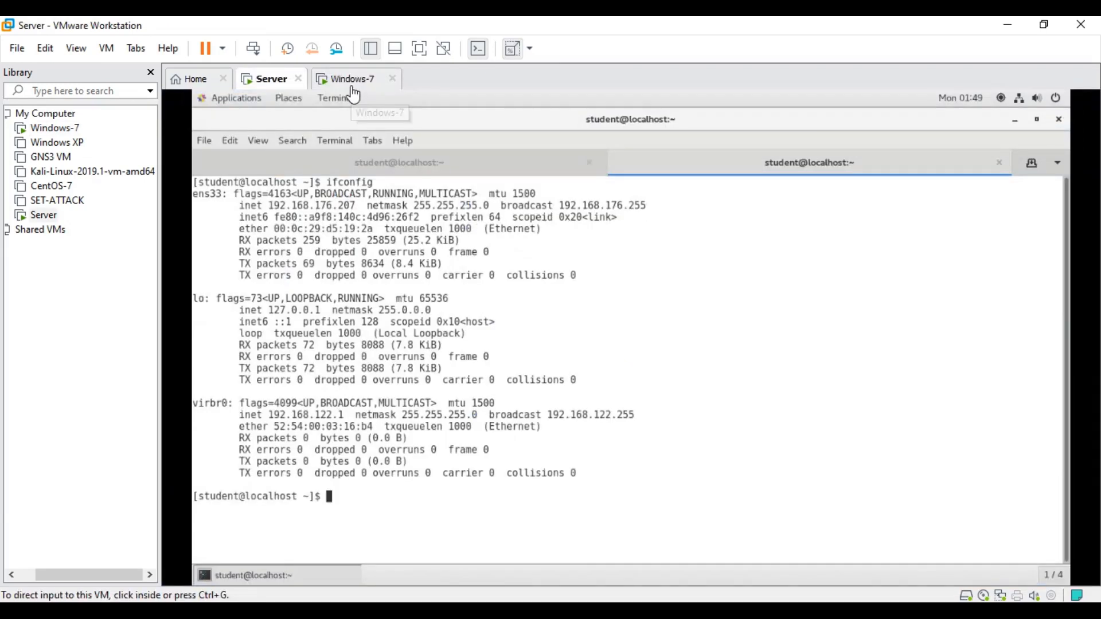
{"action": "left_click", "coordinate": [353, 79]}
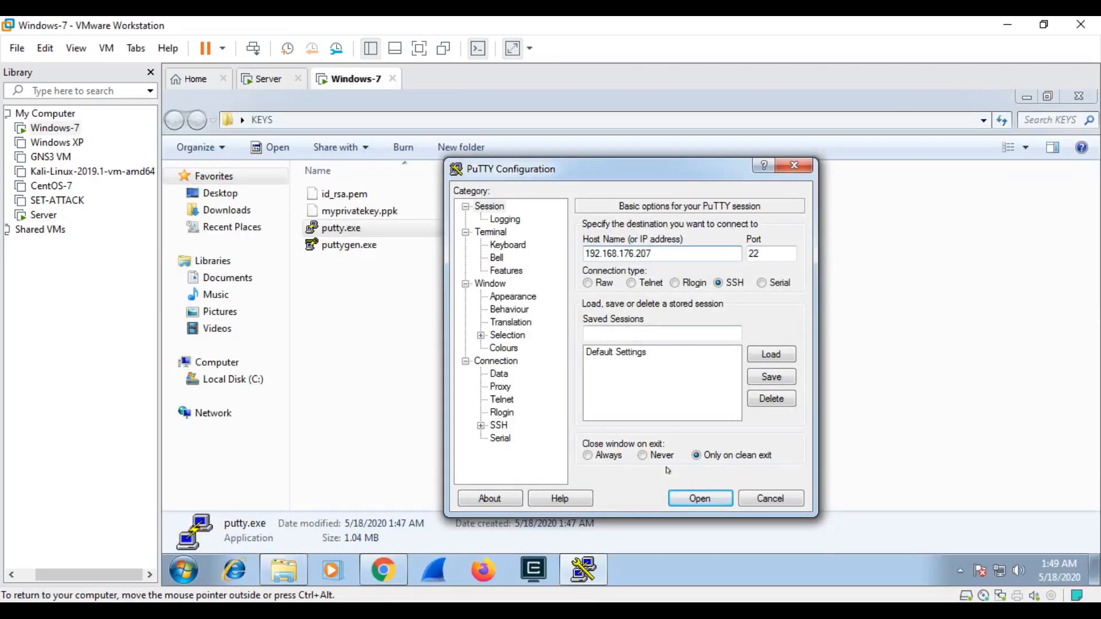
{"action": "left_click", "coordinate": [698, 497]}
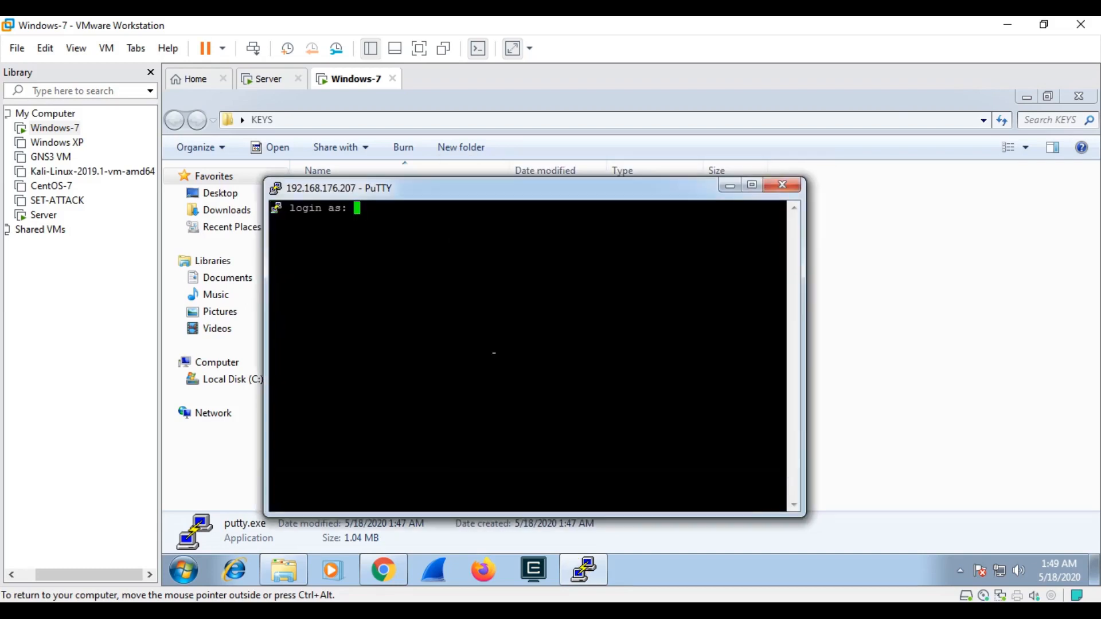
Step: Log in as student with the password, run pwd showing /home/student, and close the session
{"action": "type", "text": "student"}
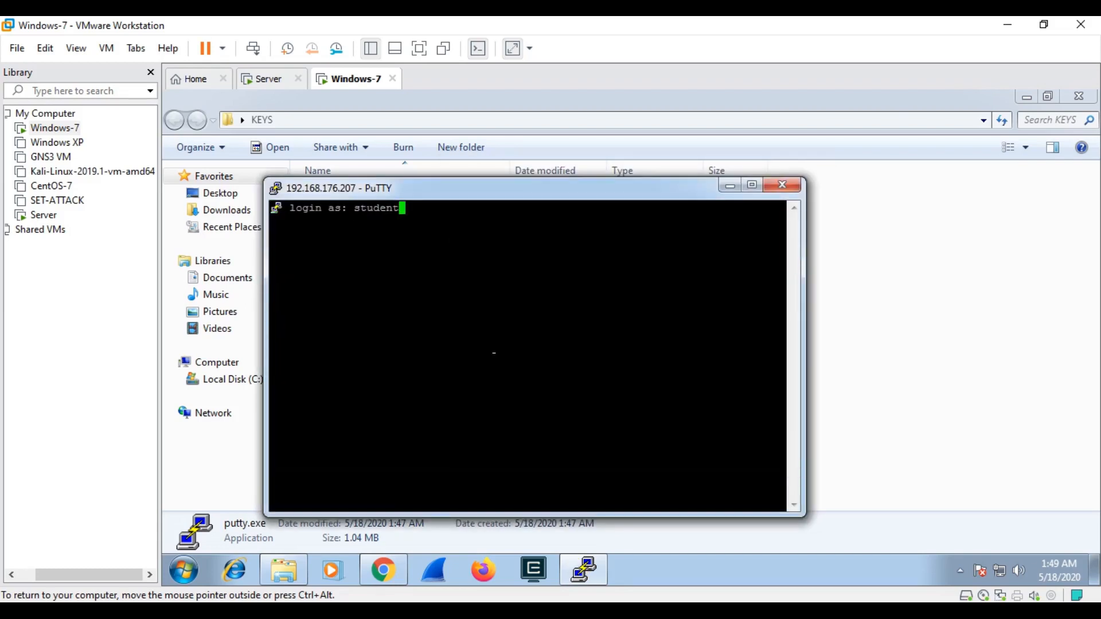
{"action": "key", "text": "Return"}
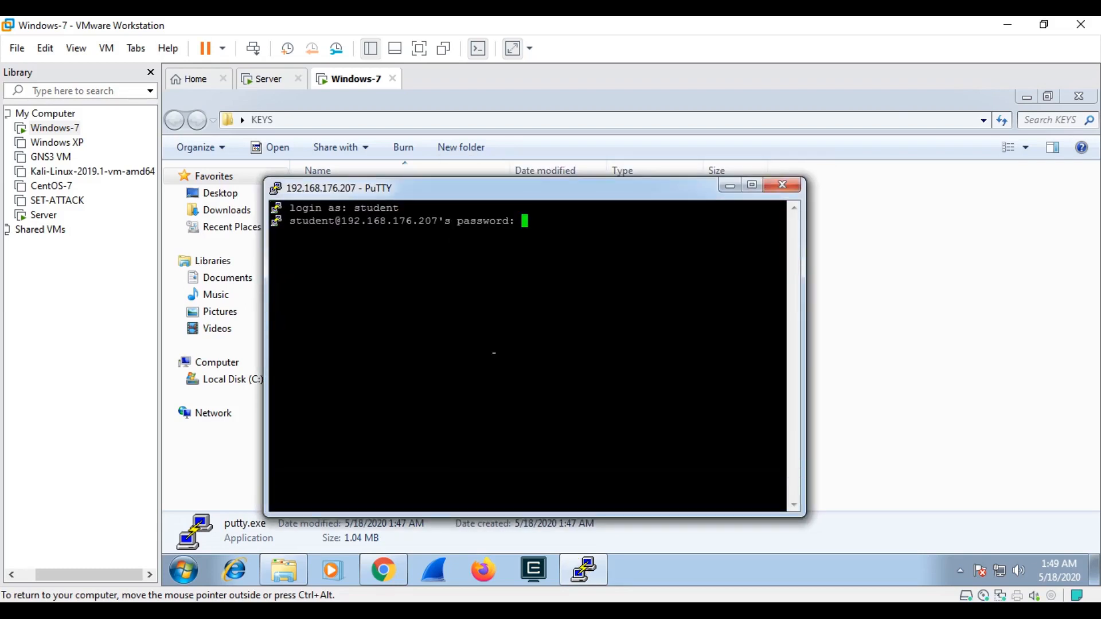
{"action": "key", "text": "Return"}
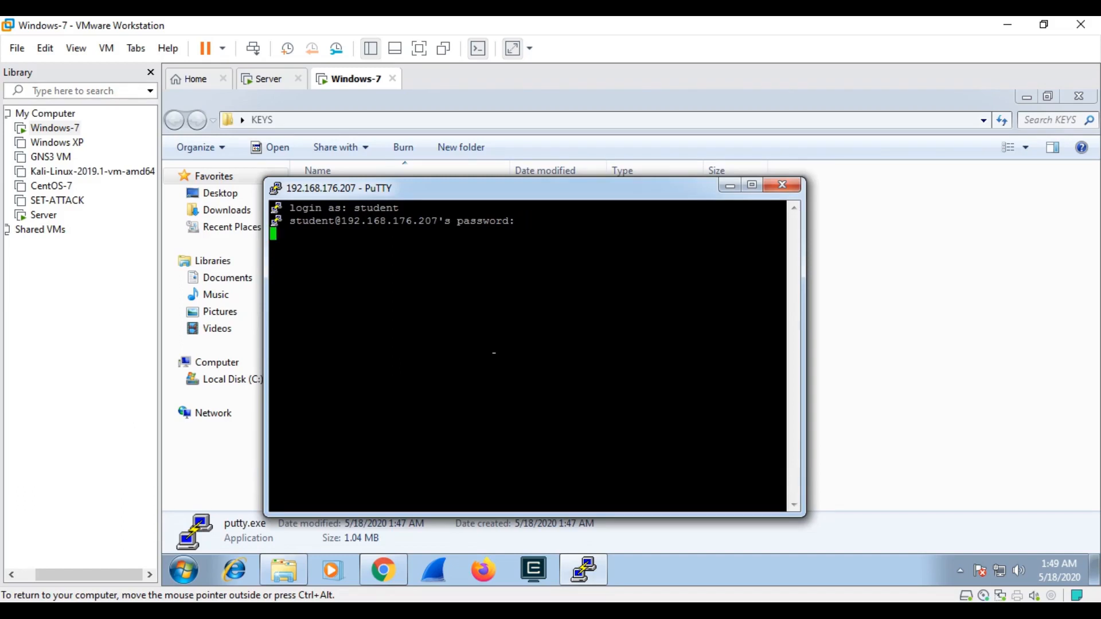
{"action": "key", "text": "Return"}
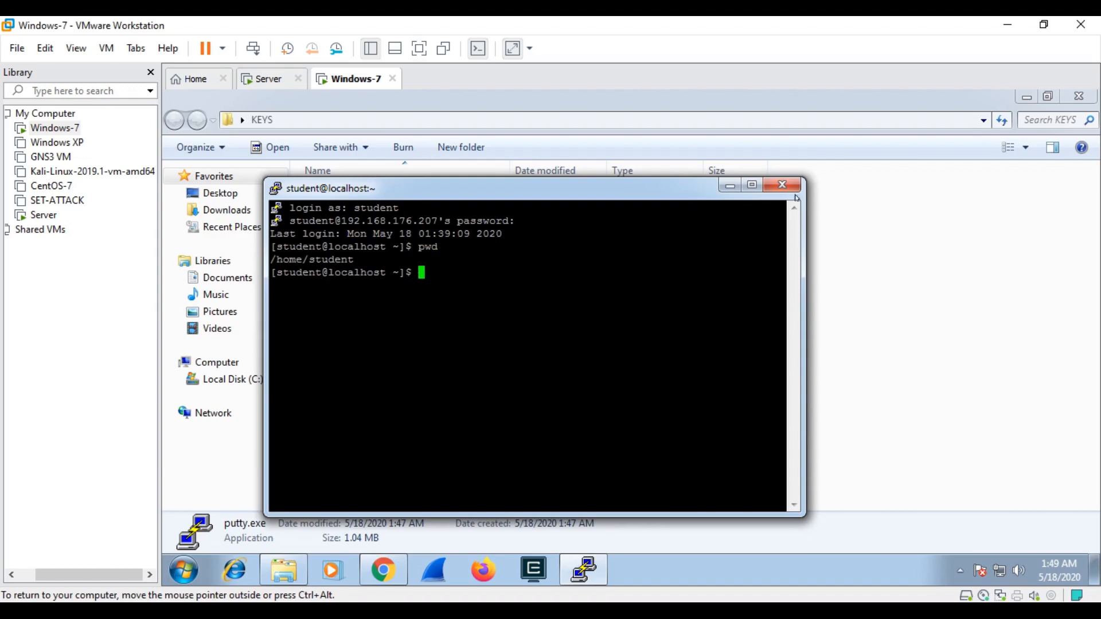
{"action": "left_click", "coordinate": [781, 184]}
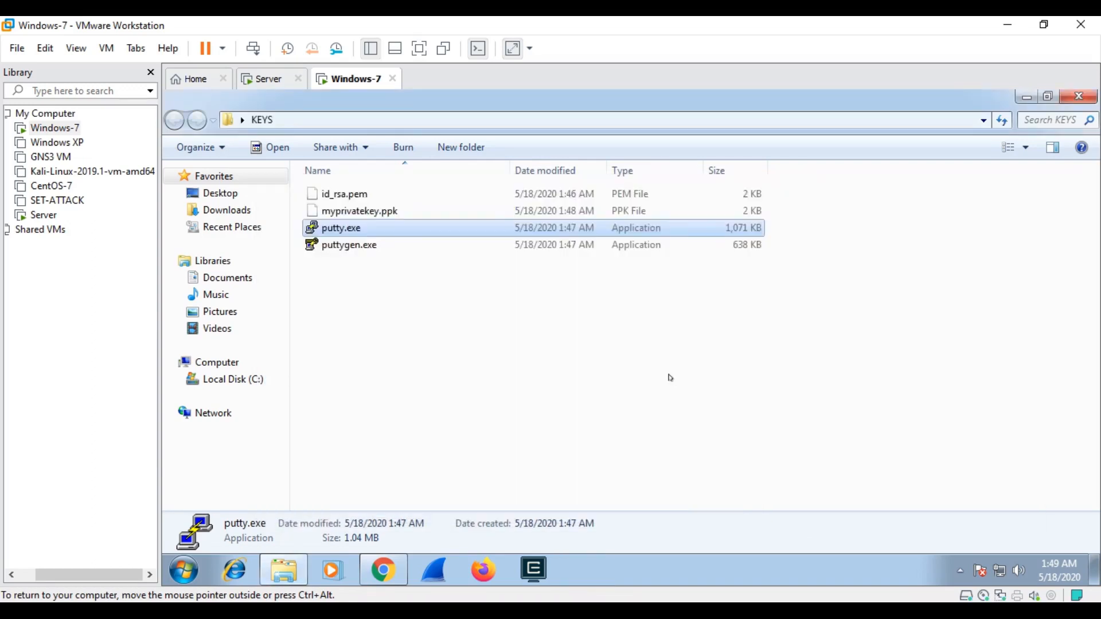
Step: On the Server, become root with sudo su and the password
{"action": "left_click", "coordinate": [269, 79]}
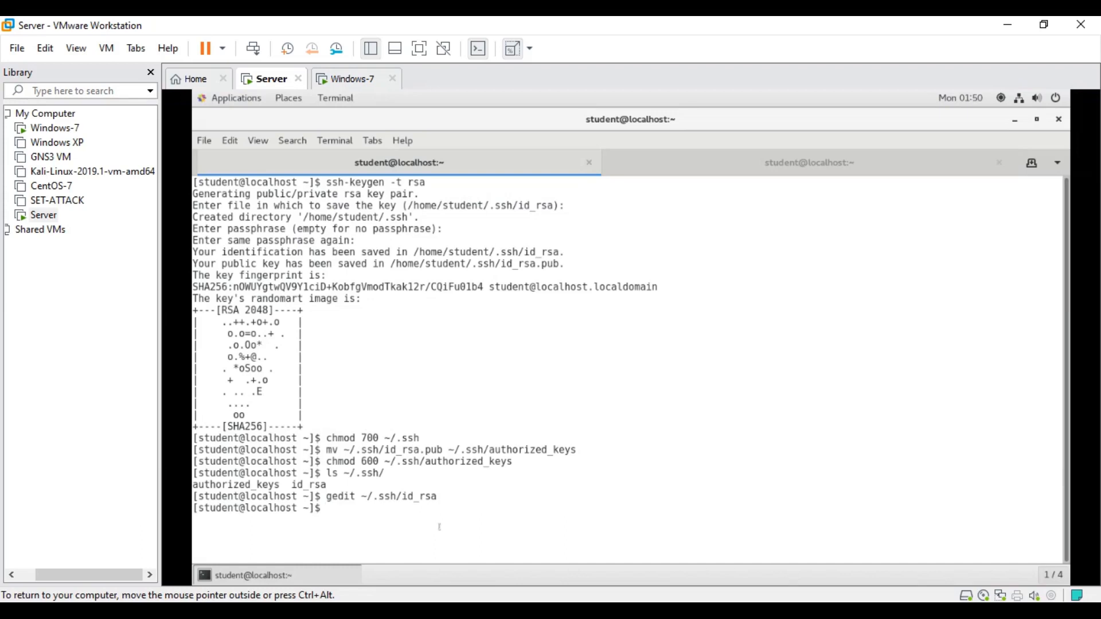
{"action": "type", "text": "sud"}
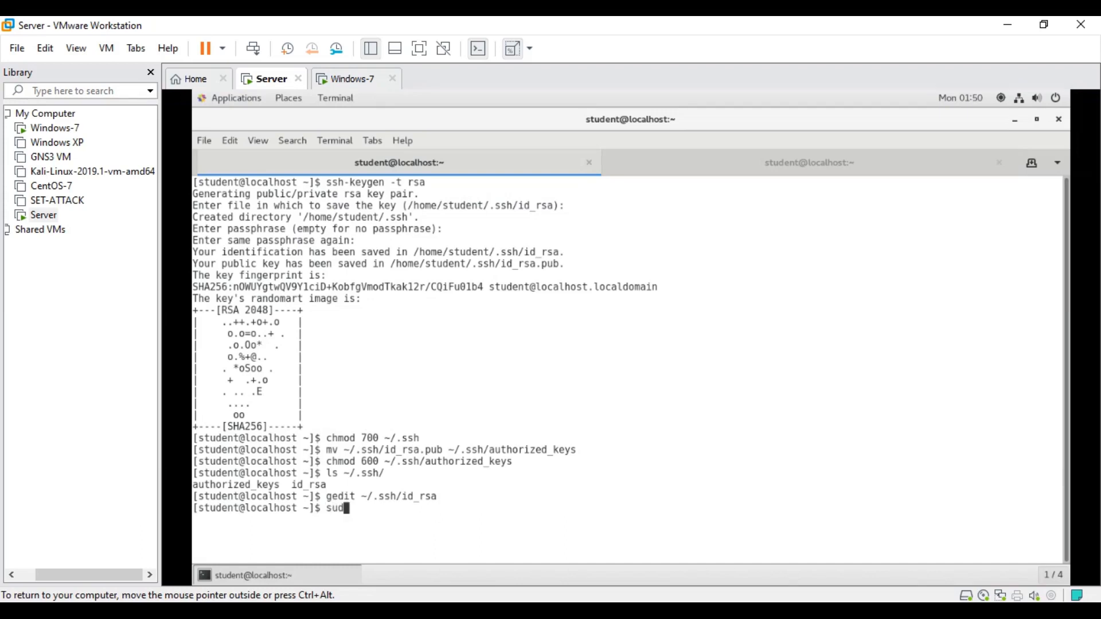
{"action": "type", "text": "o su"}
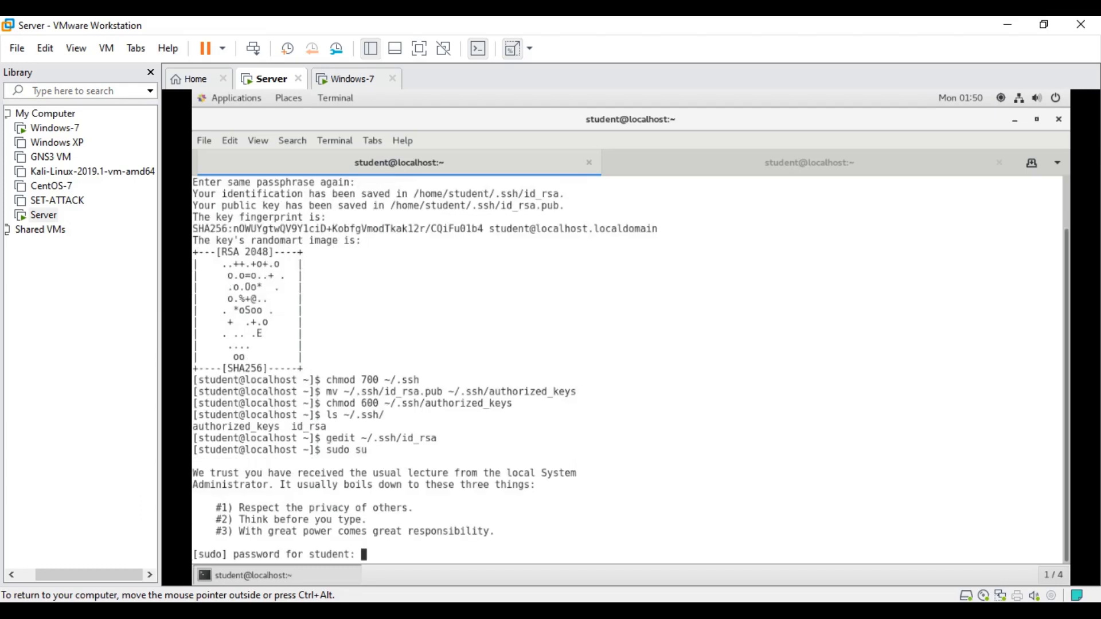
{"action": "key", "text": "Return"}
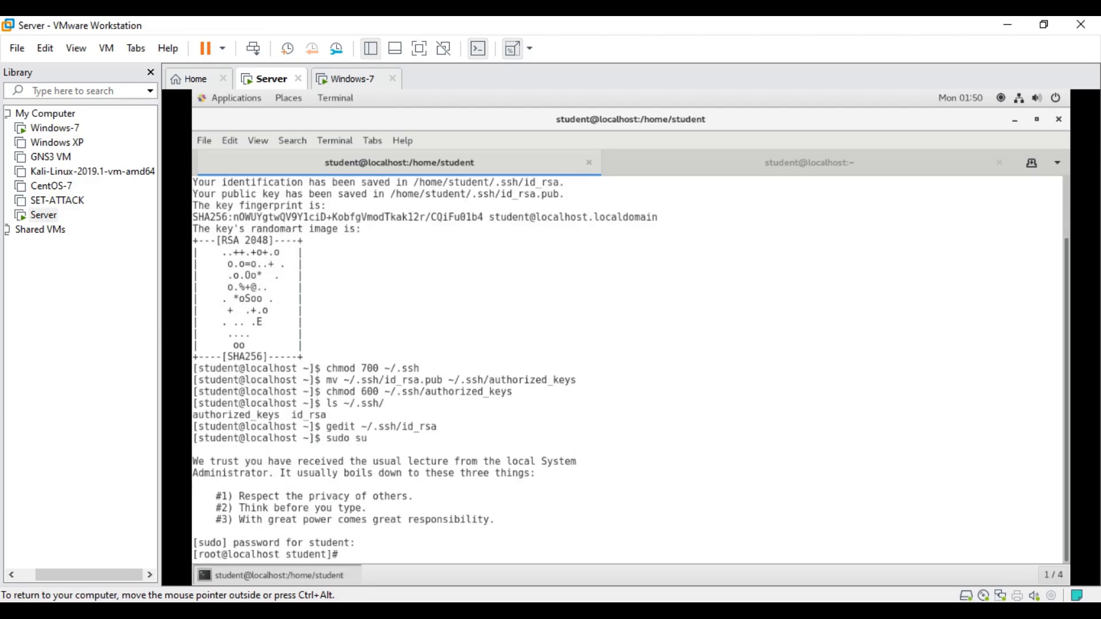
Step: Open /etc/ssh/sshd_config in gedit from the root shell
{"action": "type", "text": "gedit"}
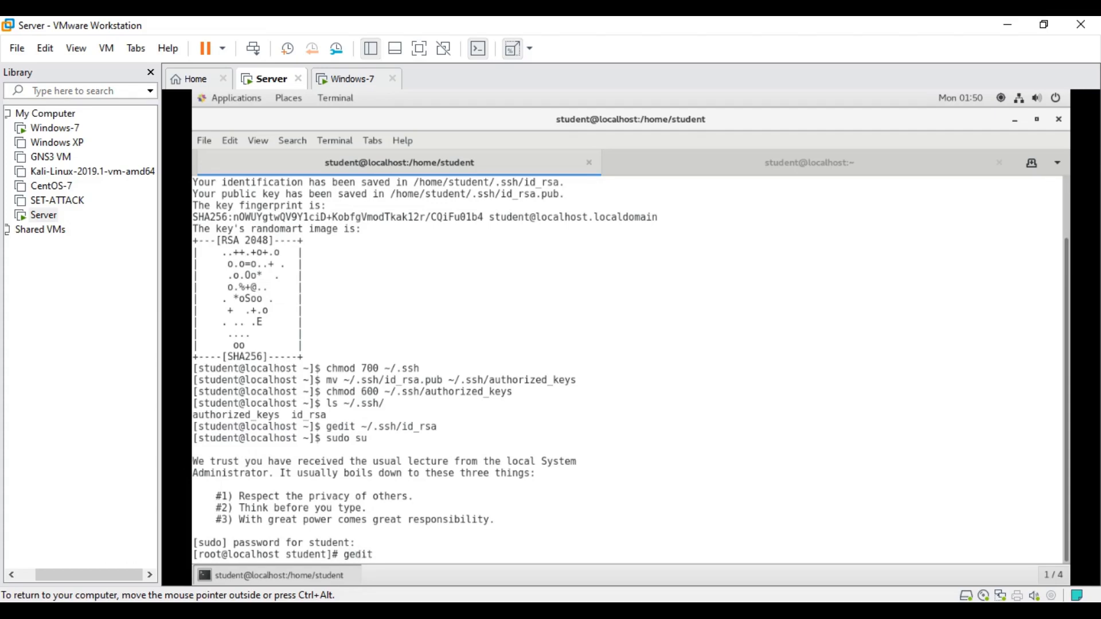
{"action": "type", "text": "/etc/s"}
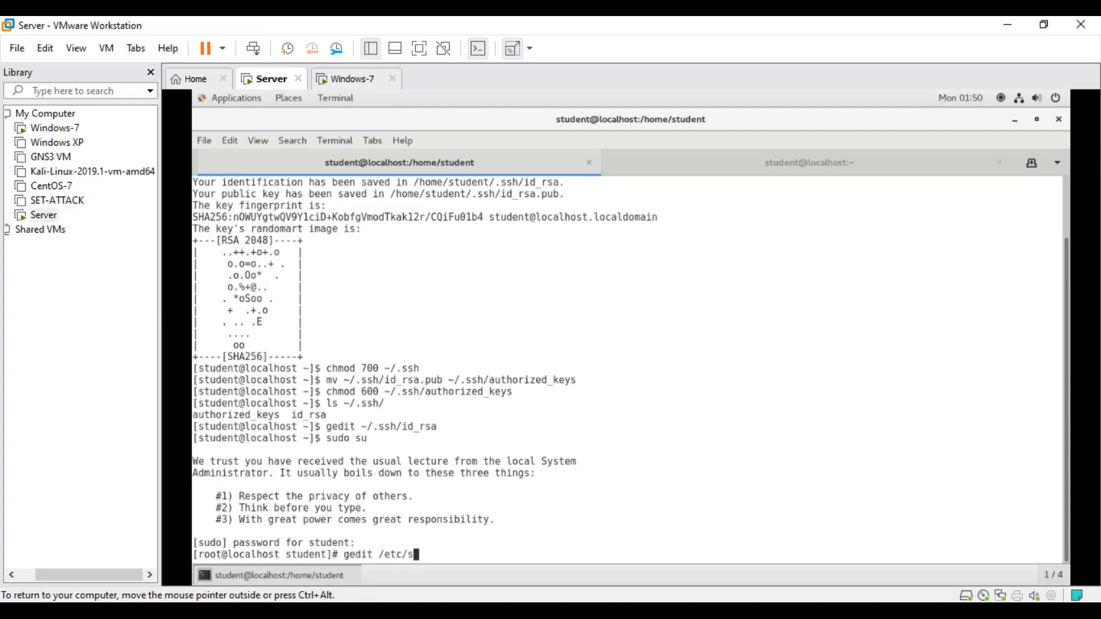
{"action": "type", "text": "hd"}
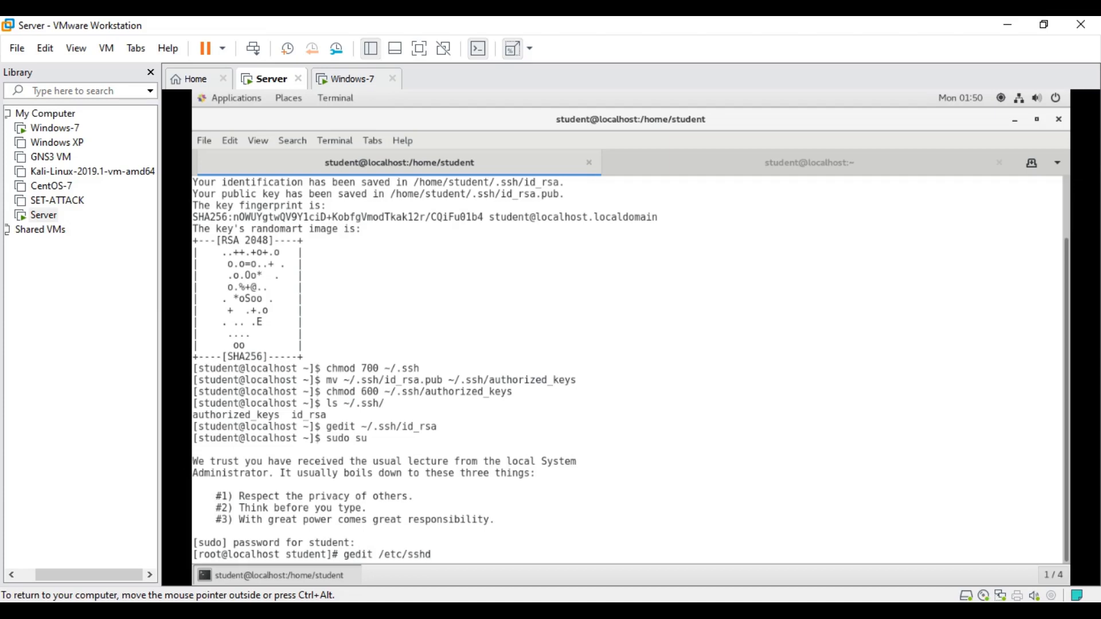
{"action": "type", "text": "s"}
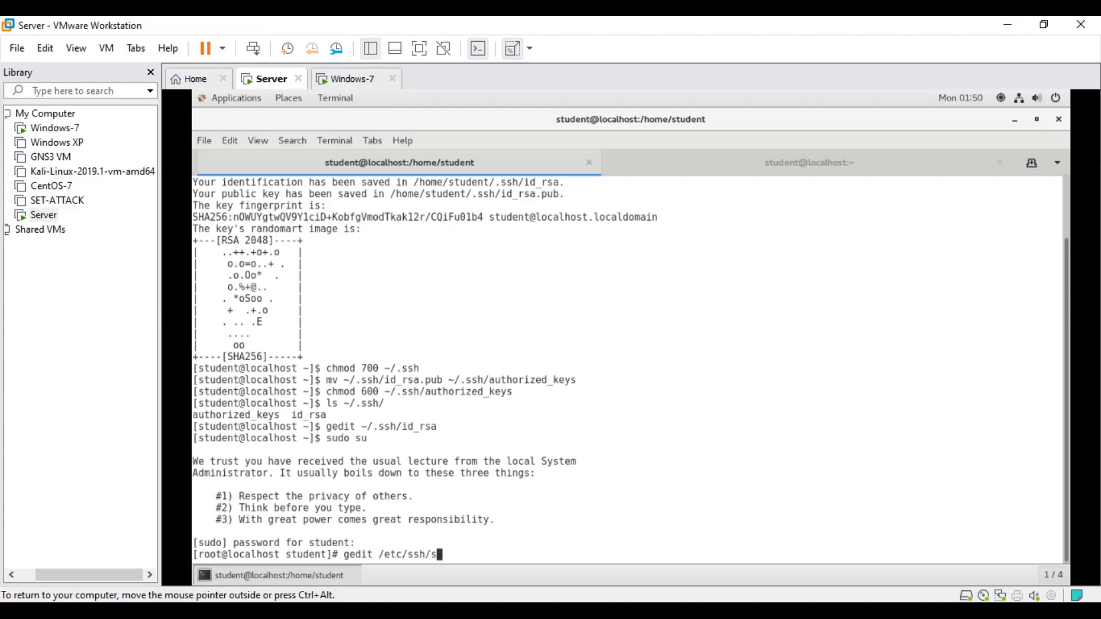
{"action": "type", "text": "shd_config"}
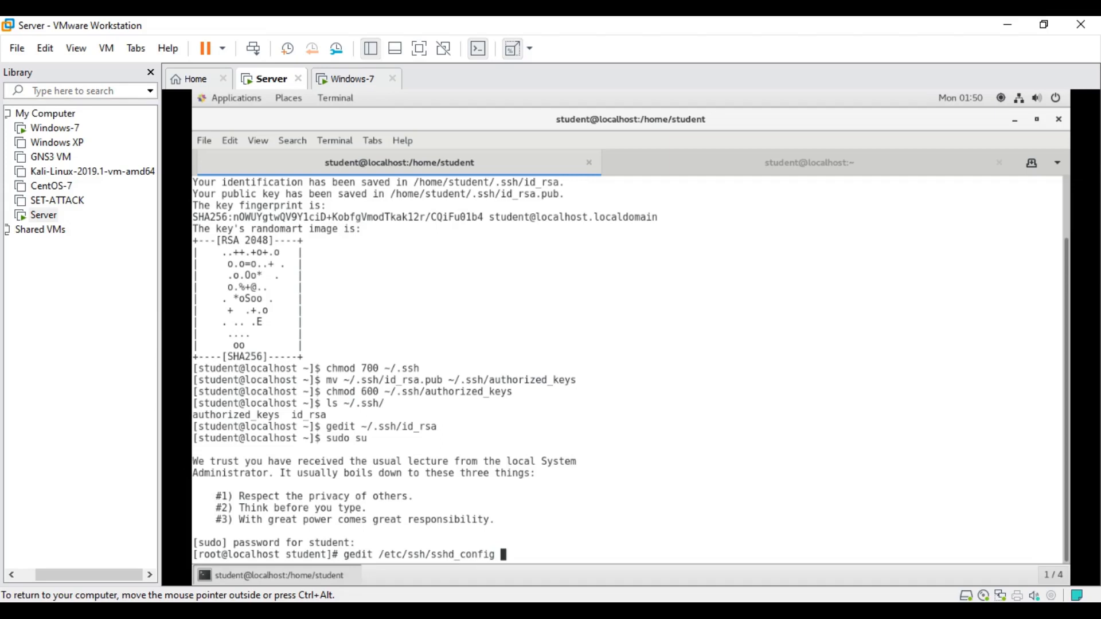
{"action": "key", "text": "Return"}
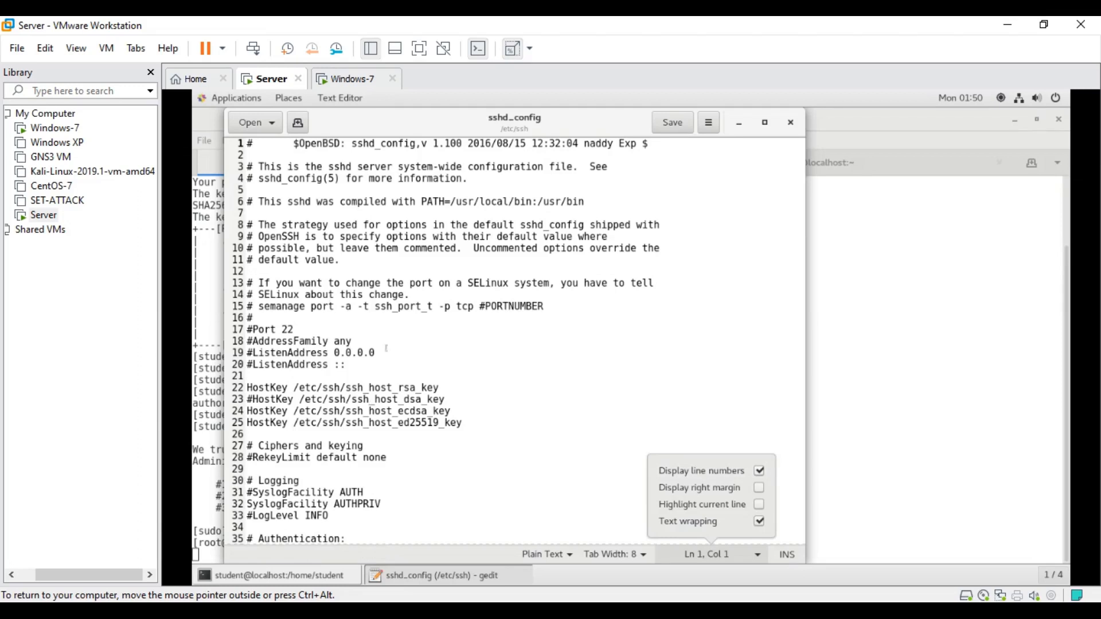
Step: Change the active PasswordAuthentication line to no in sshd_config and save the file
{"action": "scroll", "scroll_direction": "down", "scroll_amount": 3}
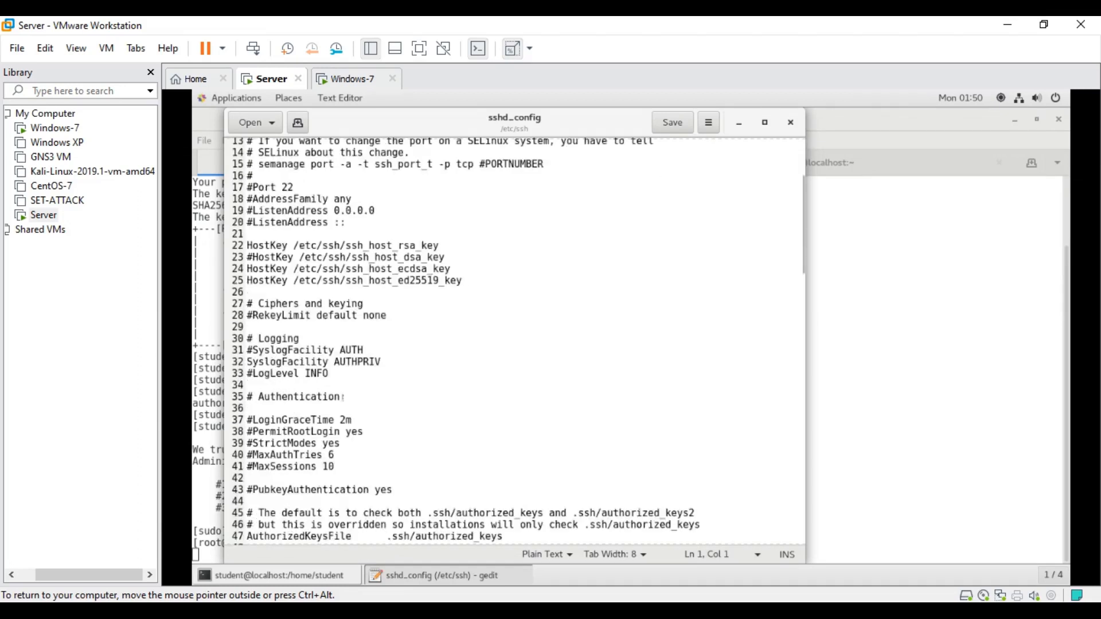
{"action": "scroll", "scroll_direction": "down", "scroll_amount": 3}
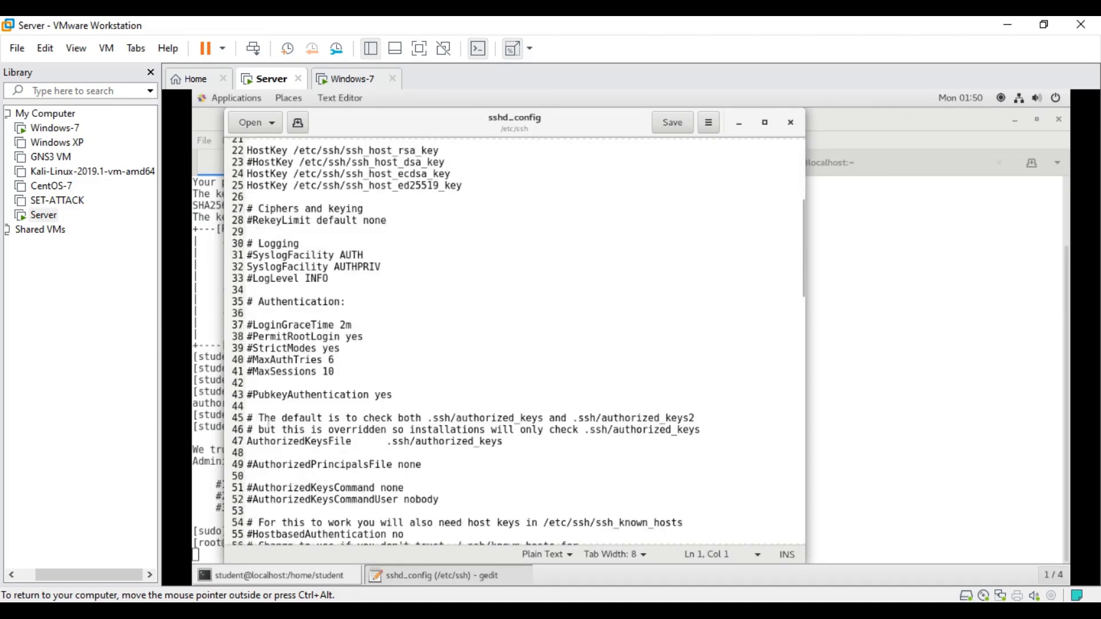
{"action": "scroll", "scroll_direction": "down", "scroll_amount": 3}
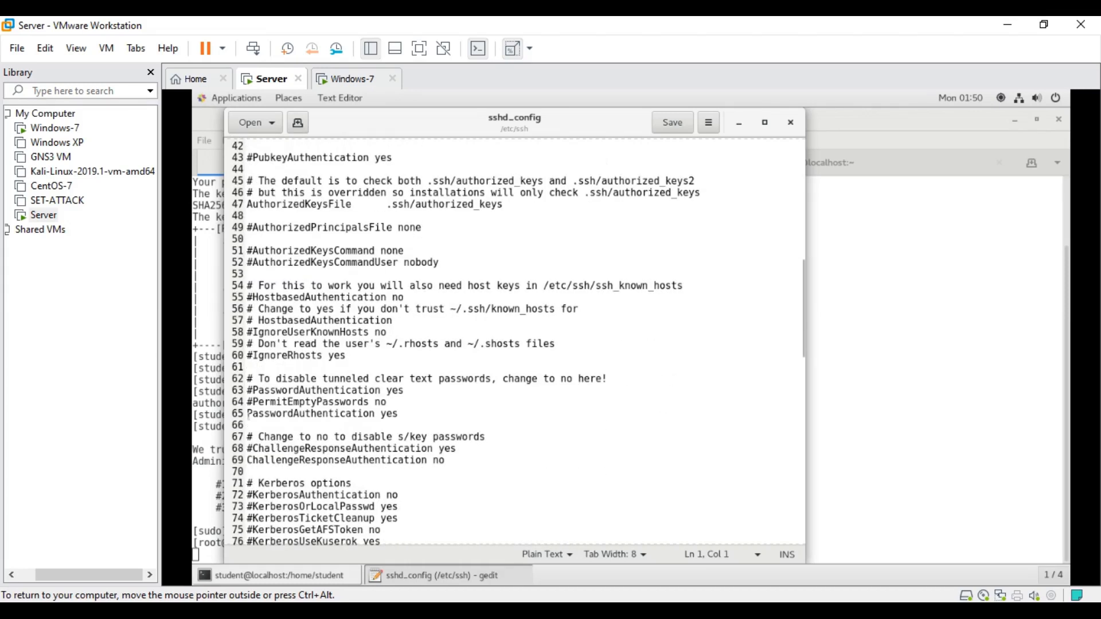
{"action": "left_click", "coordinate": [400, 414]}
{"action": "type", "text": "no"}
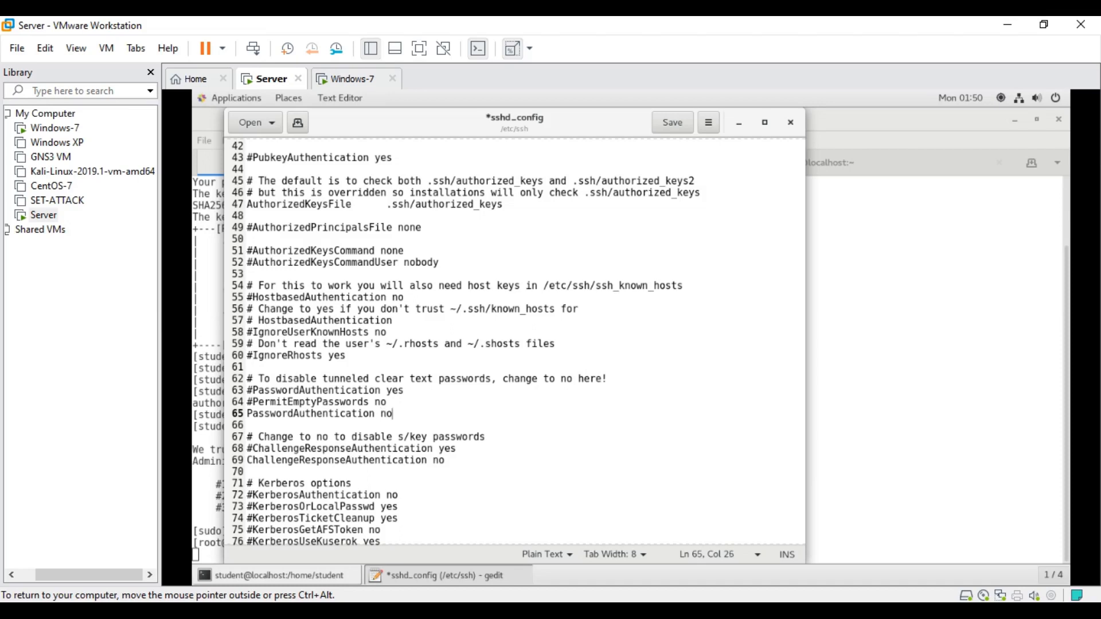
{"action": "left_click", "coordinate": [670, 123]}
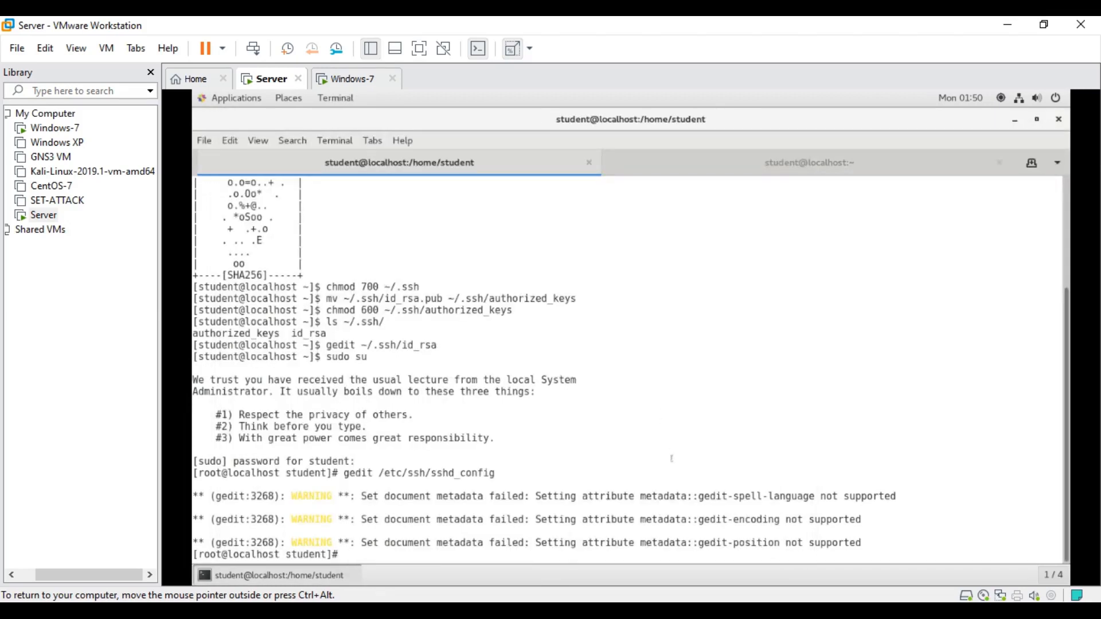
Step: Run systemctl restart sshd as root, then switch back to the Windows 7 machine
{"action": "type", "text": "system"}
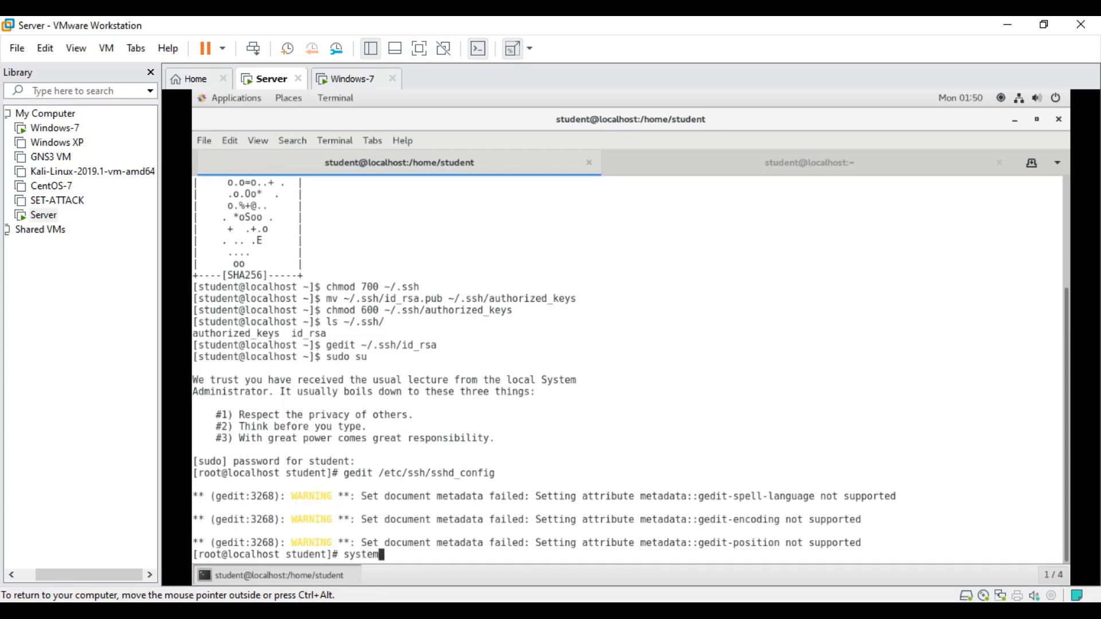
{"action": "type", "text": "ctl"}
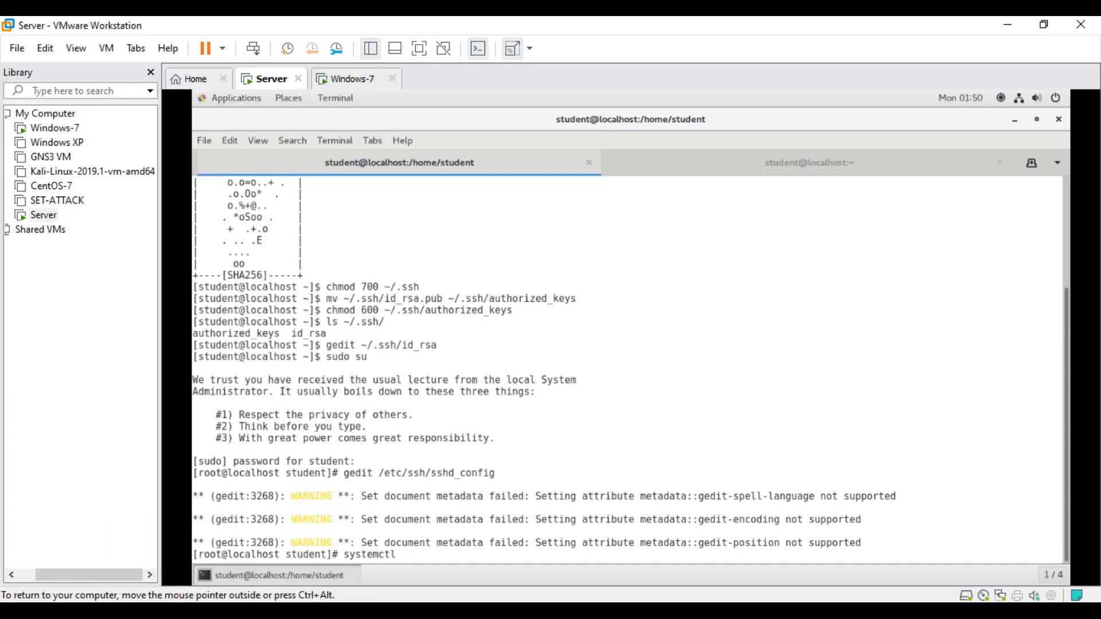
{"action": "type", "text": "restart sshd"}
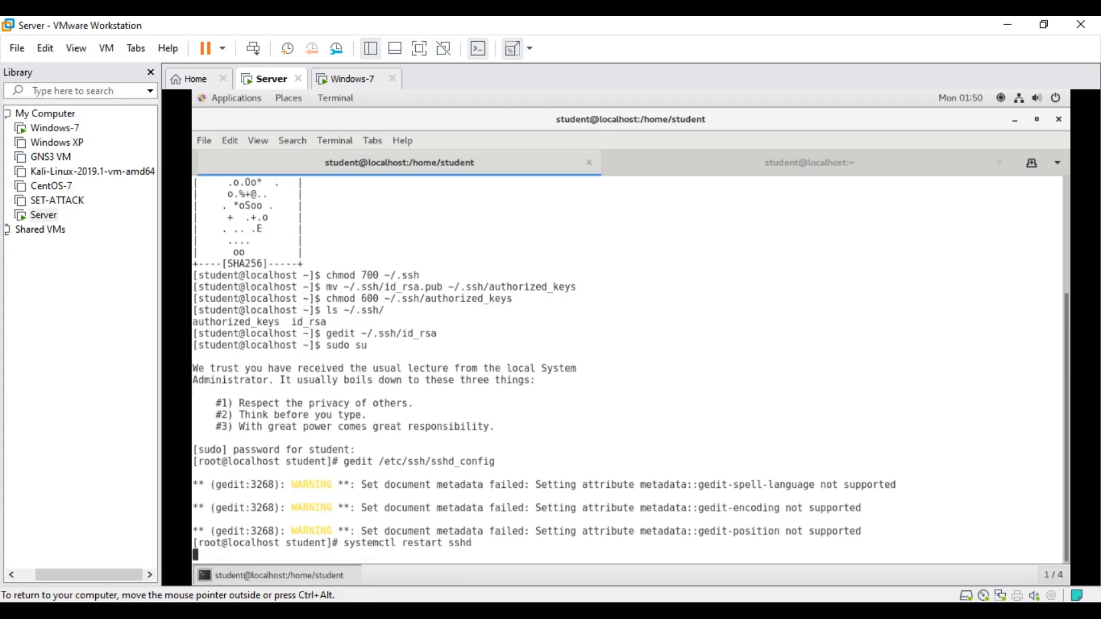
{"action": "key", "text": "Return"}
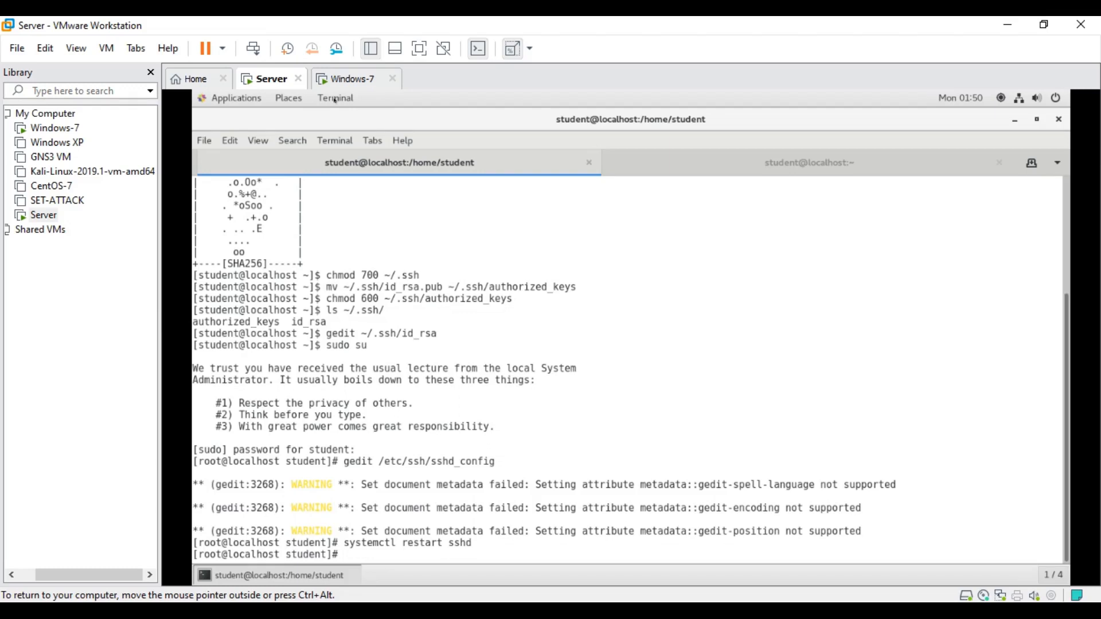
{"action": "left_click", "coordinate": [354, 78]}
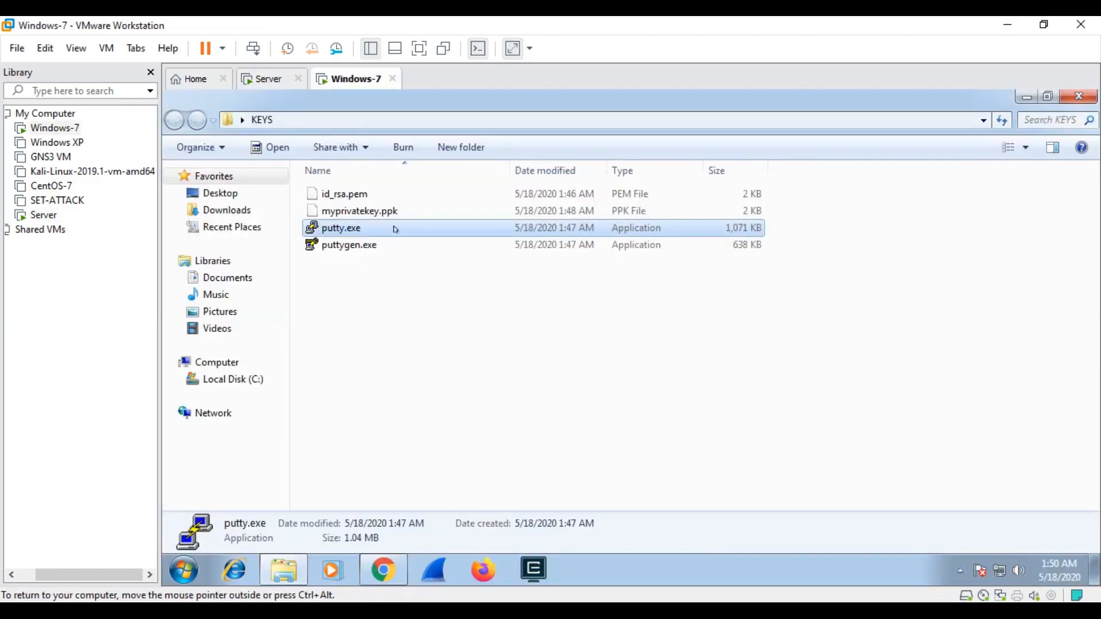
Step: Connect with PuTTY to 192.168.176.207 as student without a key and dismiss the refused-authentication error
{"action": "double_click", "coordinate": [341, 227]}
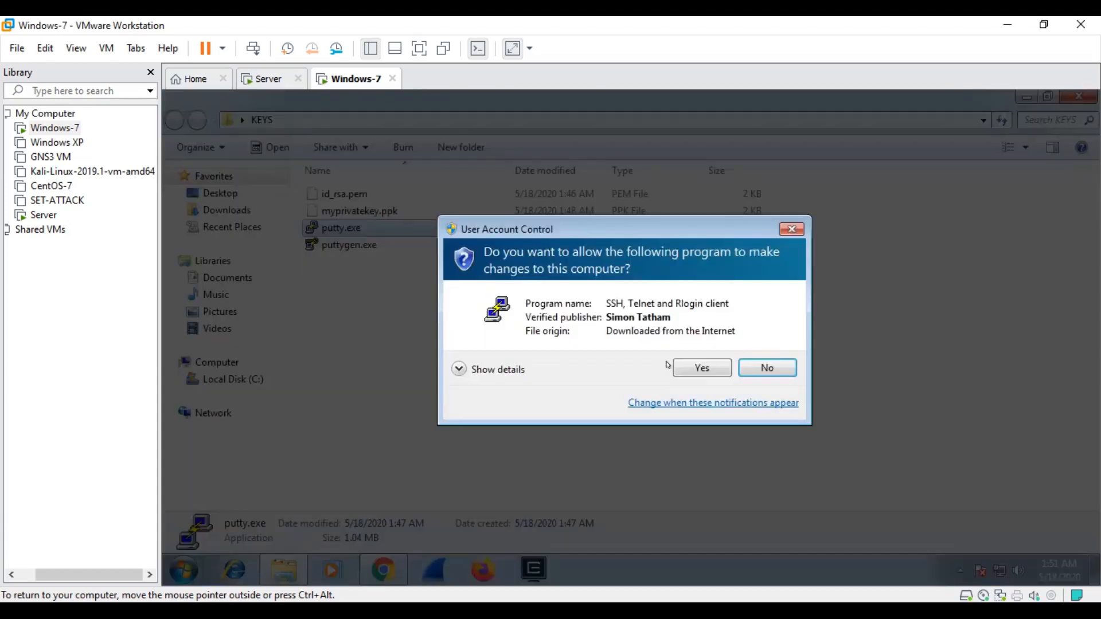
{"action": "left_click", "coordinate": [700, 367]}
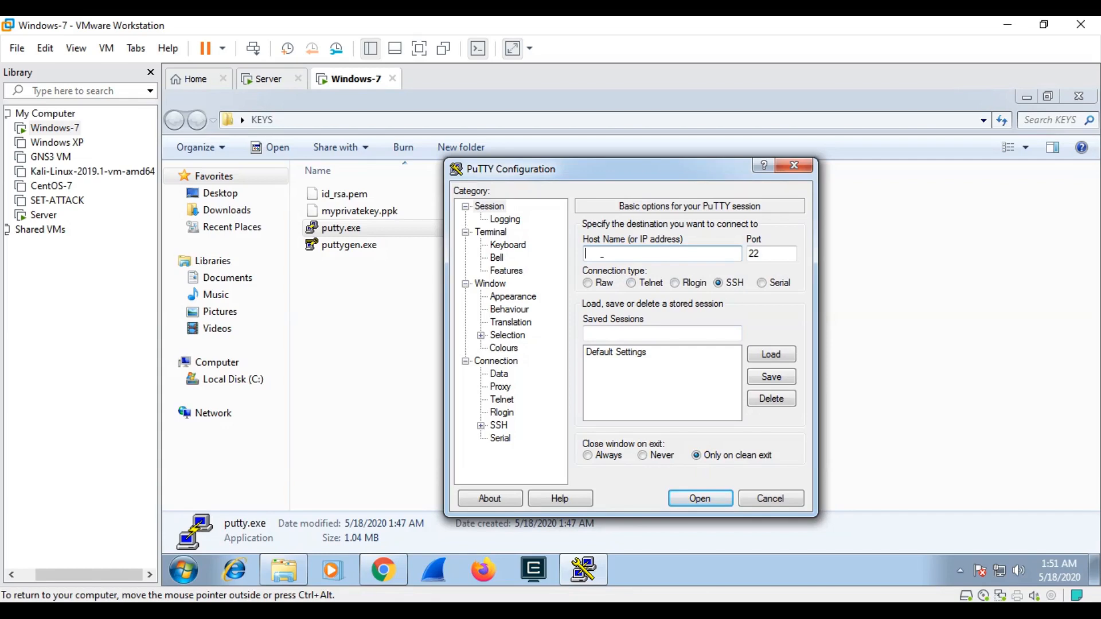
{"action": "type", "text": "192.168.176.20"}
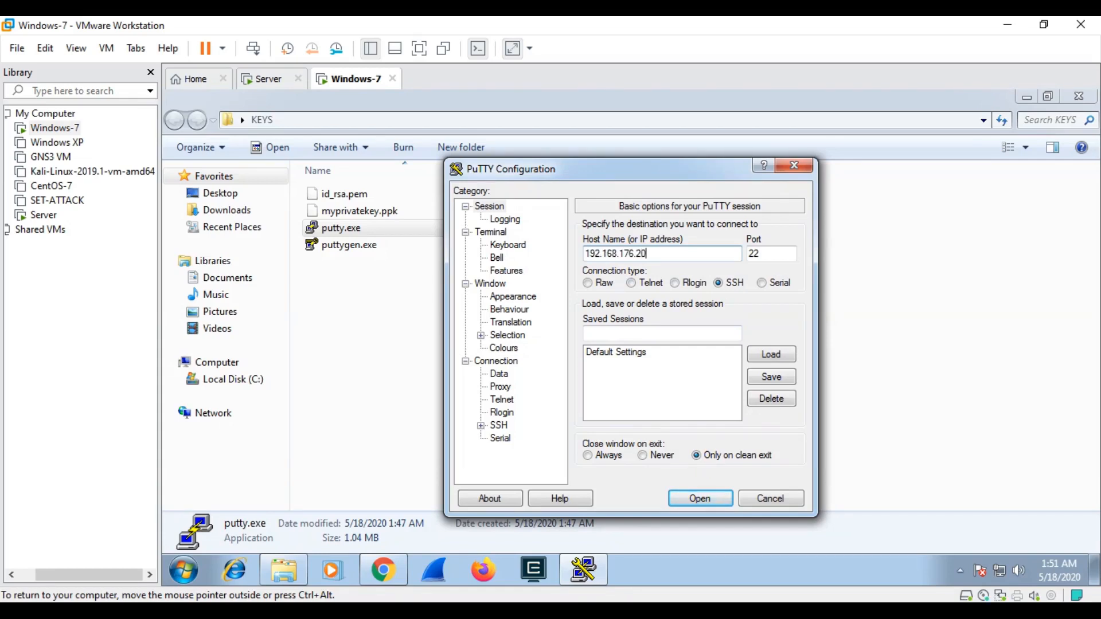
{"action": "left_click", "coordinate": [699, 498]}
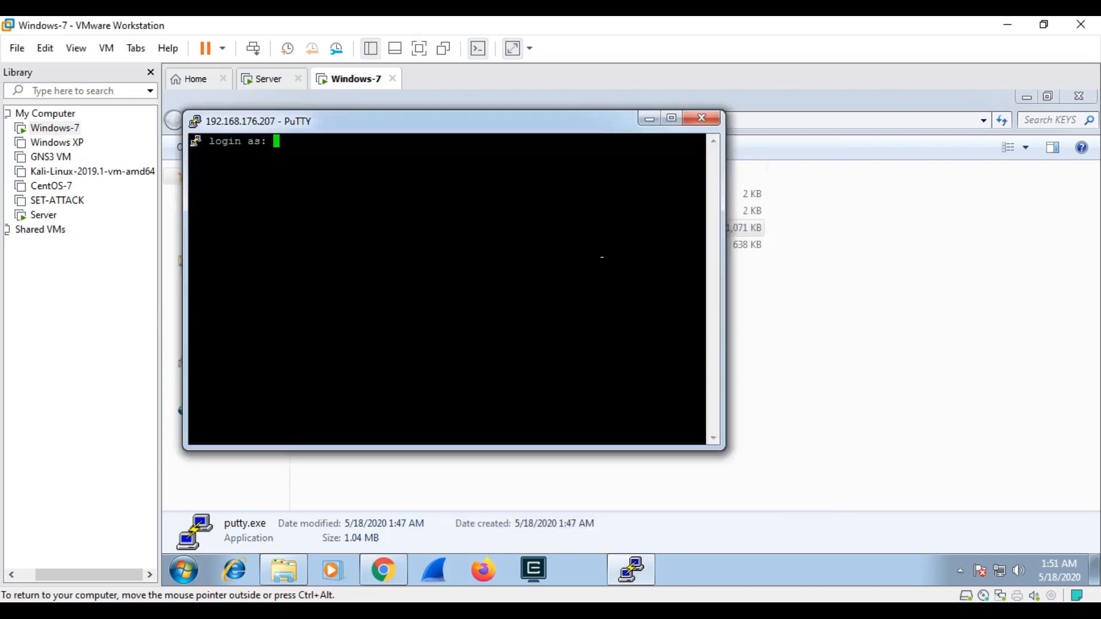
{"action": "type", "text": "student"}
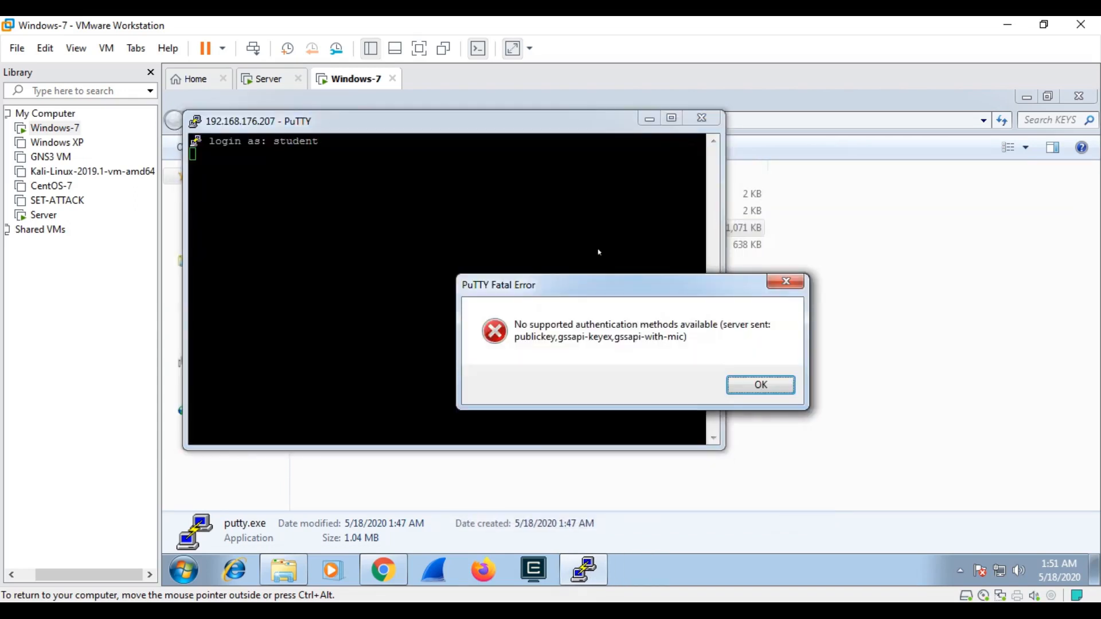
{"action": "mouse_move", "coordinate": [691, 332]}
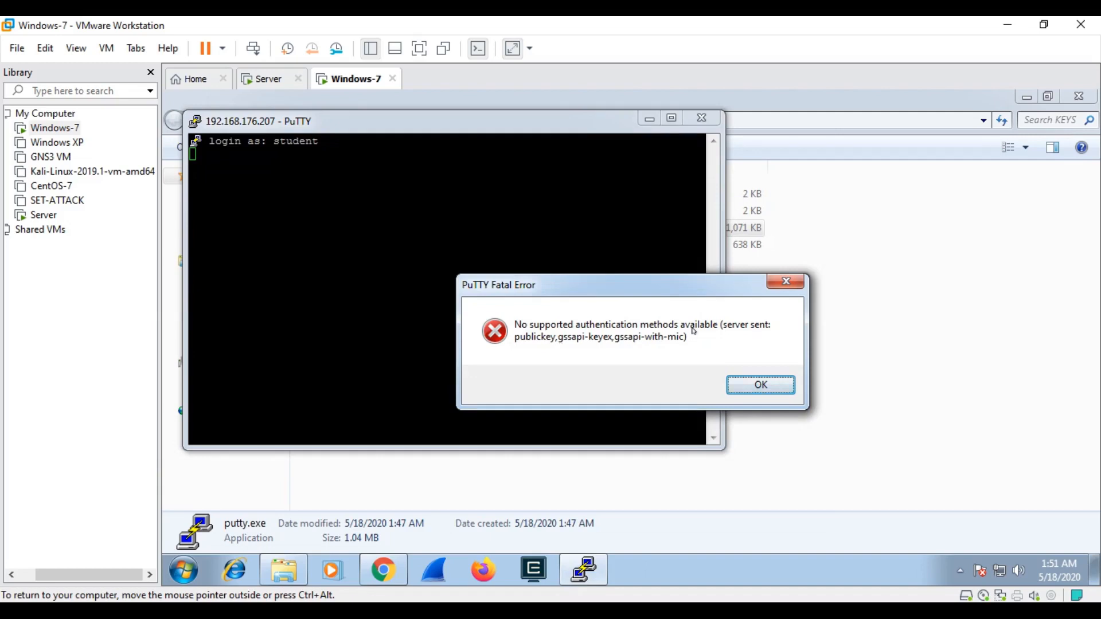
{"action": "left_click", "coordinate": [759, 385]}
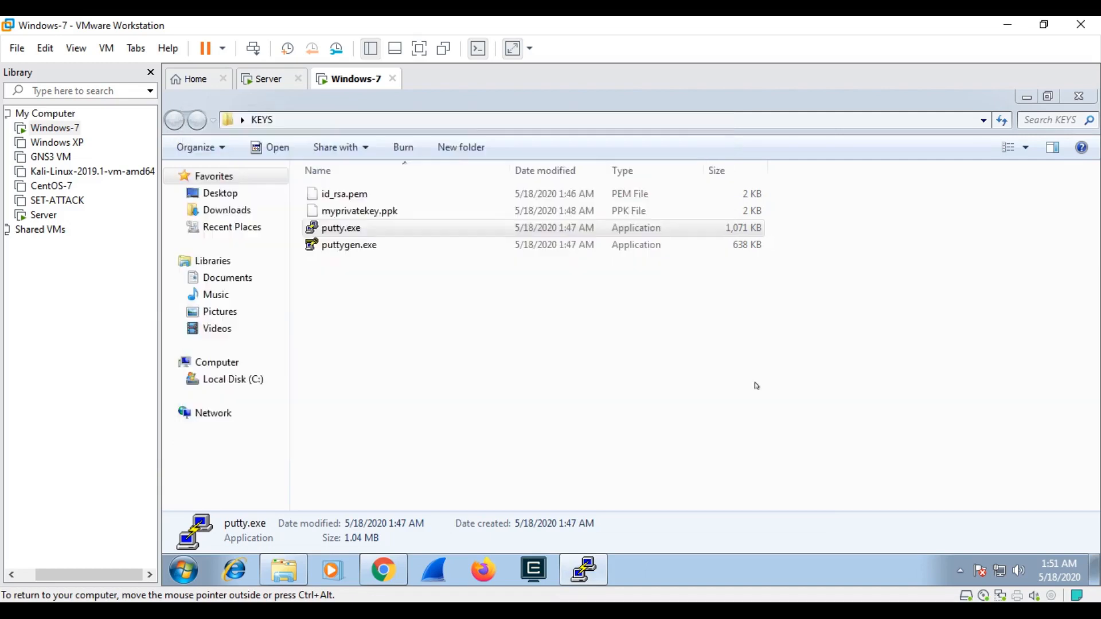
Step: Run PuTTY as administrator and enter host 192.168.176.207
{"action": "right_click", "coordinate": [340, 227]}
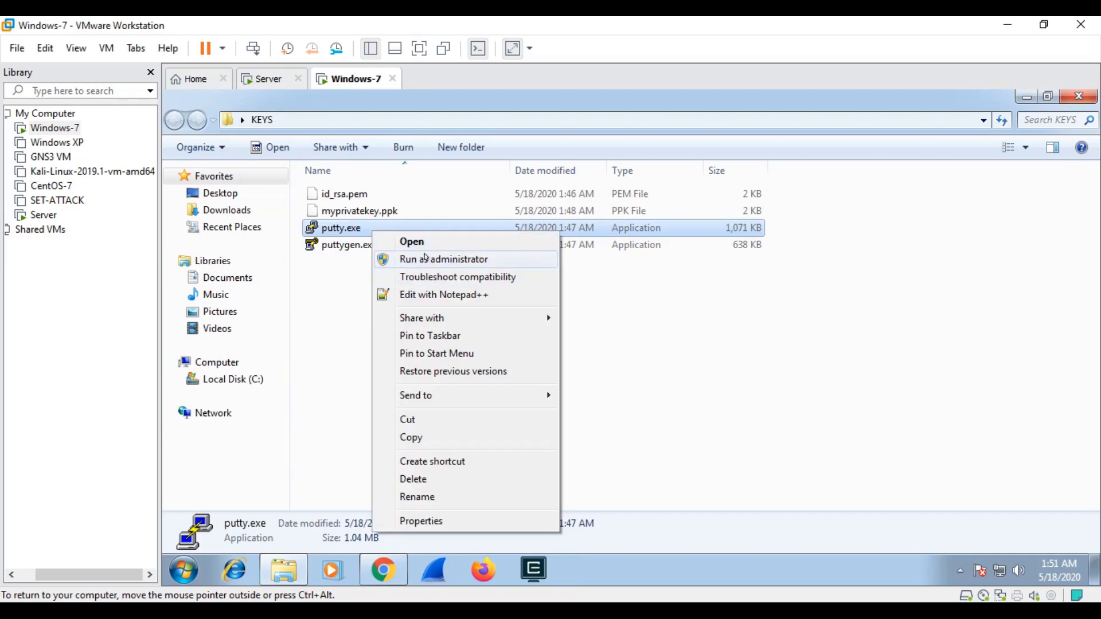
{"action": "left_click", "coordinate": [411, 242]}
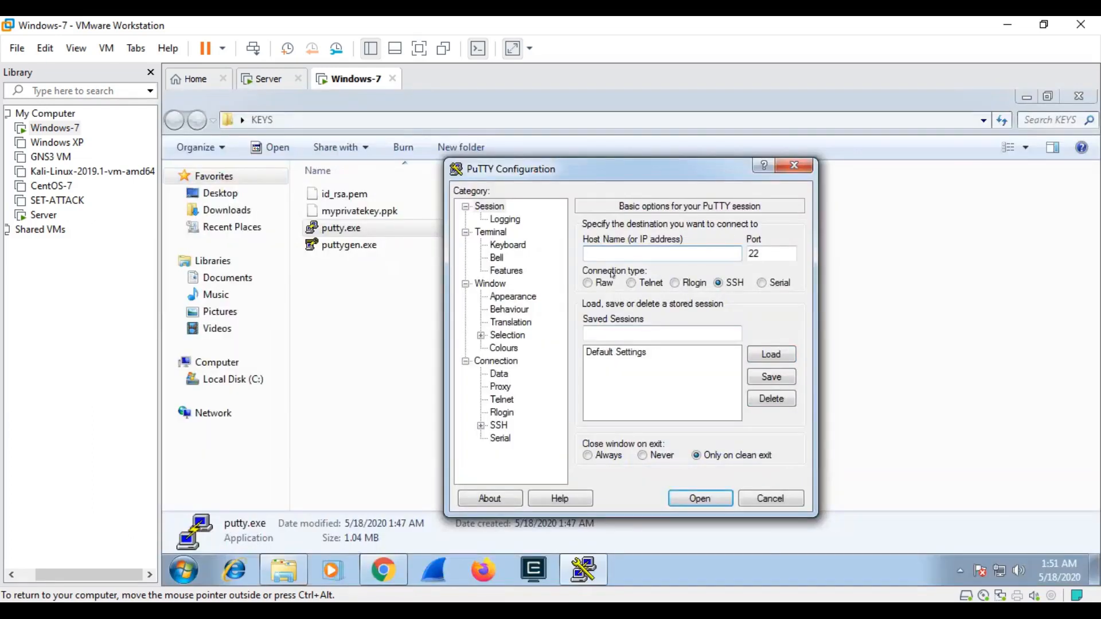
{"action": "type", "text": "192.168."}
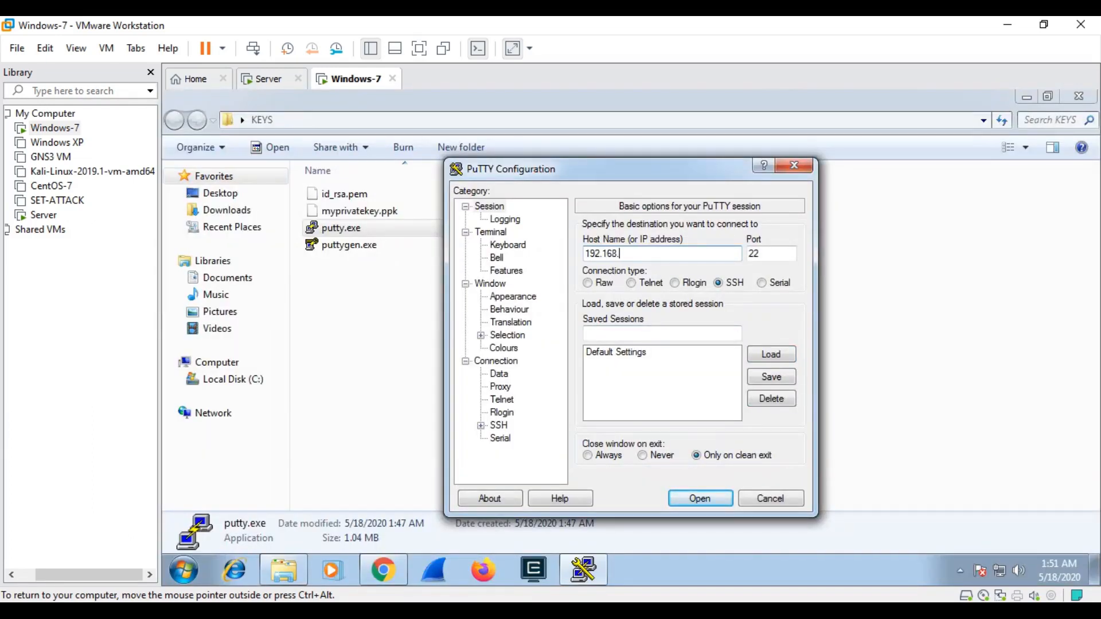
{"action": "type", "text": "176.207"}
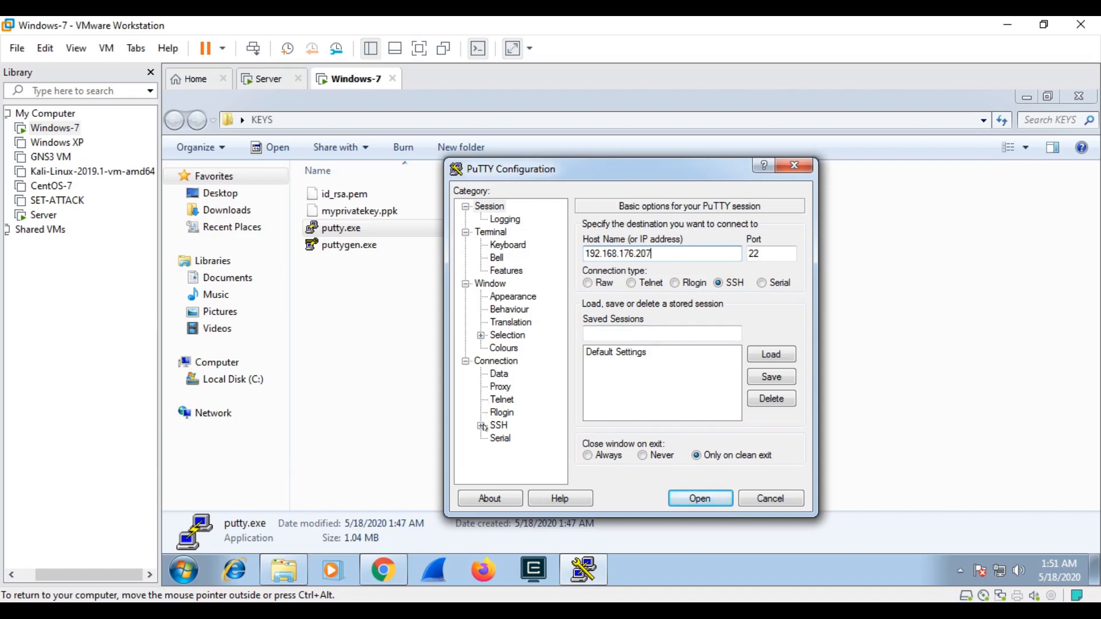
Step: Set myprivatekey.ppk as the private key file under Connection > SSH > Auth
{"action": "left_click", "coordinate": [514, 412]}
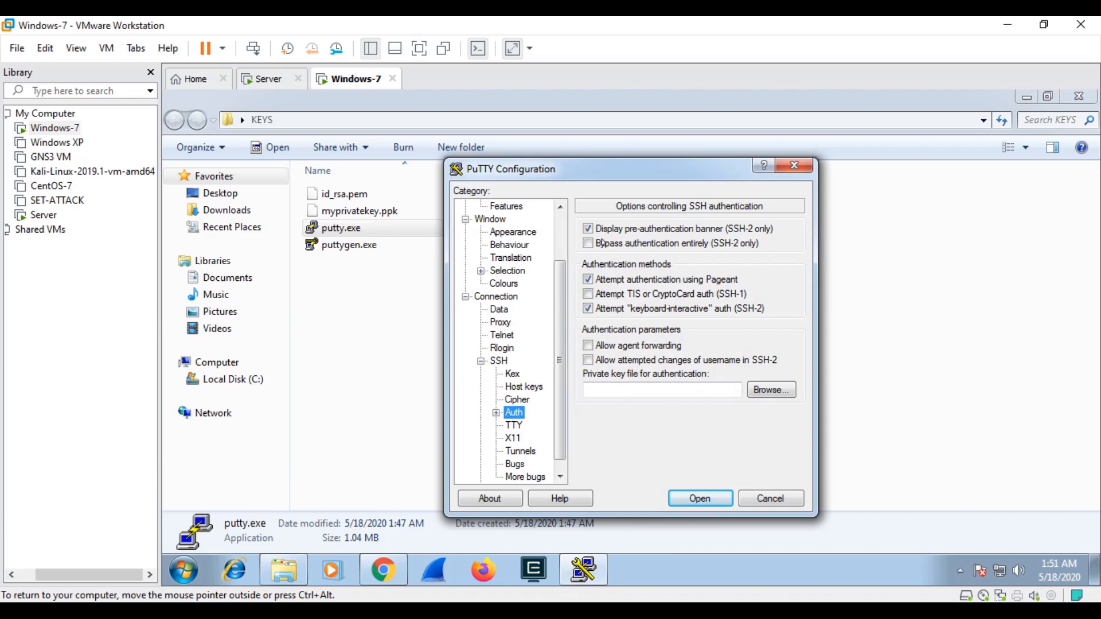
{"action": "left_click", "coordinate": [771, 389]}
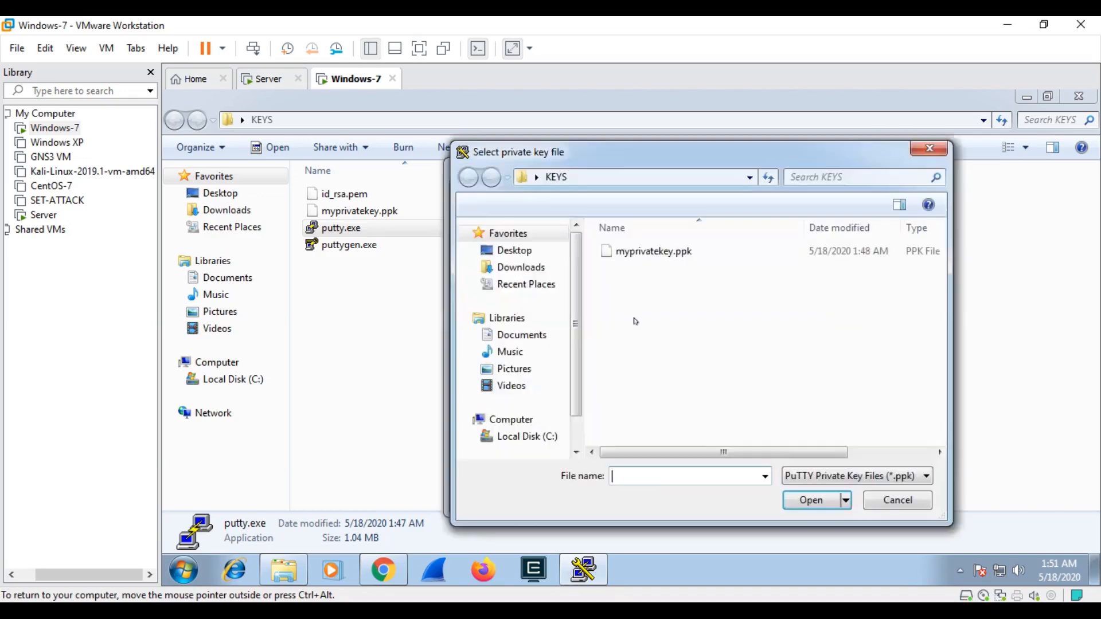
{"action": "left_click", "coordinate": [653, 251]}
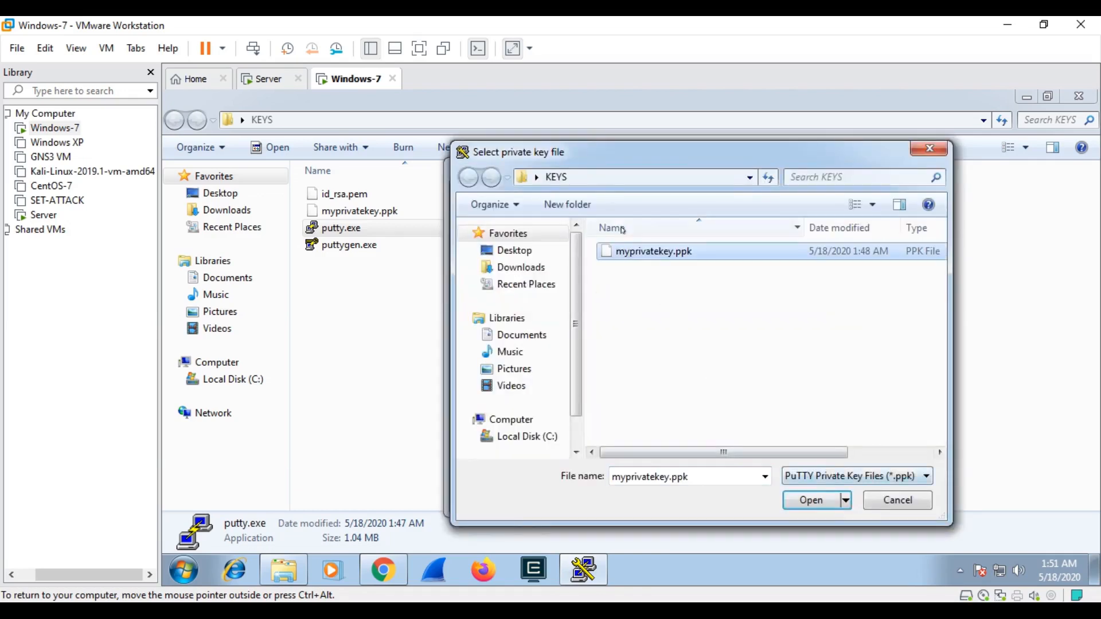
{"action": "left_click", "coordinate": [808, 499]}
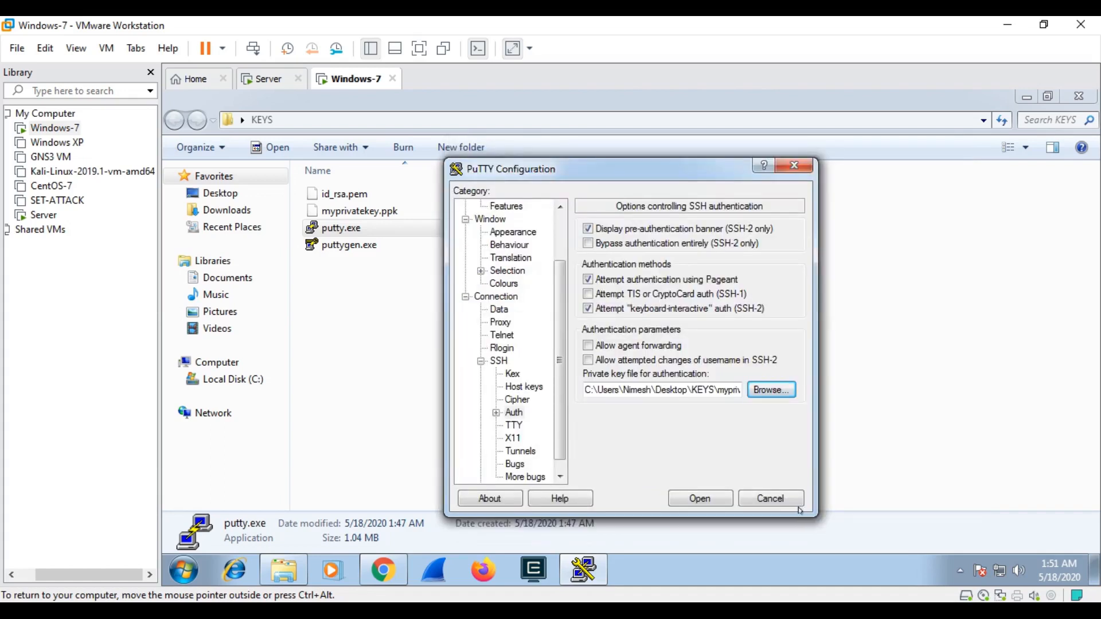
Step: Start the PuTTY session and log in as student, reaching the shell prompt via public key
{"action": "left_click", "coordinate": [698, 499]}
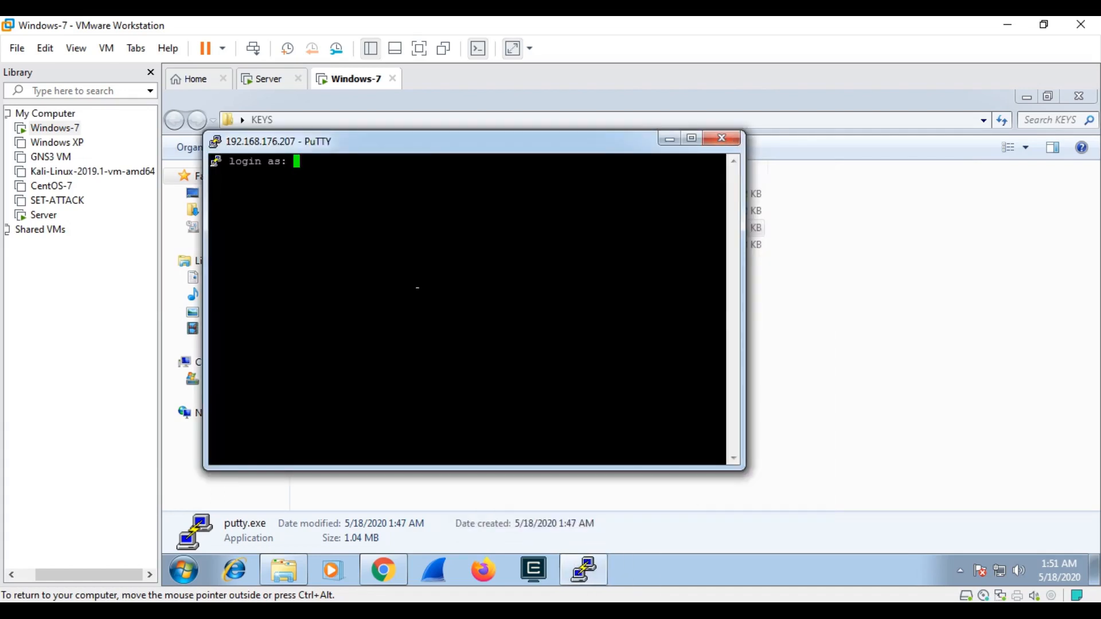
{"action": "type", "text": "student"}
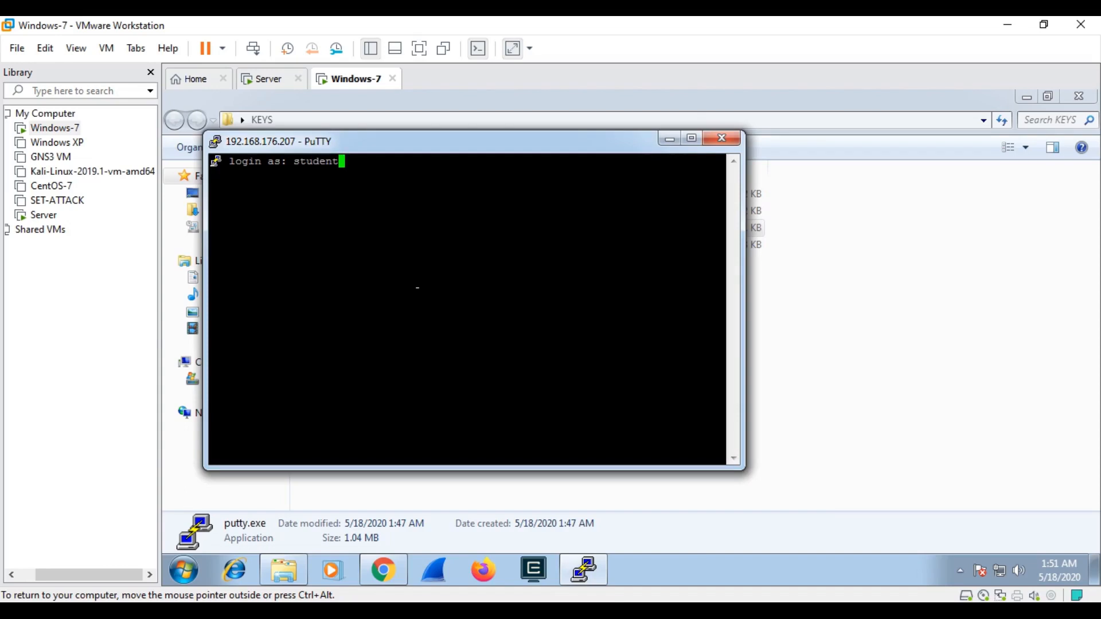
{"action": "key", "text": "Return"}
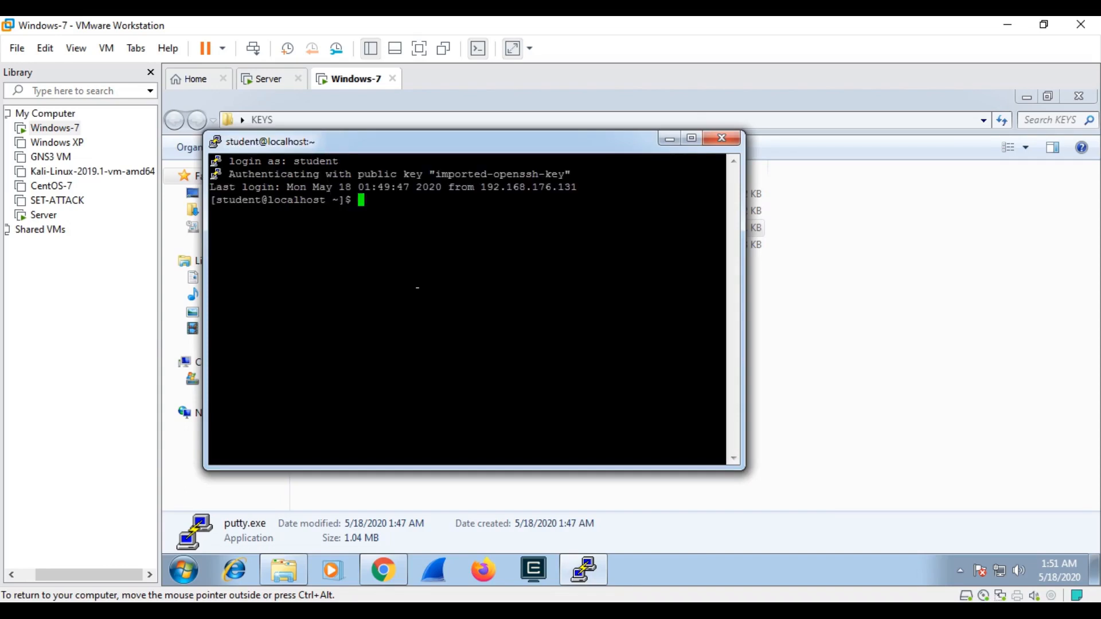